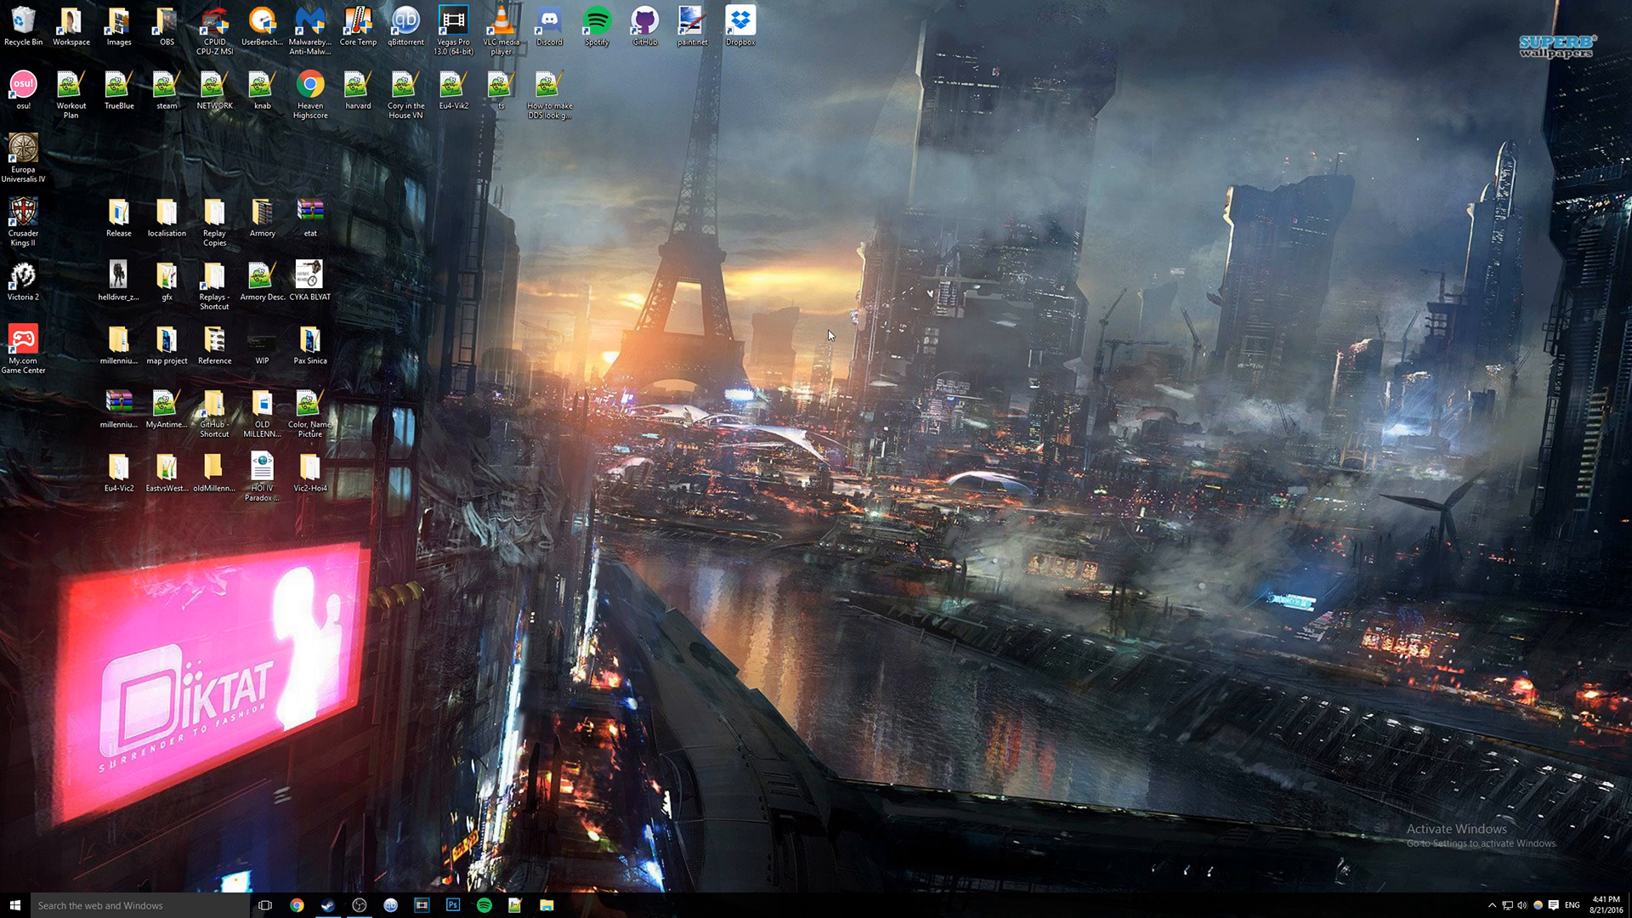
pyautogui.moveTo(825, 345)
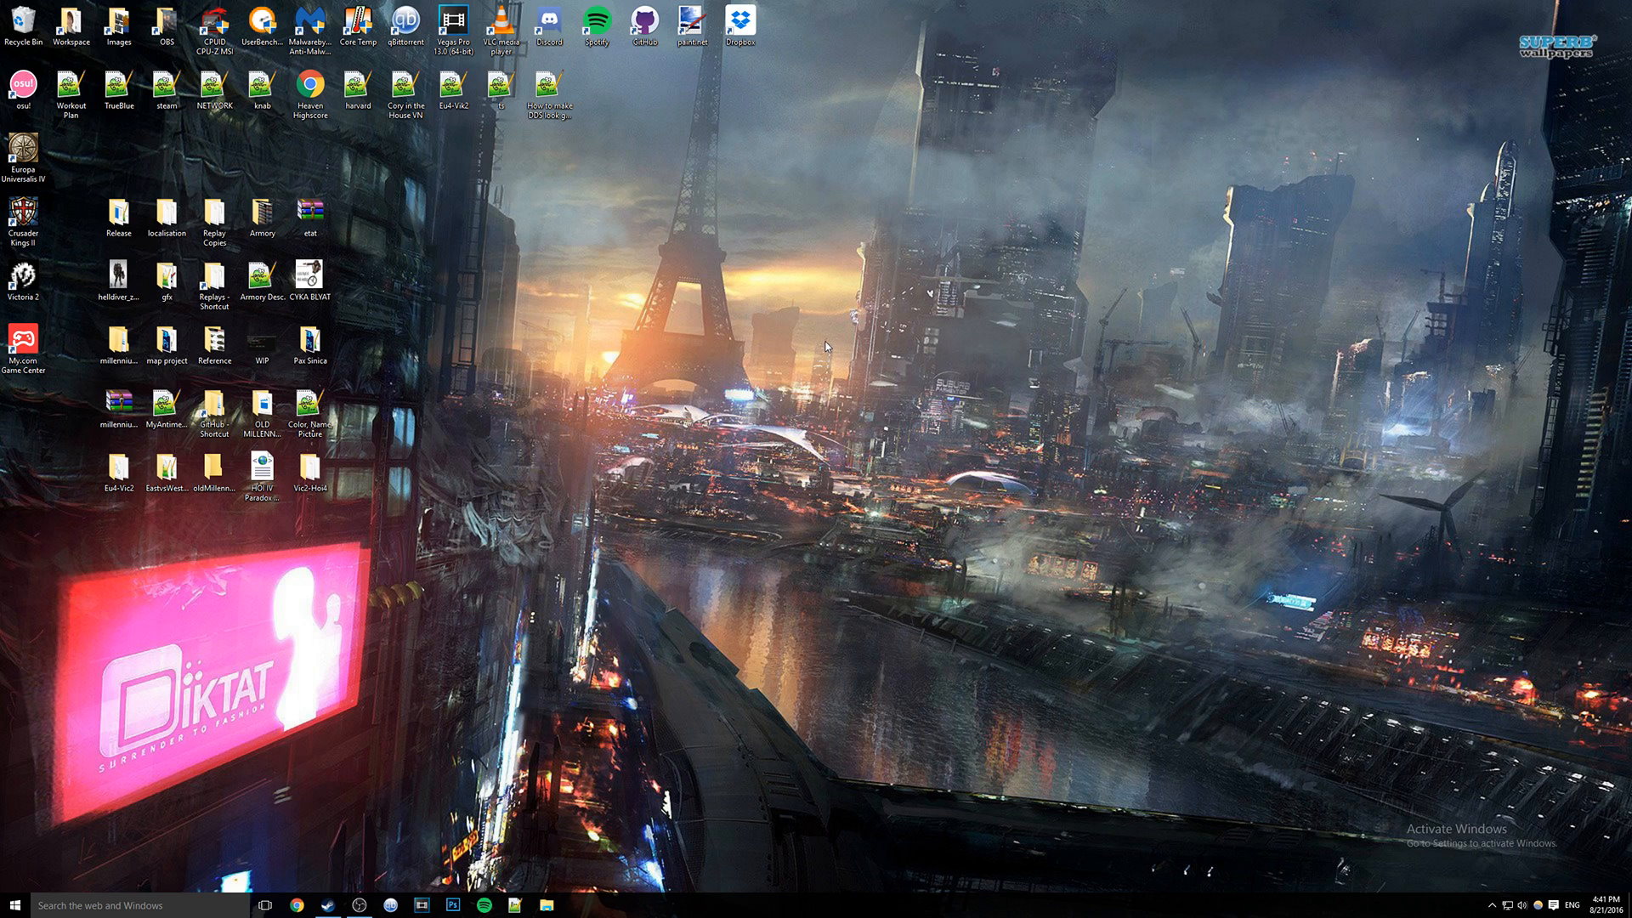
pyautogui.moveTo(831, 361)
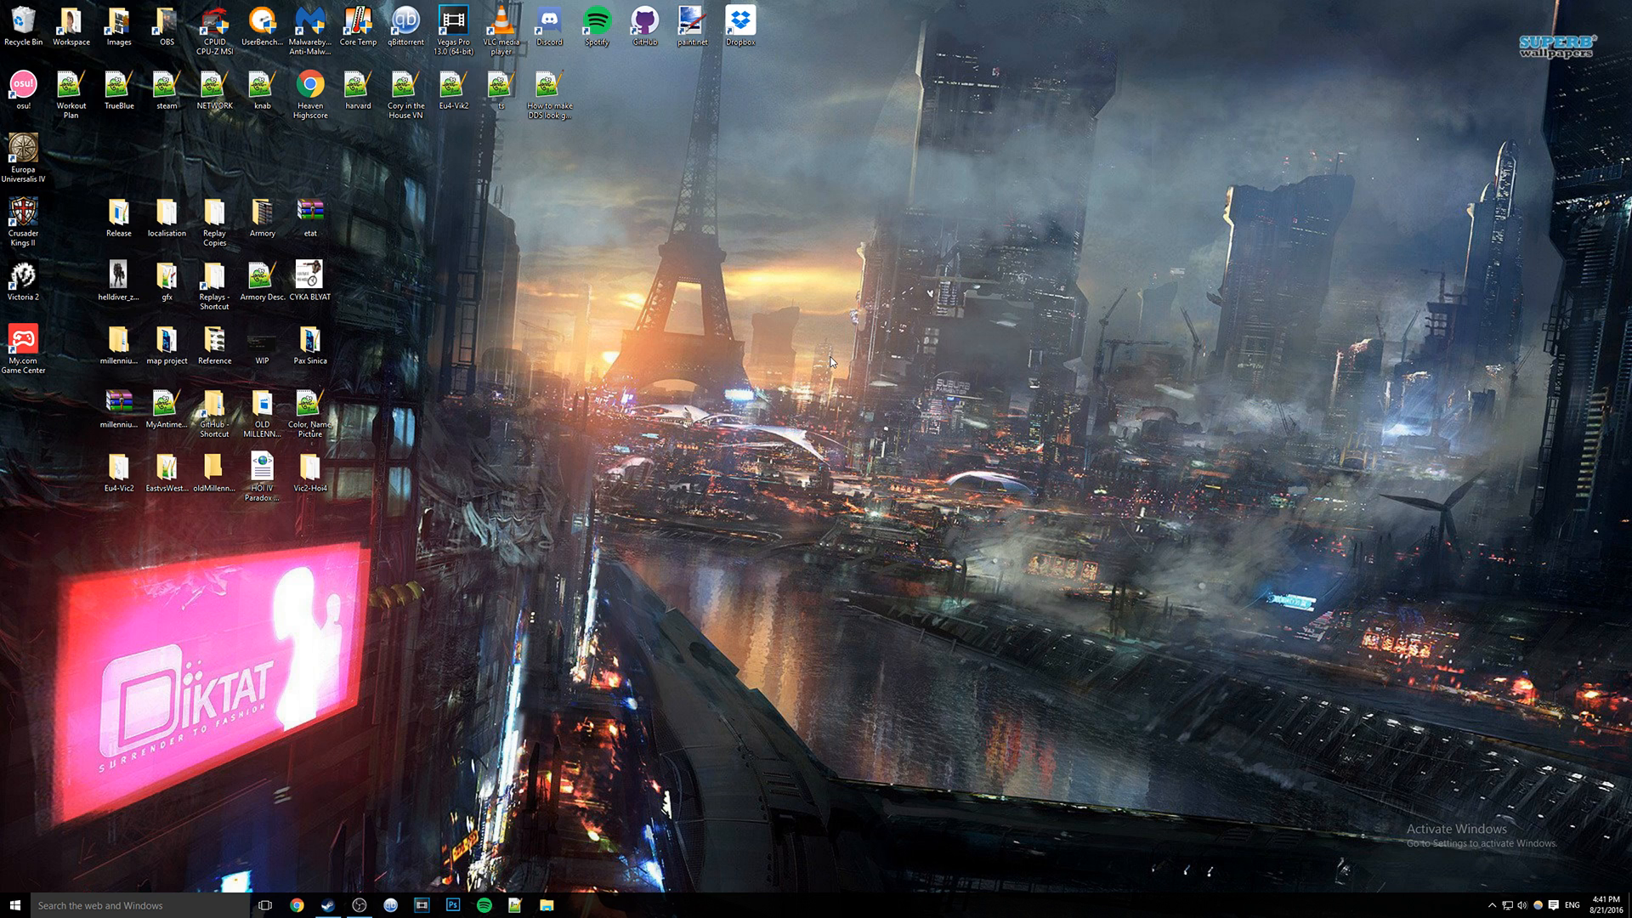
pyautogui.moveTo(732, 562)
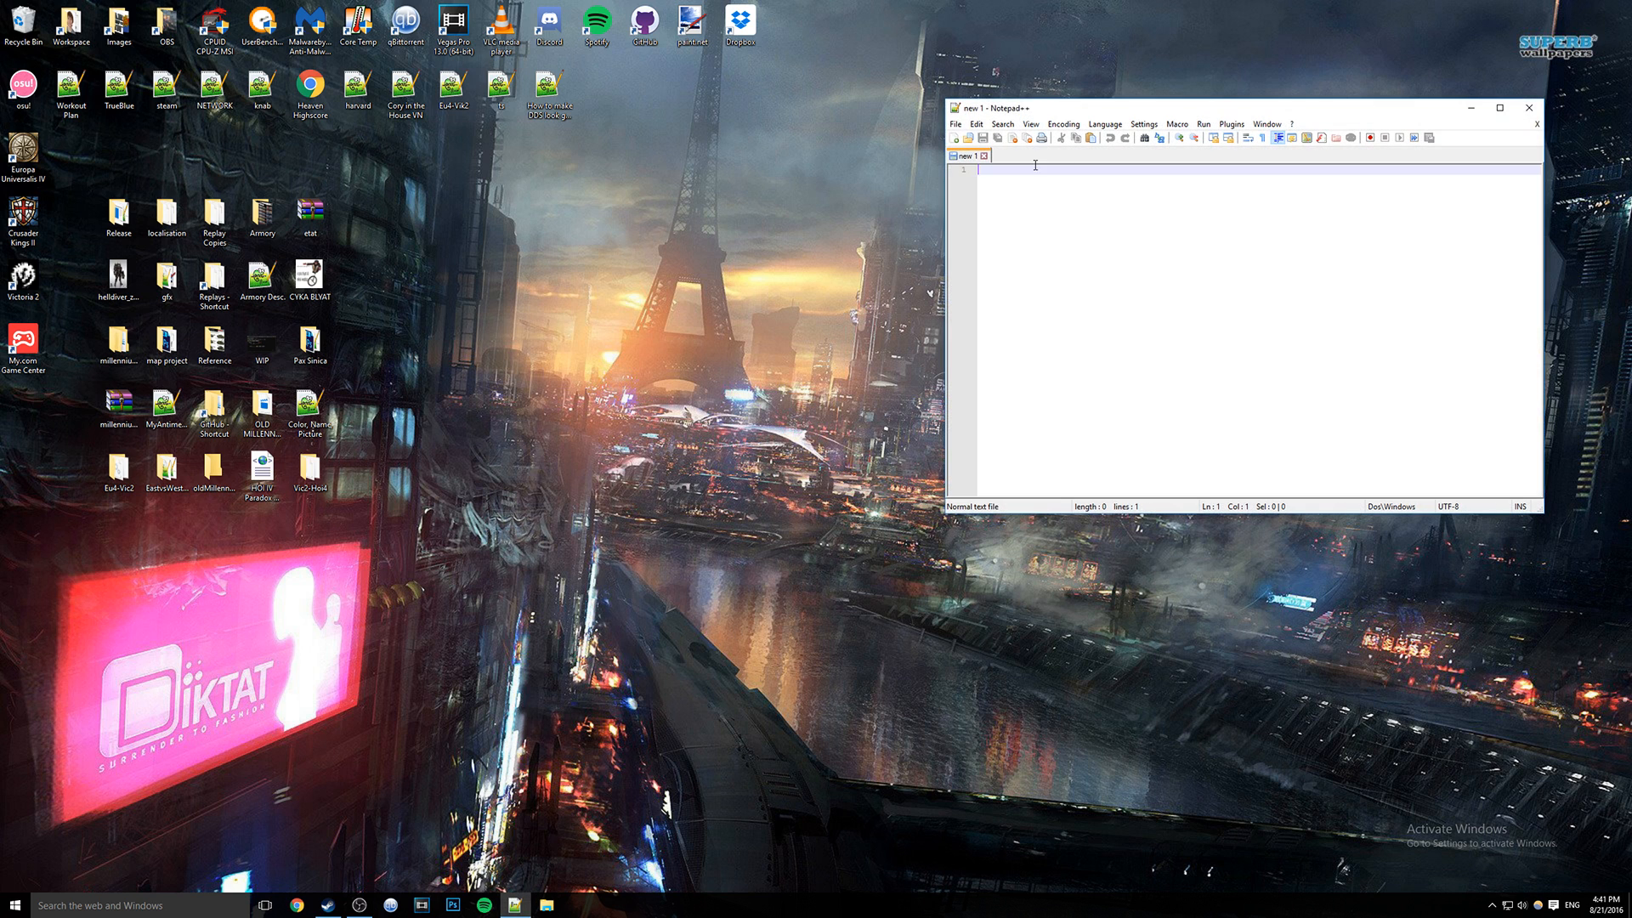
pyautogui.moveTo(1027, 205)
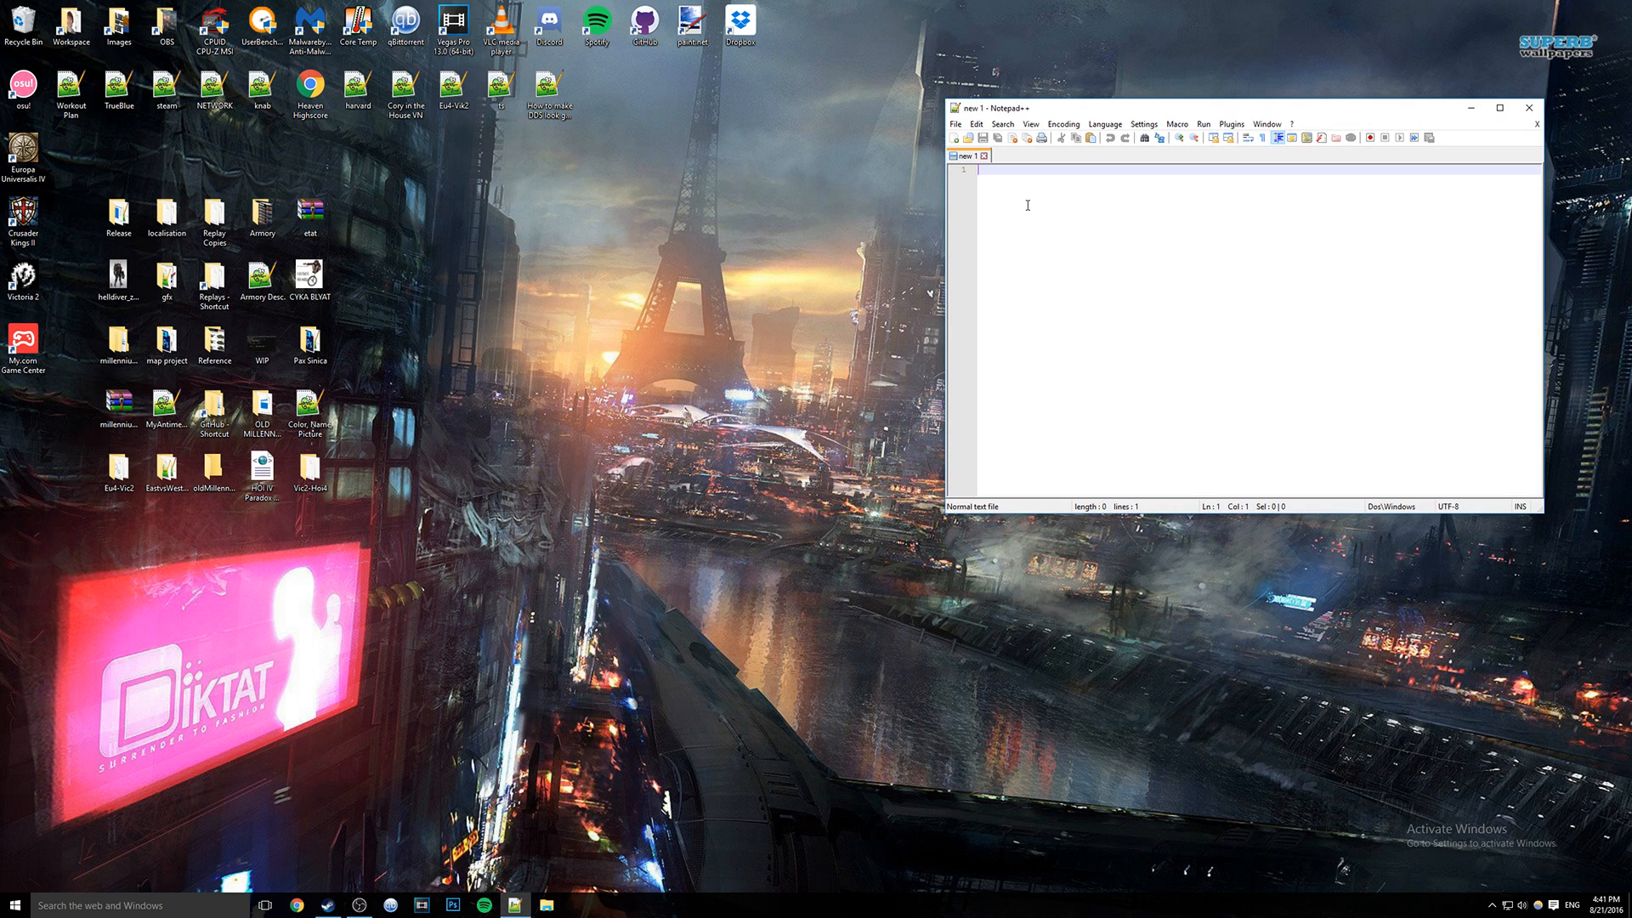
pyautogui.moveTo(952, 249)
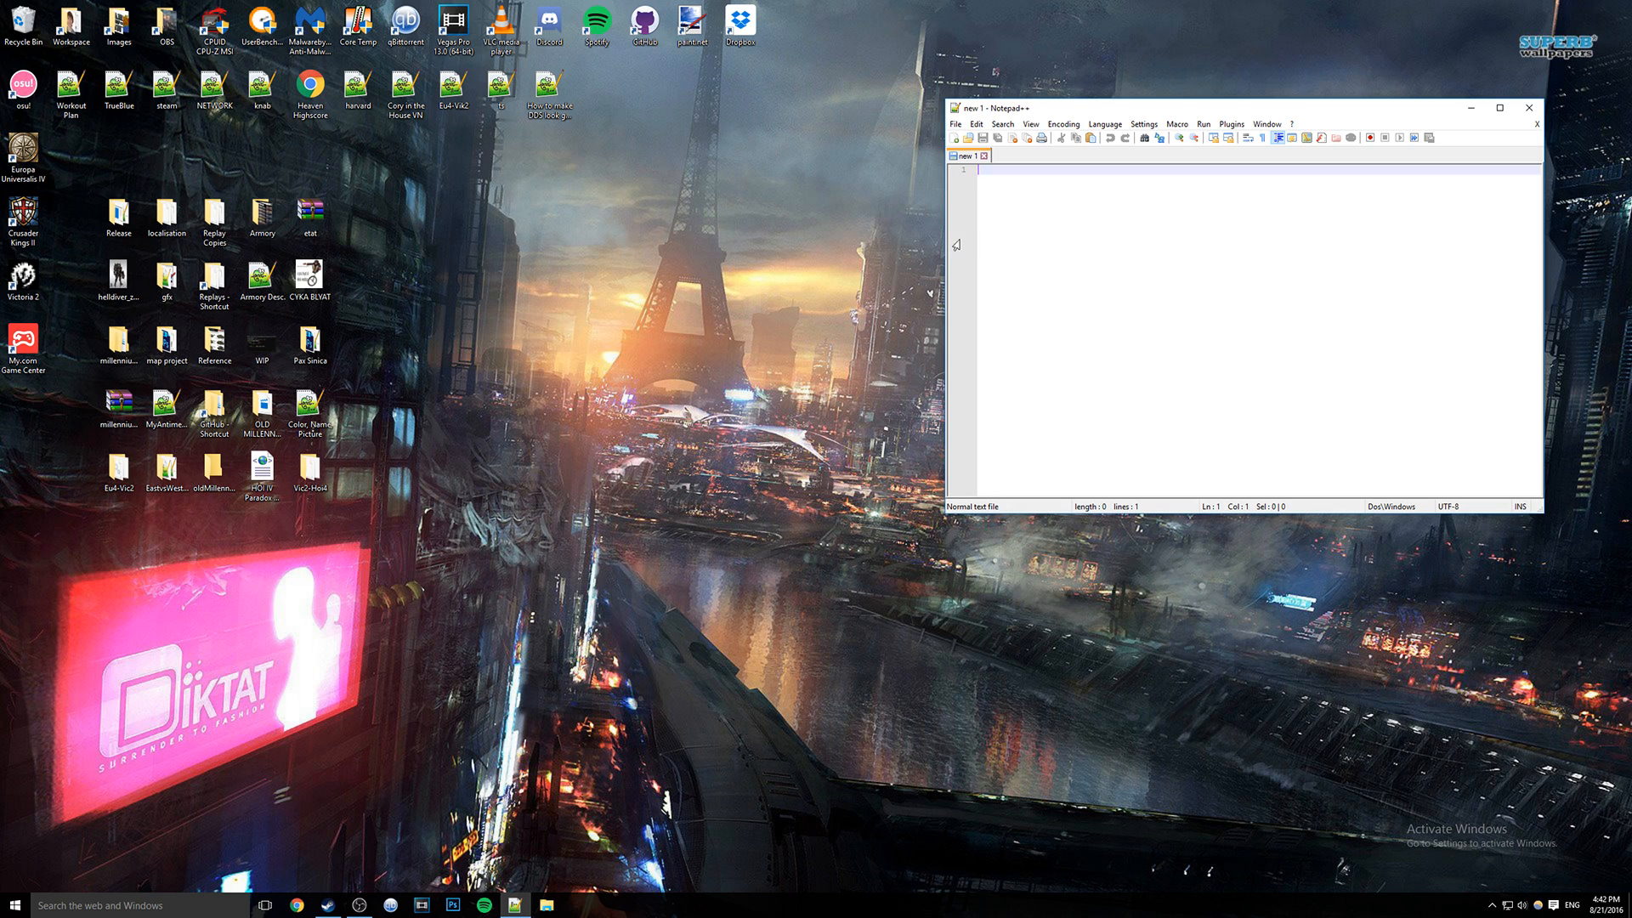
pyautogui.moveTo(1011, 192)
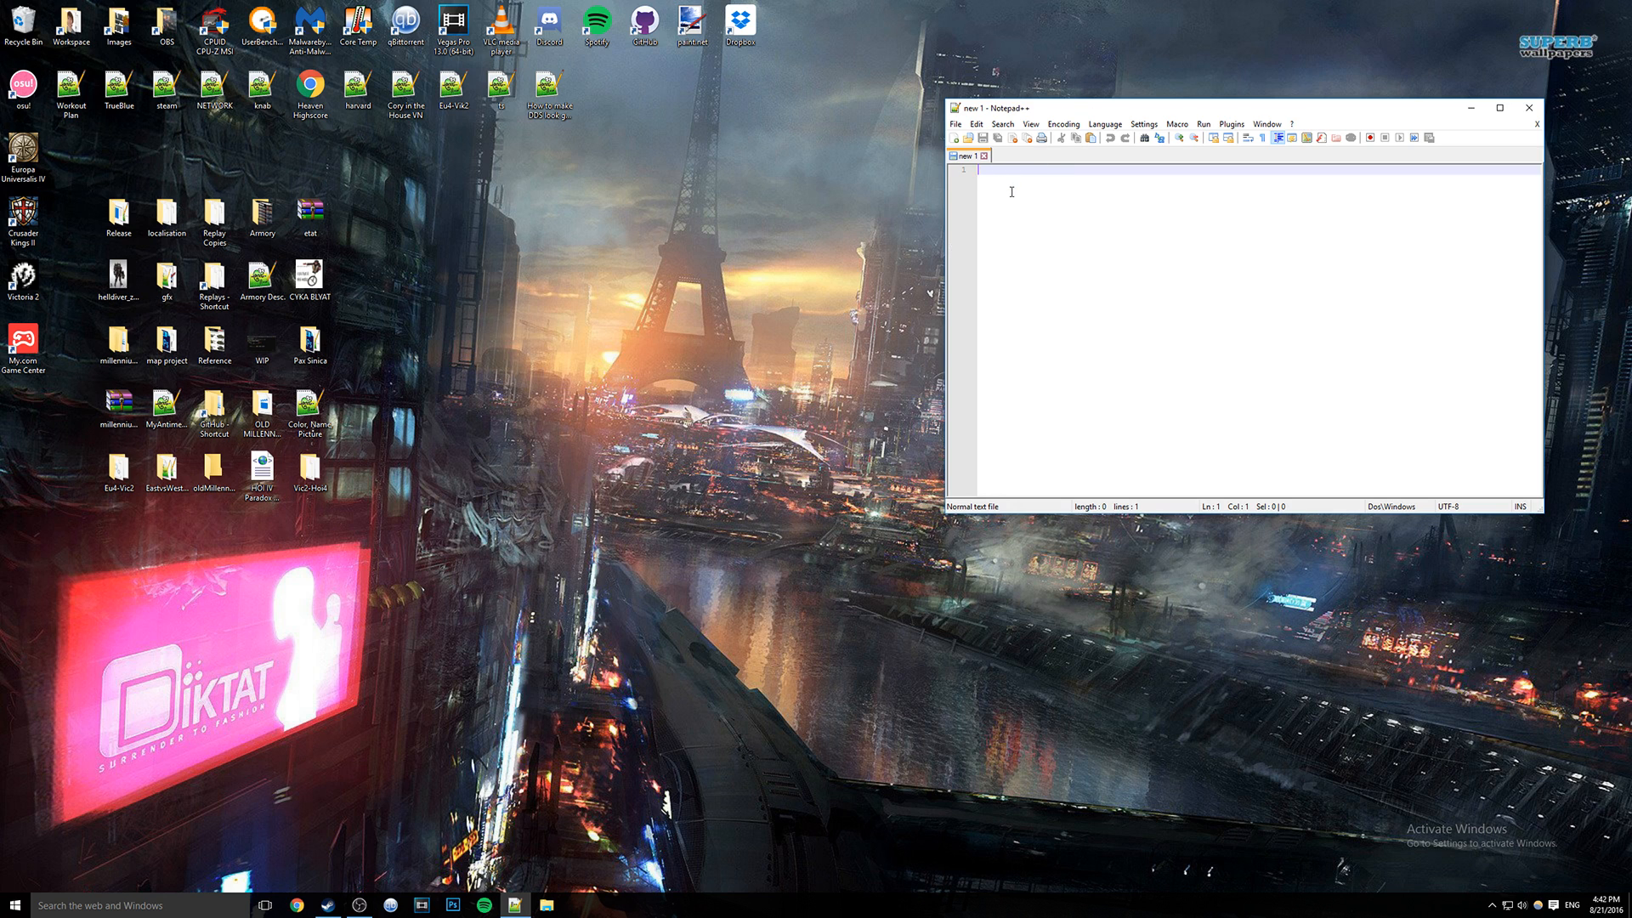
pyautogui.moveTo(1024, 218)
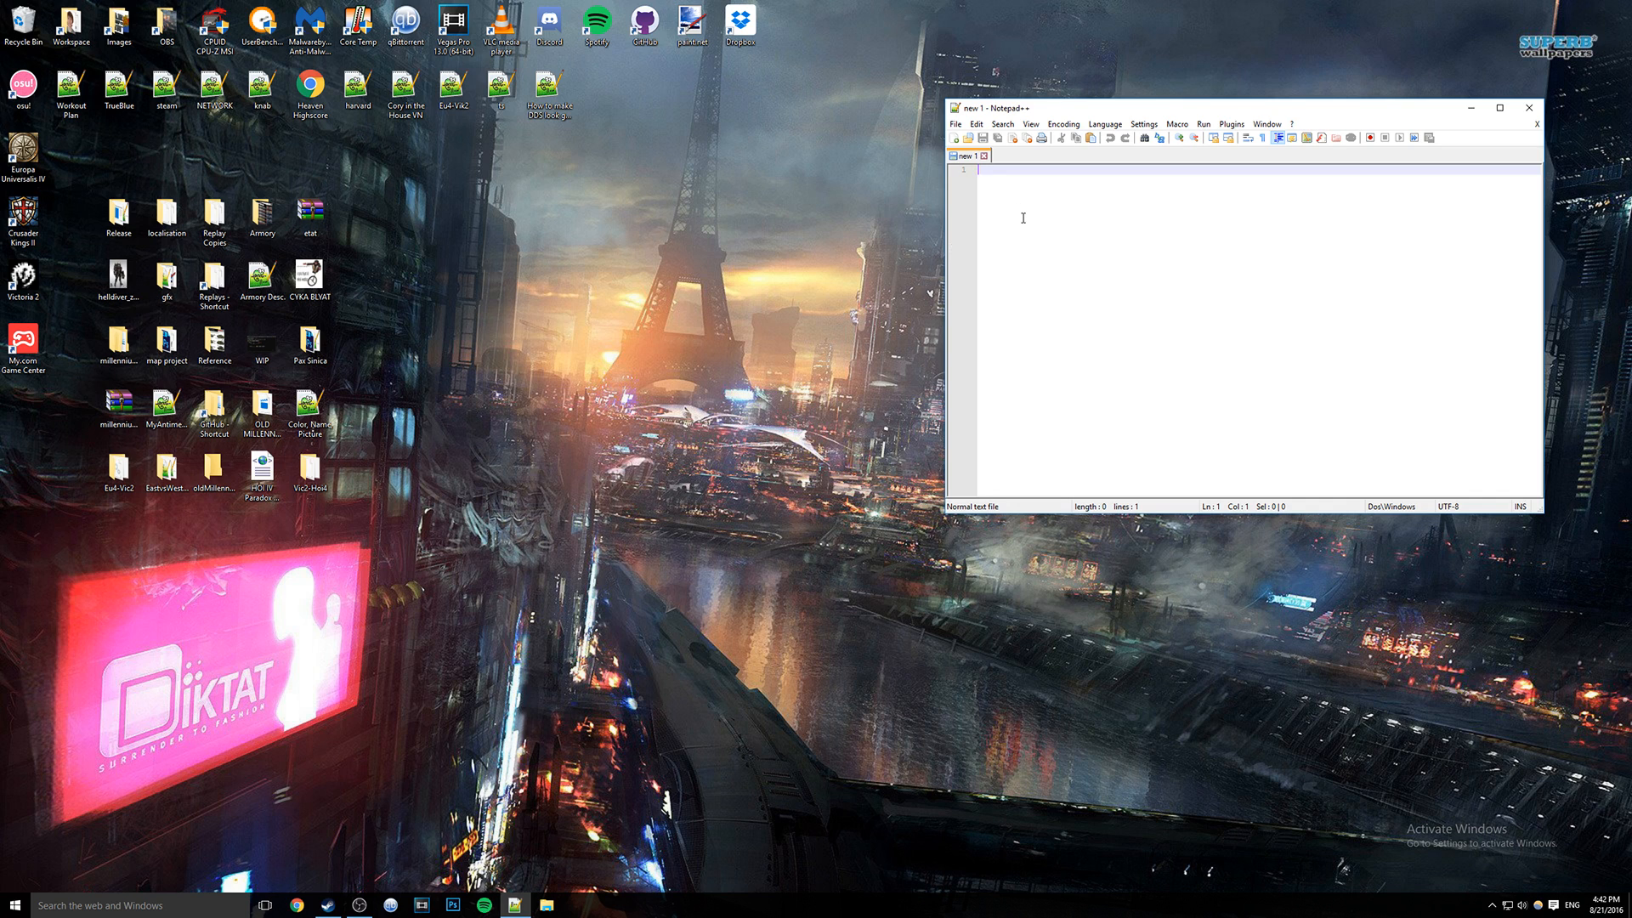
pyautogui.moveTo(1214, 301)
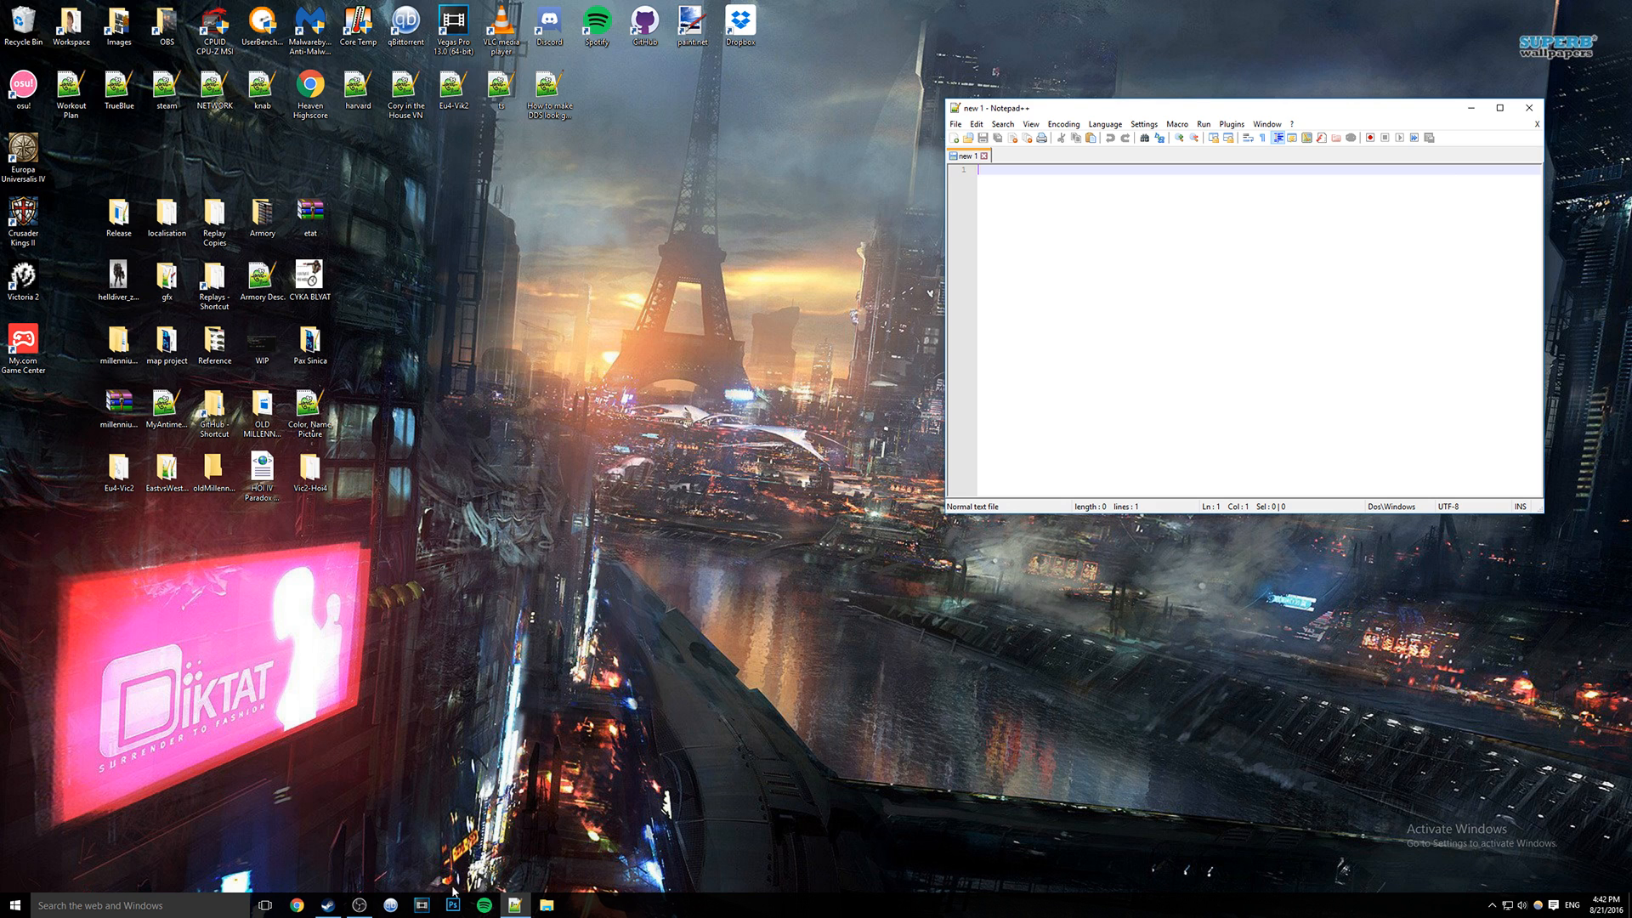
# Switch from the blank Notepad++ document over to Photoshop.
pyautogui.click(453, 904)
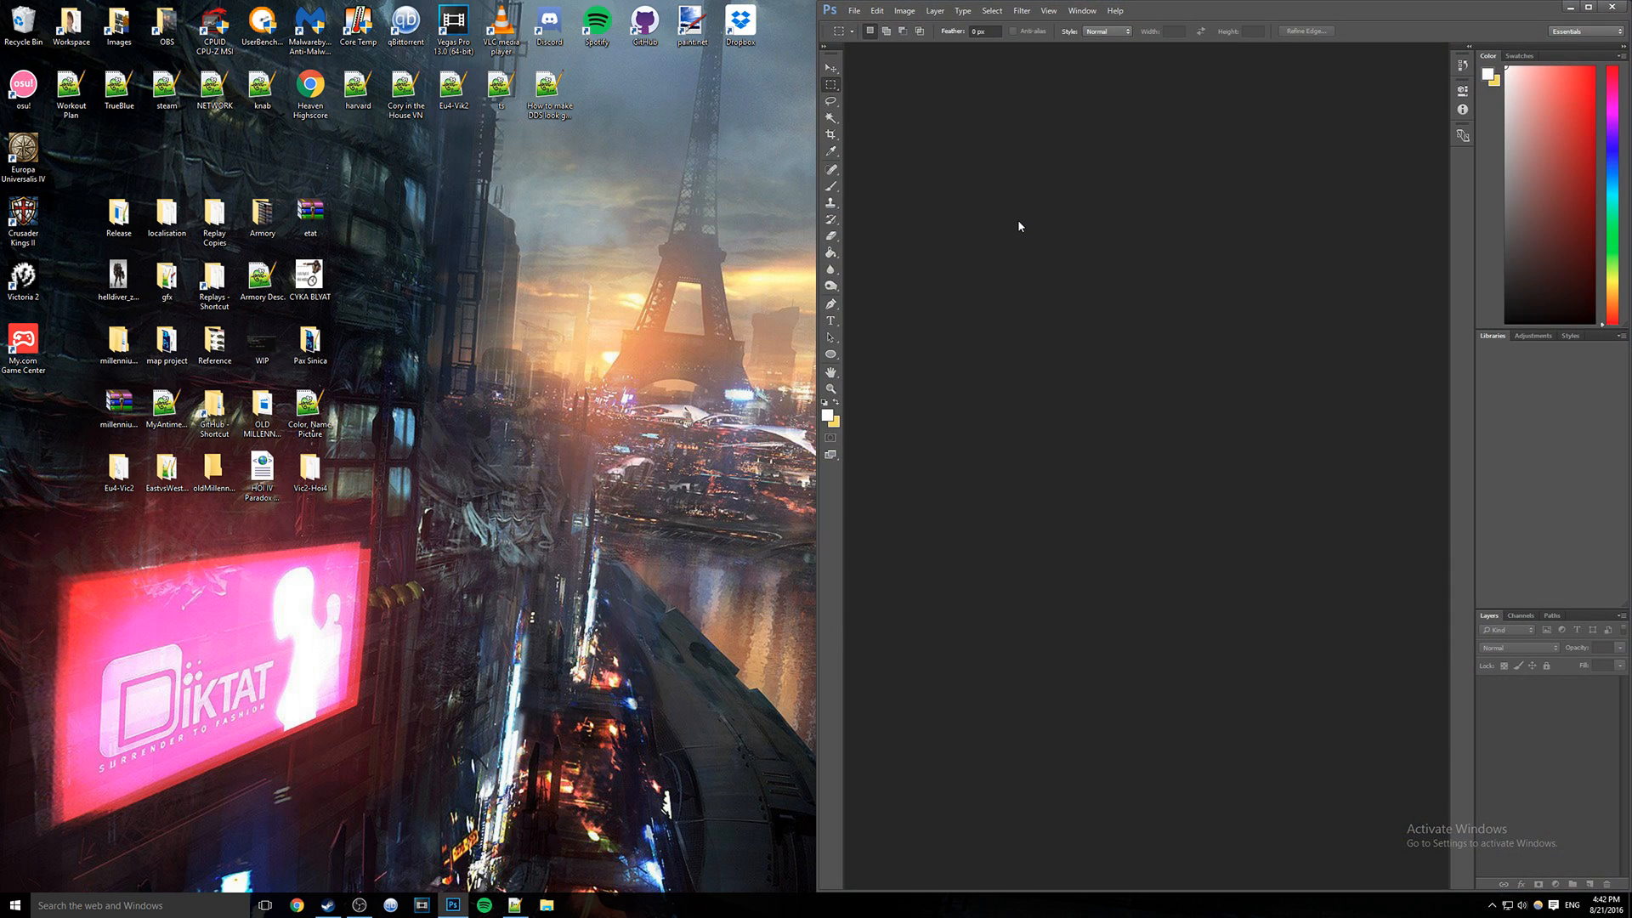
pyautogui.moveTo(997, 256)
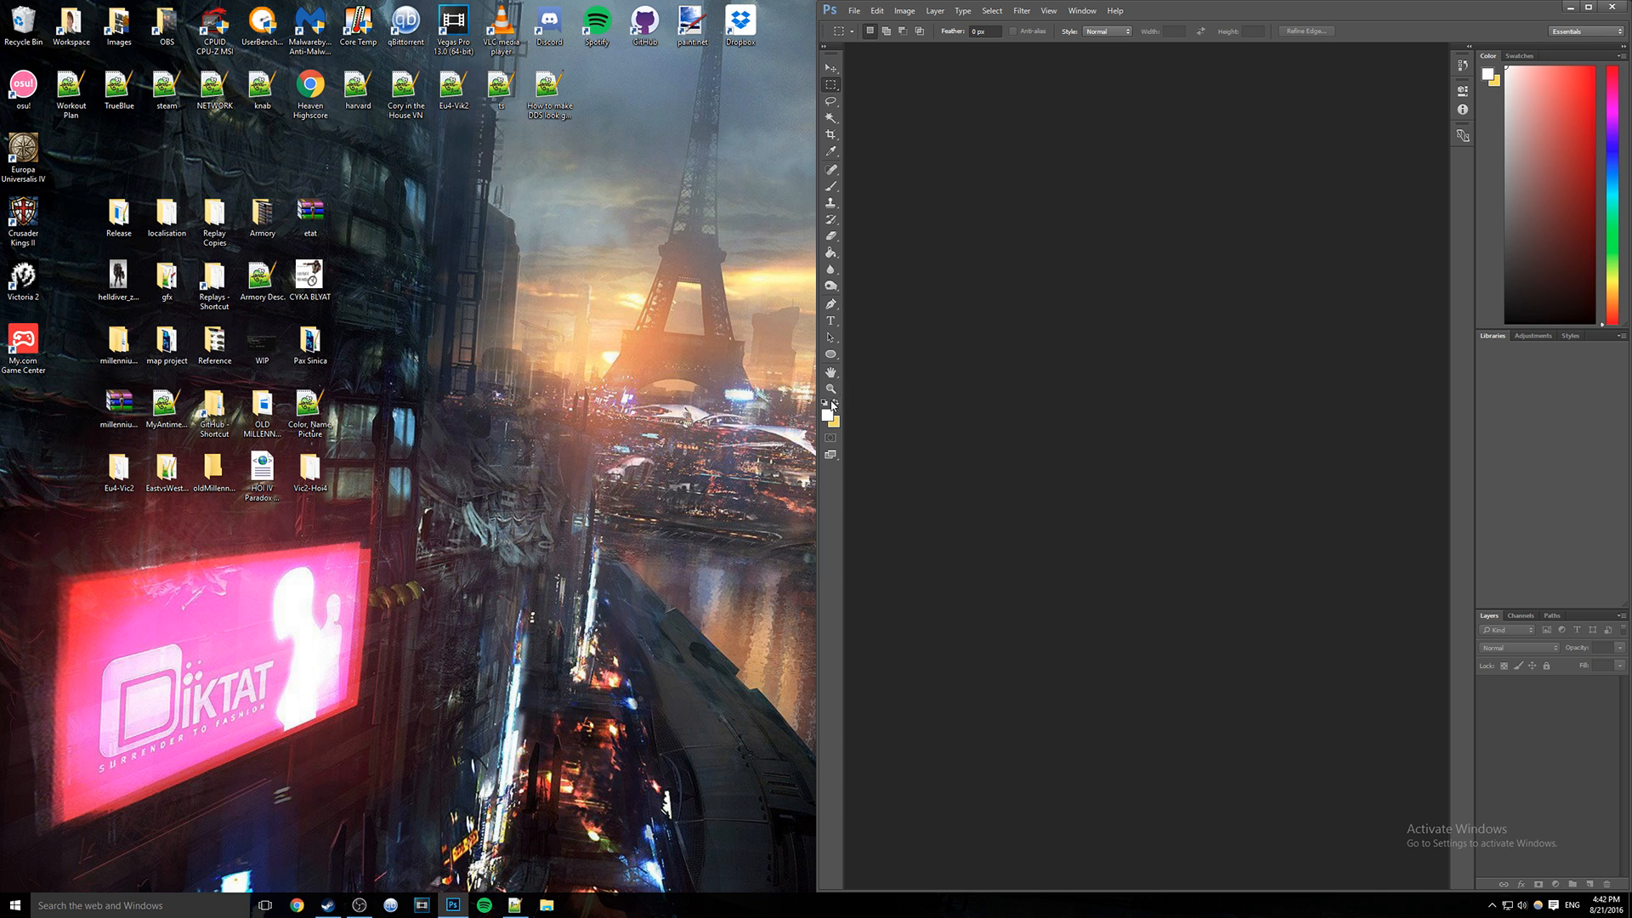
pyautogui.moveTo(933, 387)
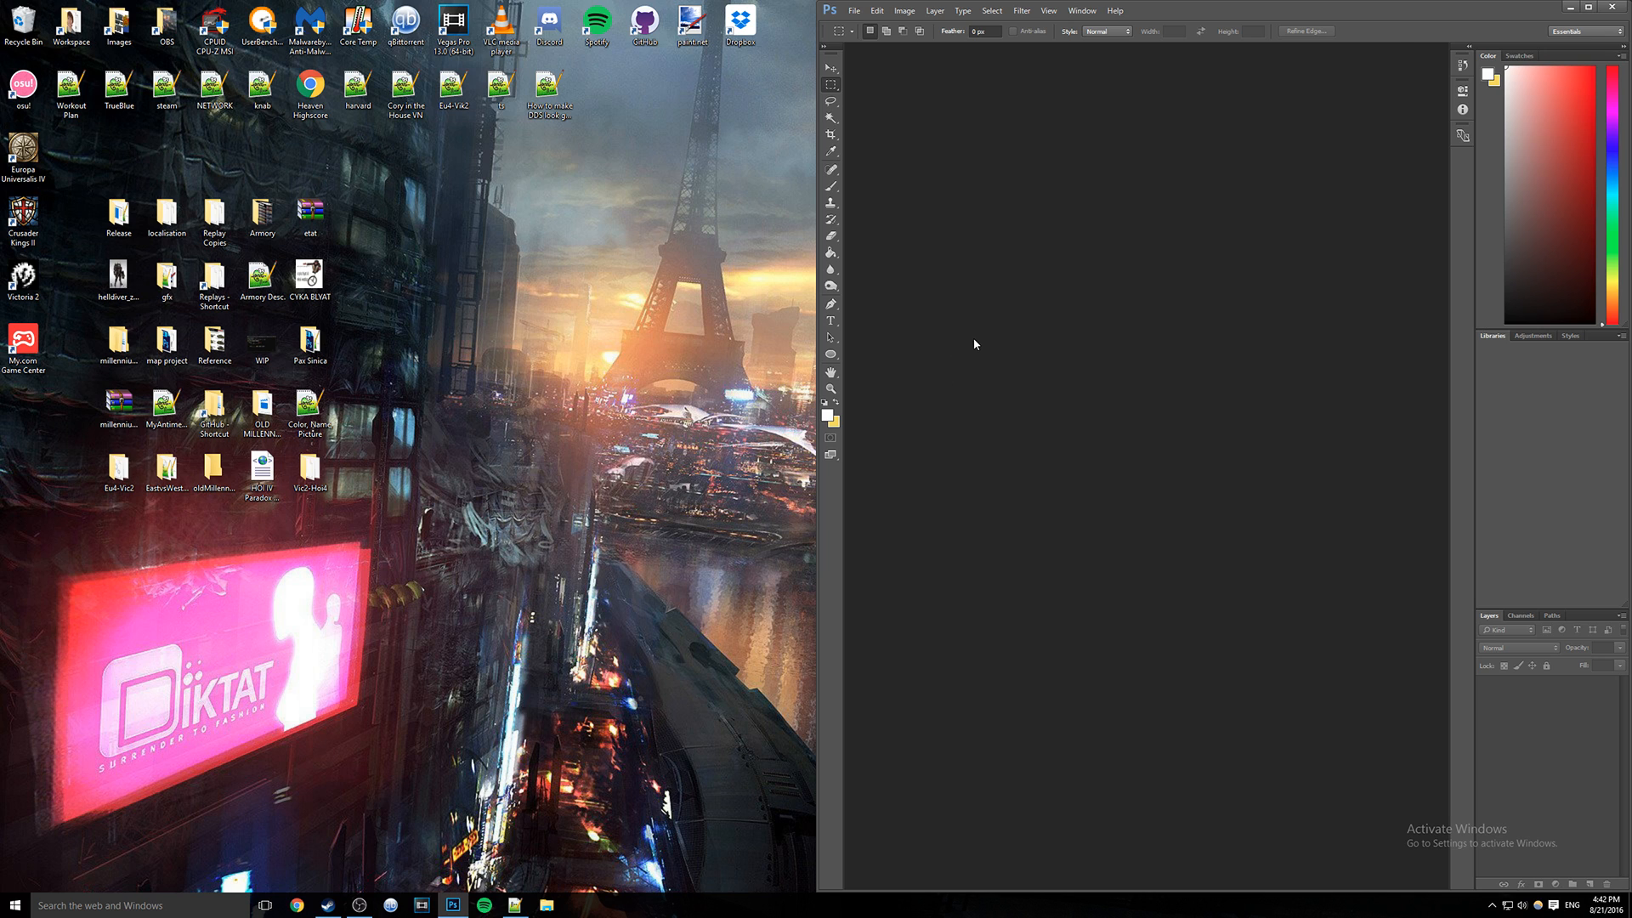
pyautogui.moveTo(1400, 52)
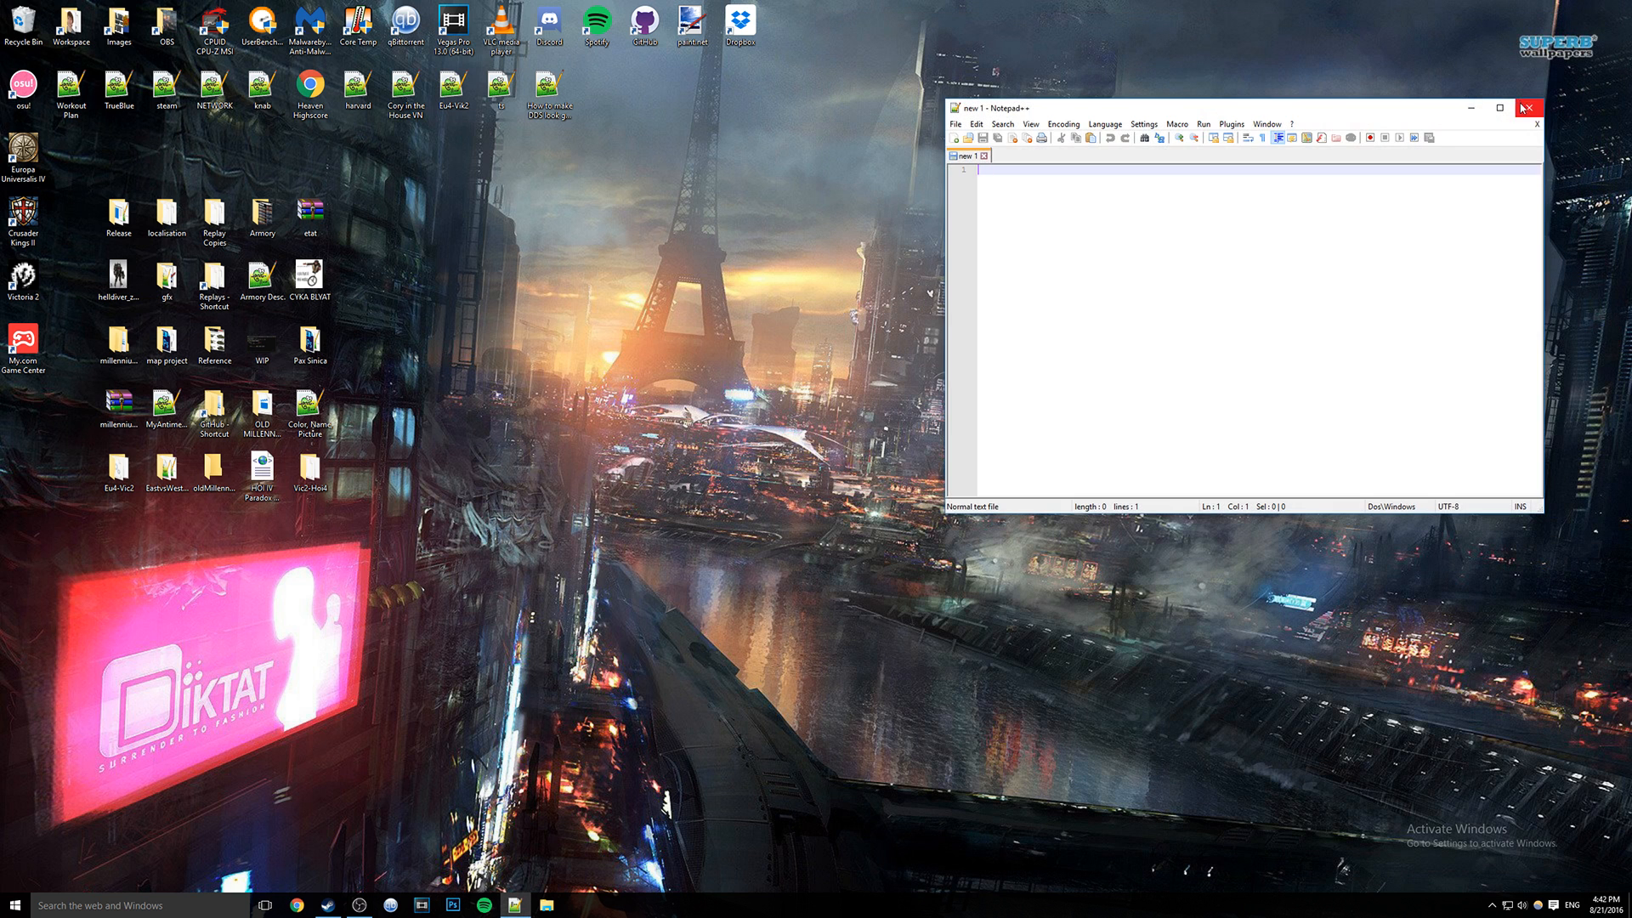
# Close Notepad++ and start Hearts of Iron IV from the Steam Library so its launcher opens.
pyautogui.click(1526, 107)
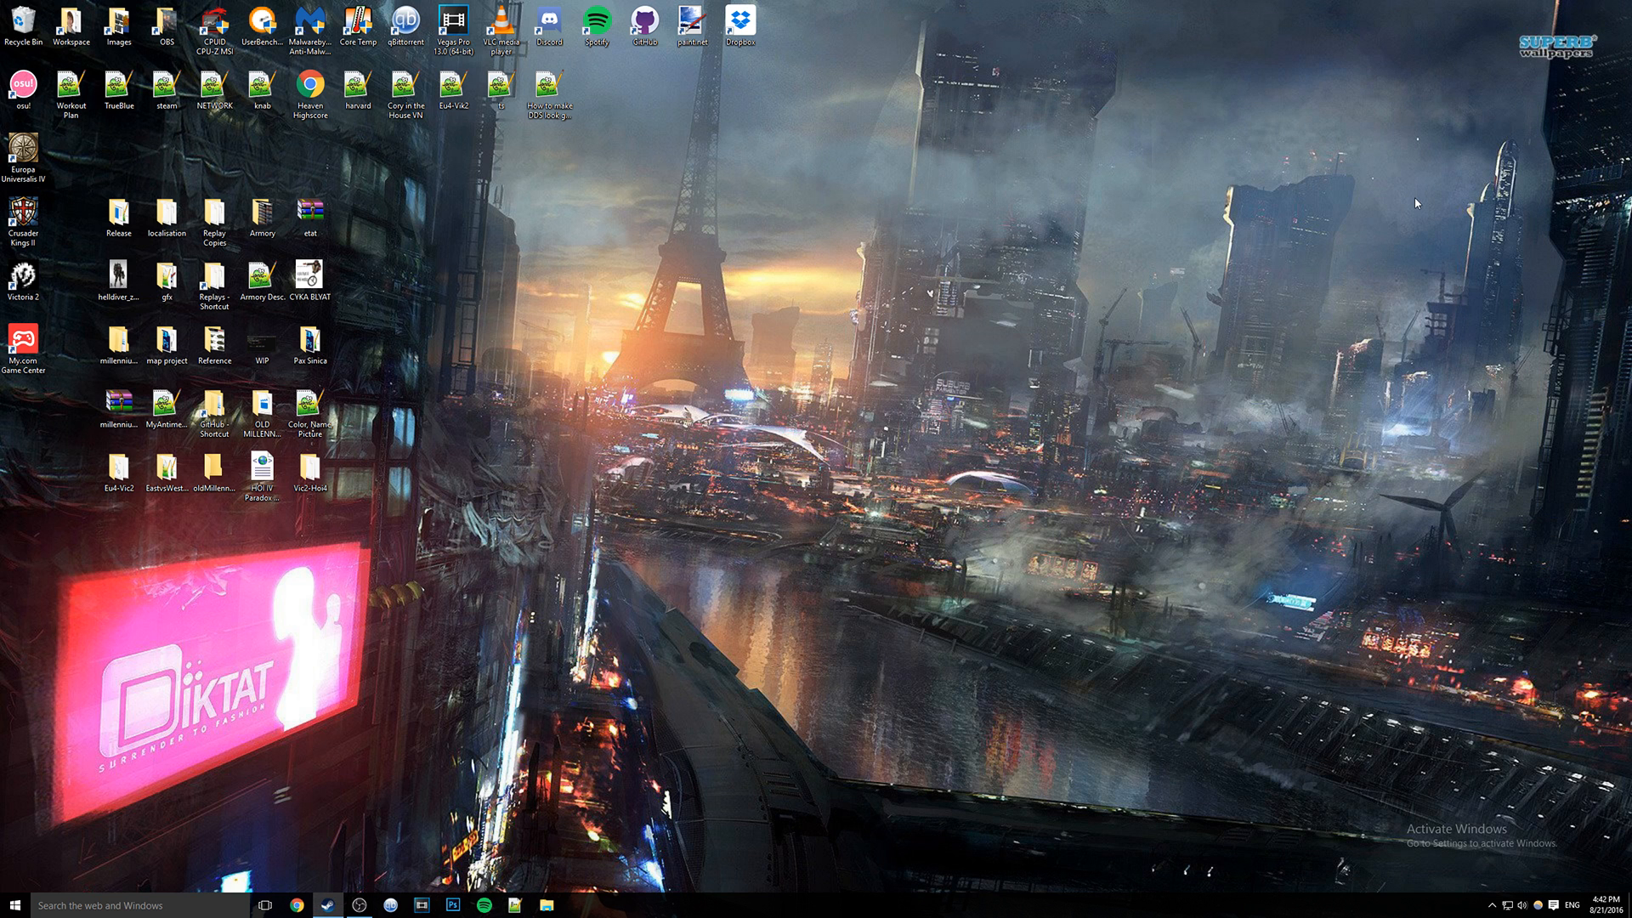
pyautogui.moveTo(1202, 284)
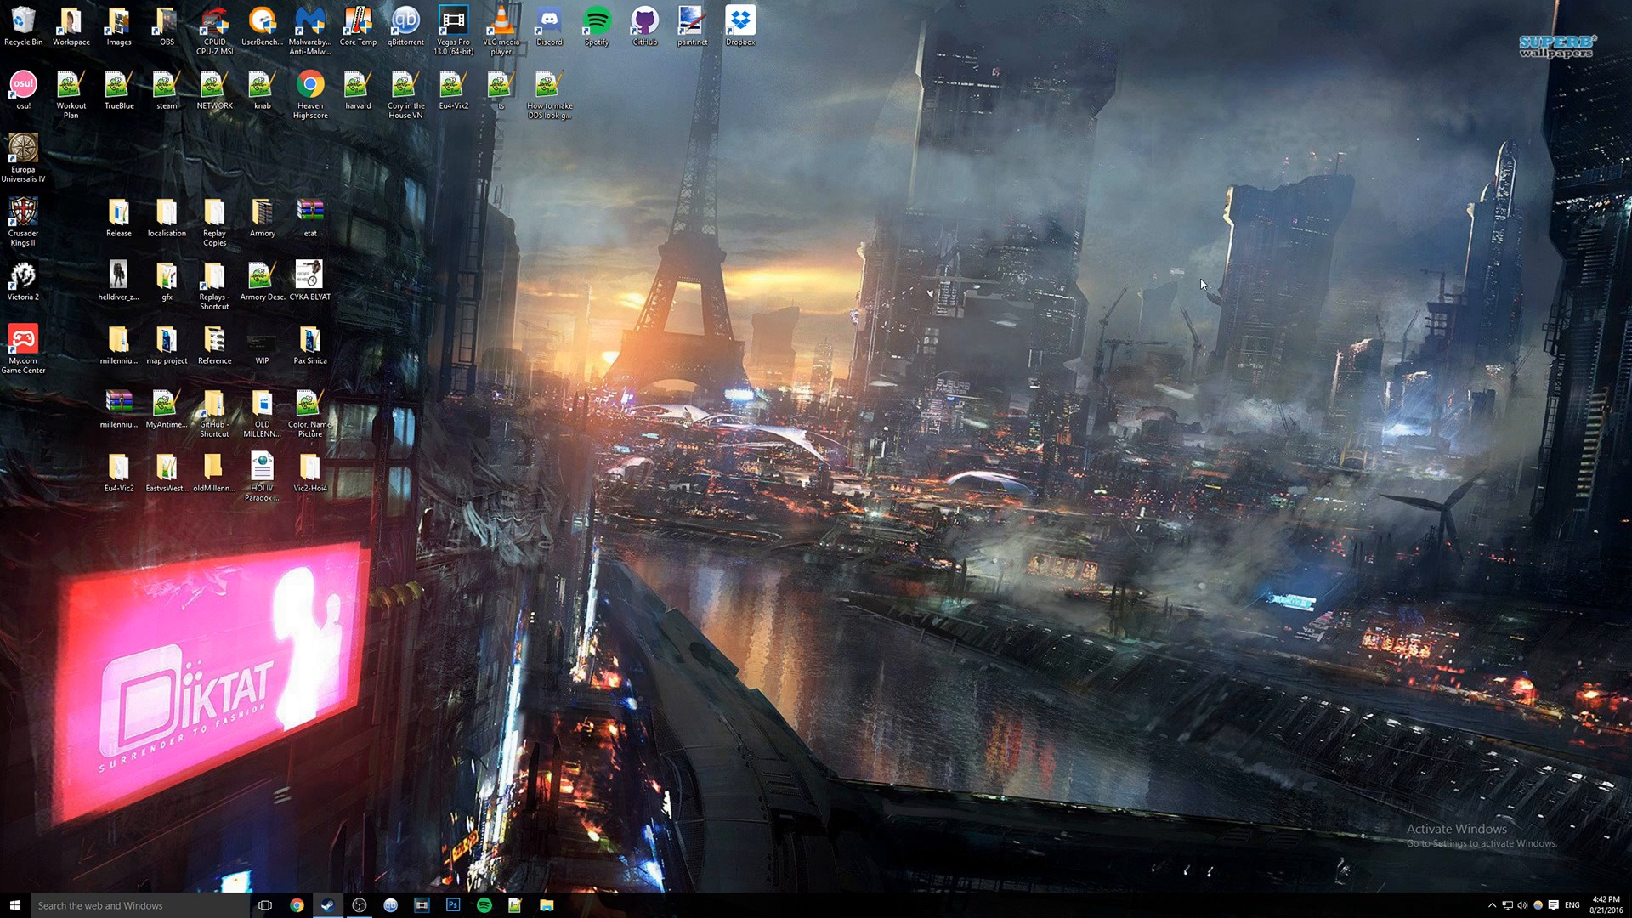
pyautogui.moveTo(1195, 289)
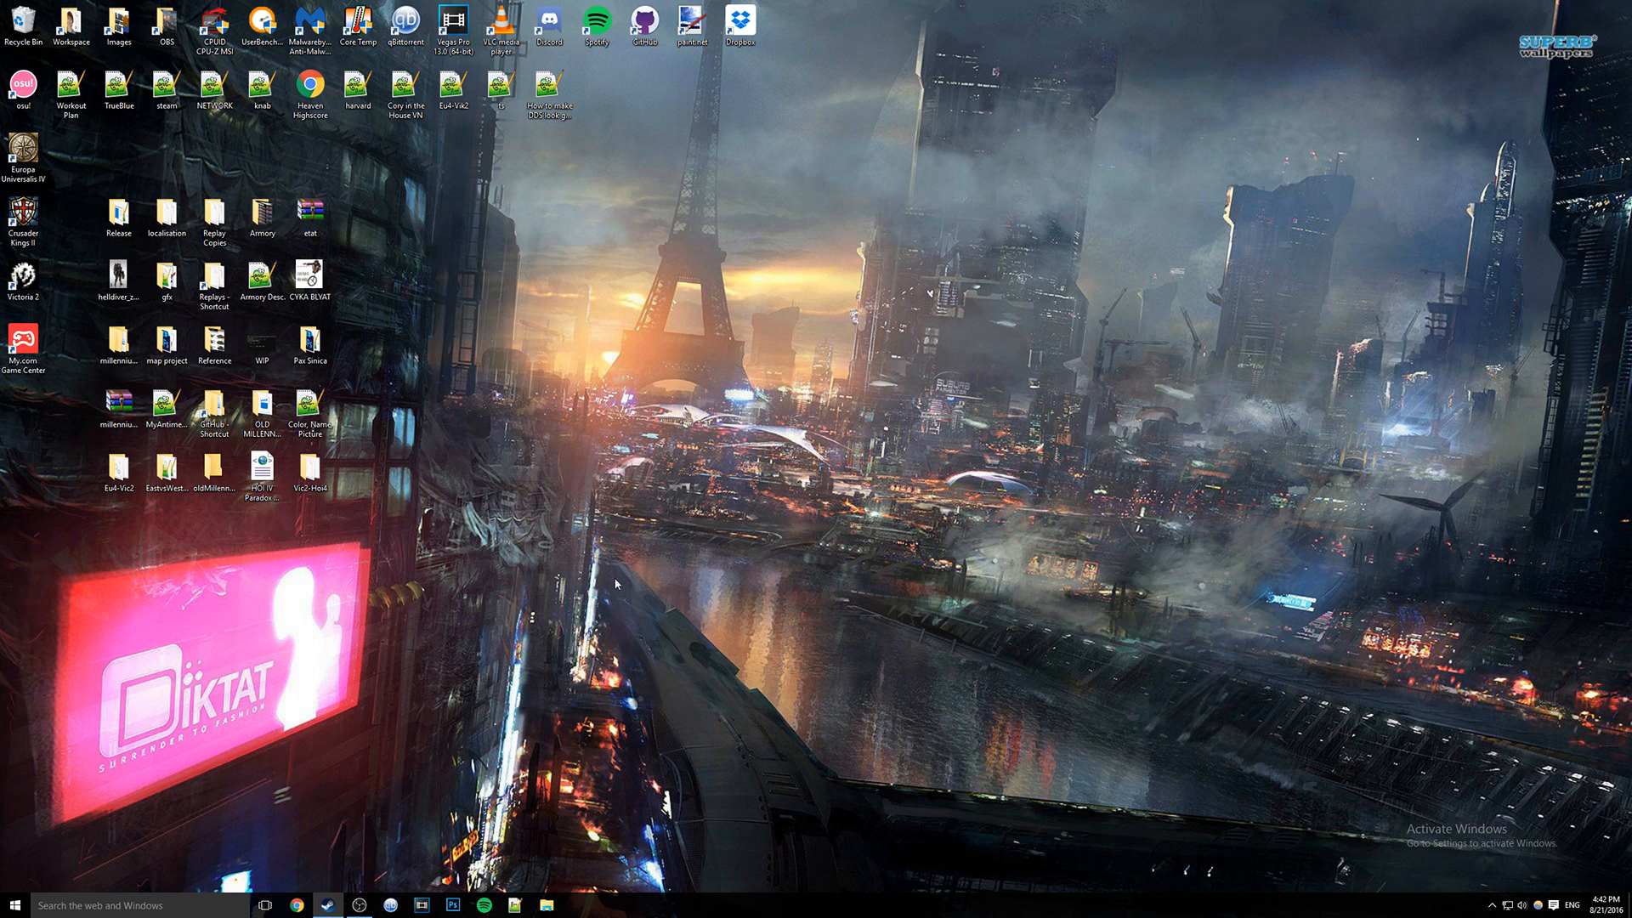
pyautogui.click(325, 904)
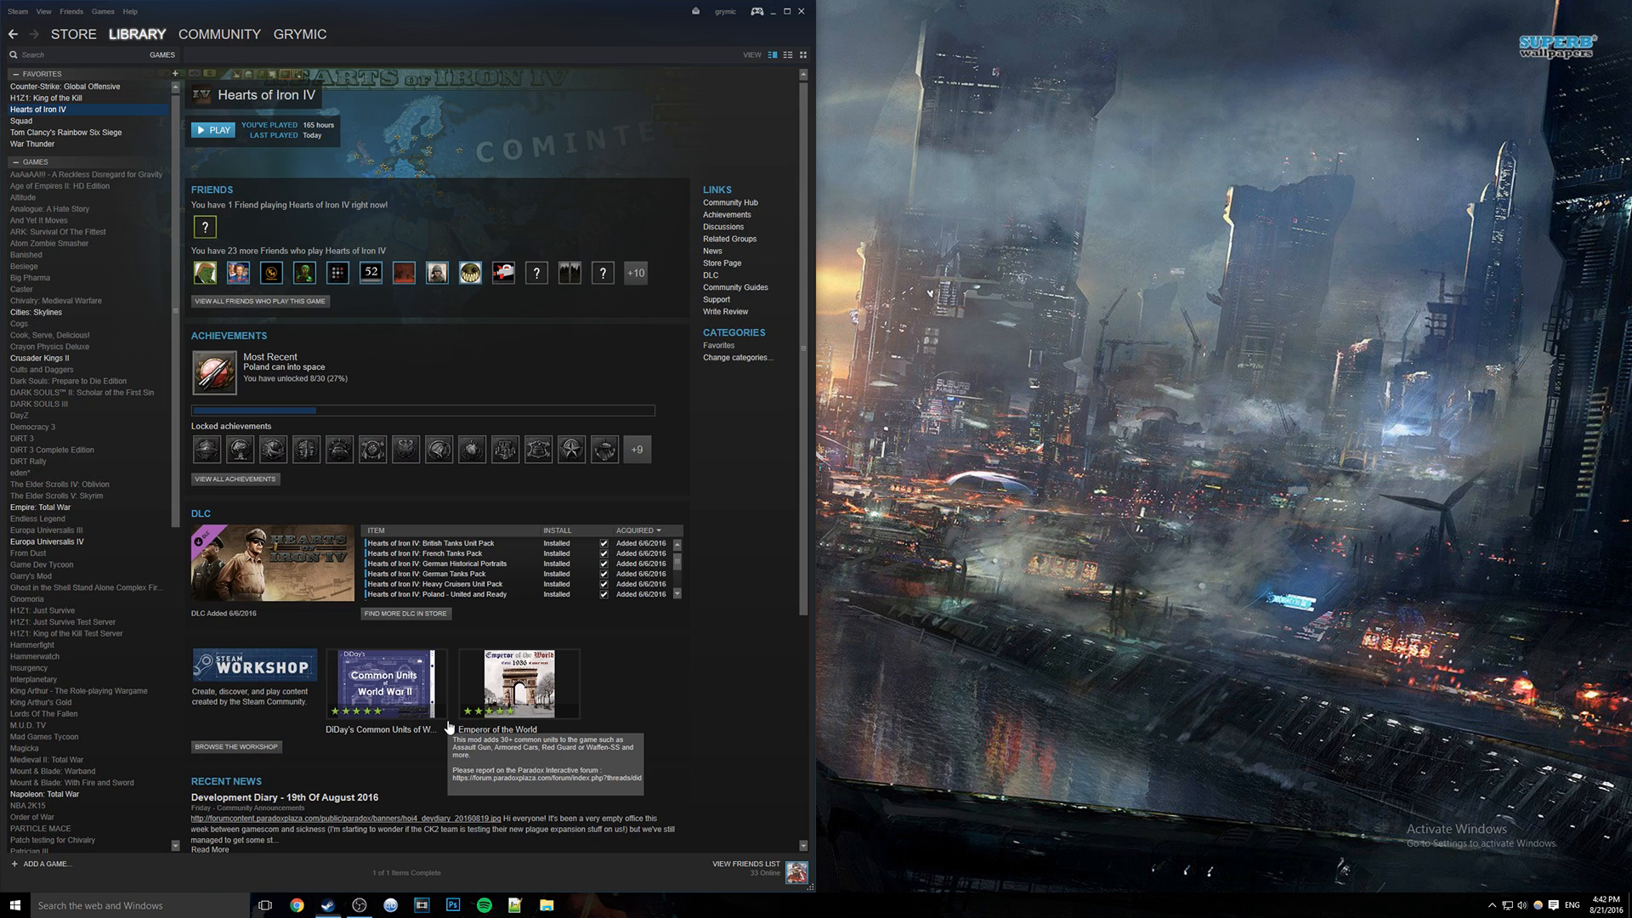
pyautogui.moveTo(599, 380)
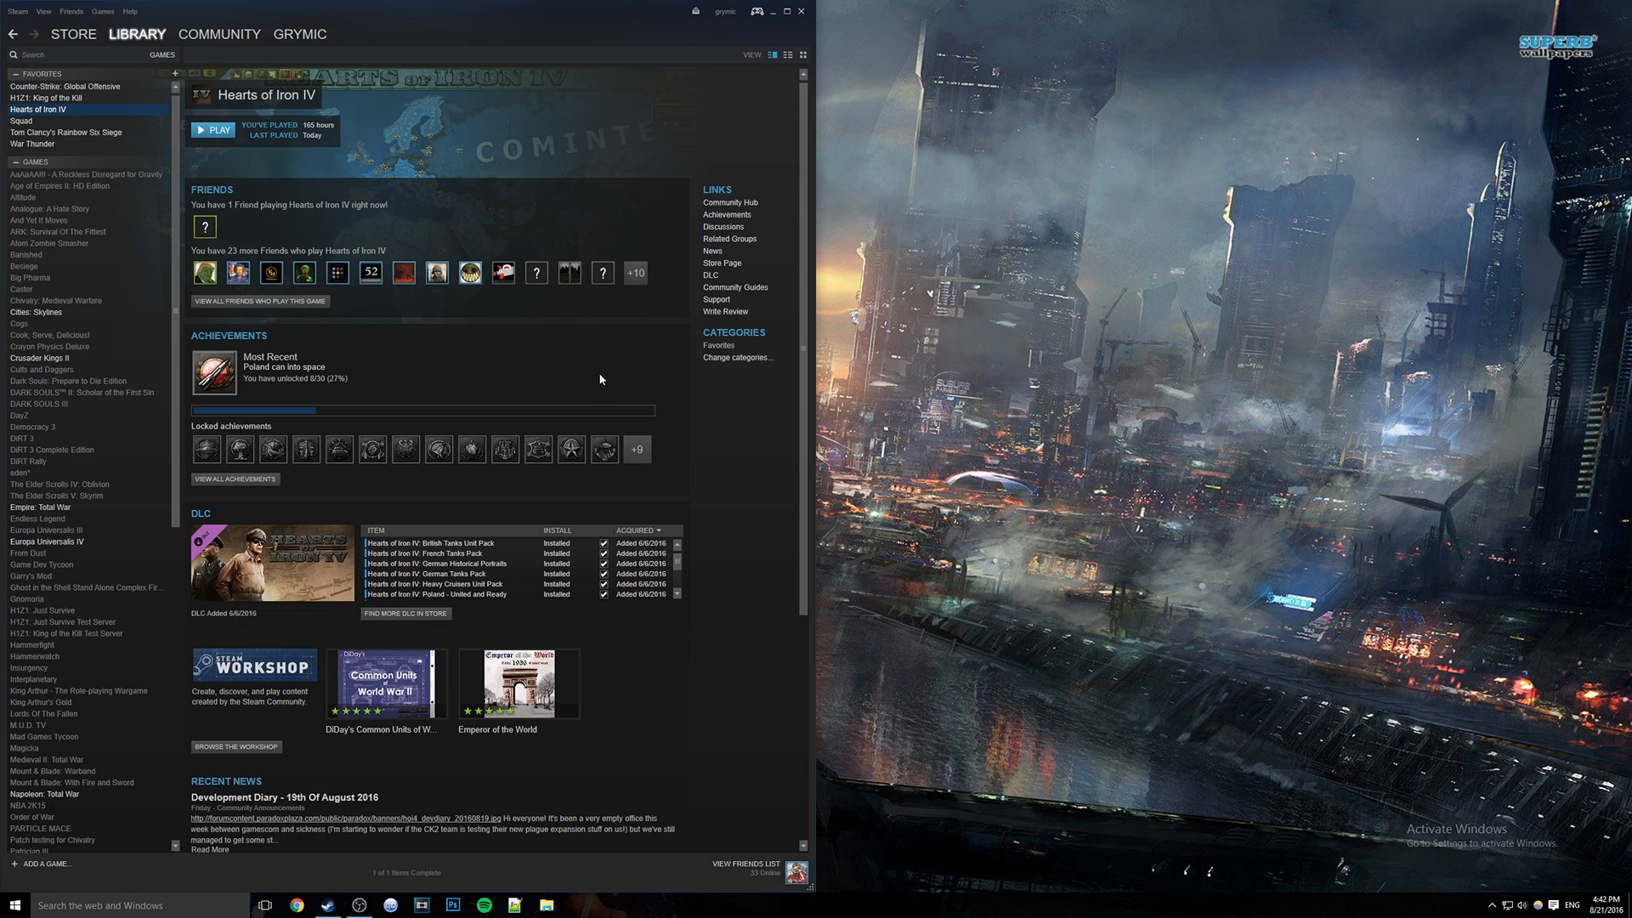
pyautogui.moveTo(511, 242)
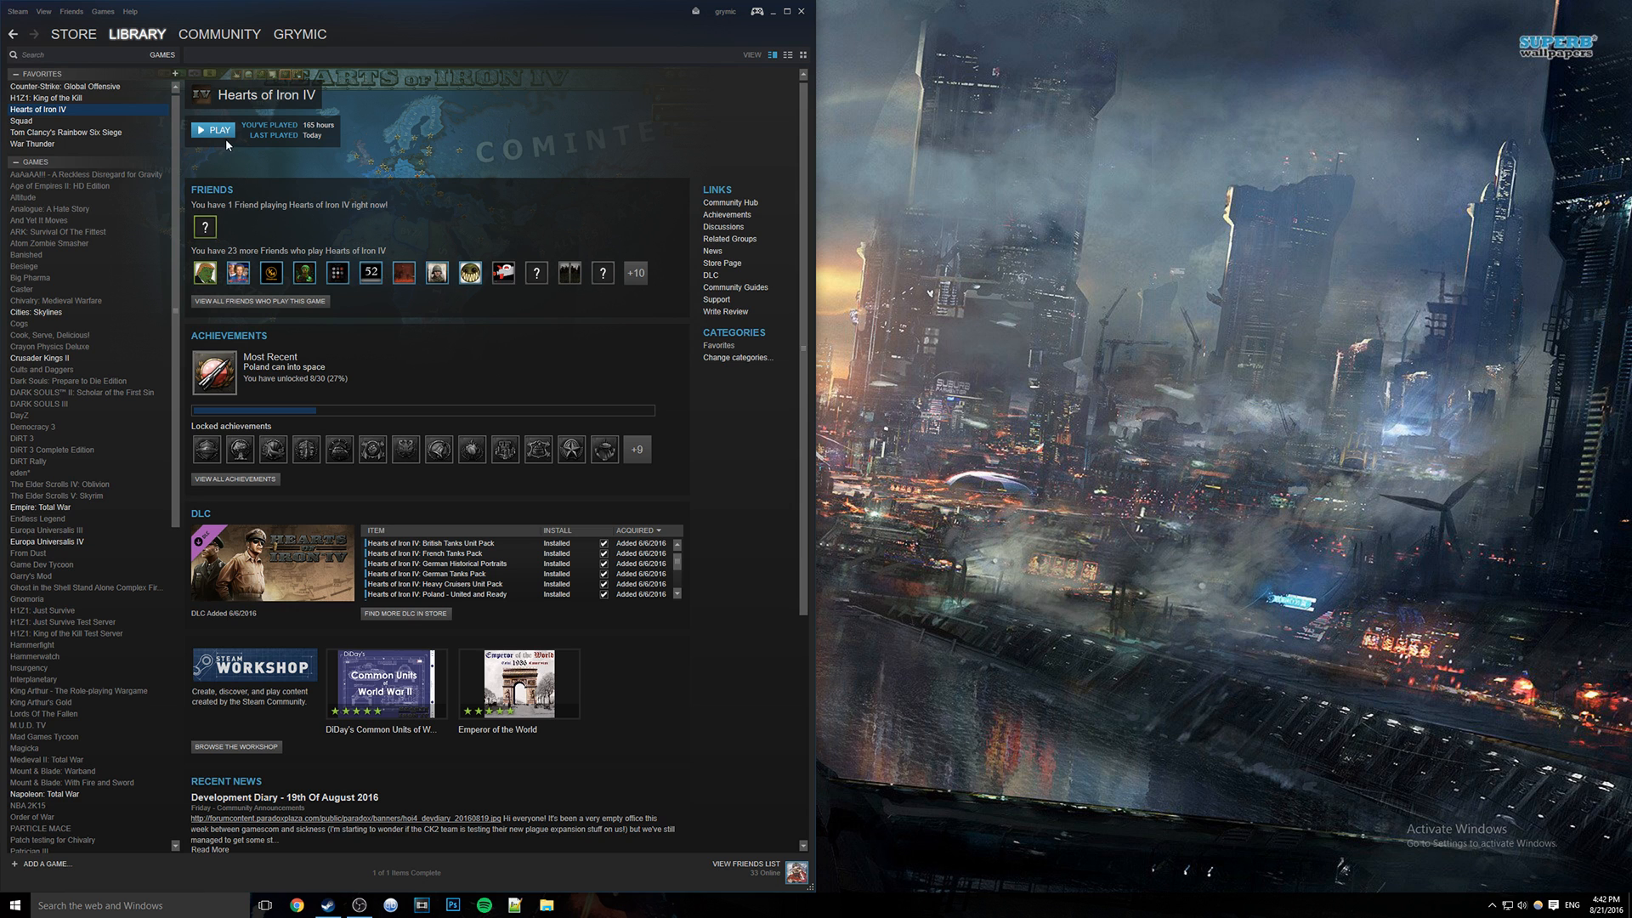
pyautogui.click(213, 130)
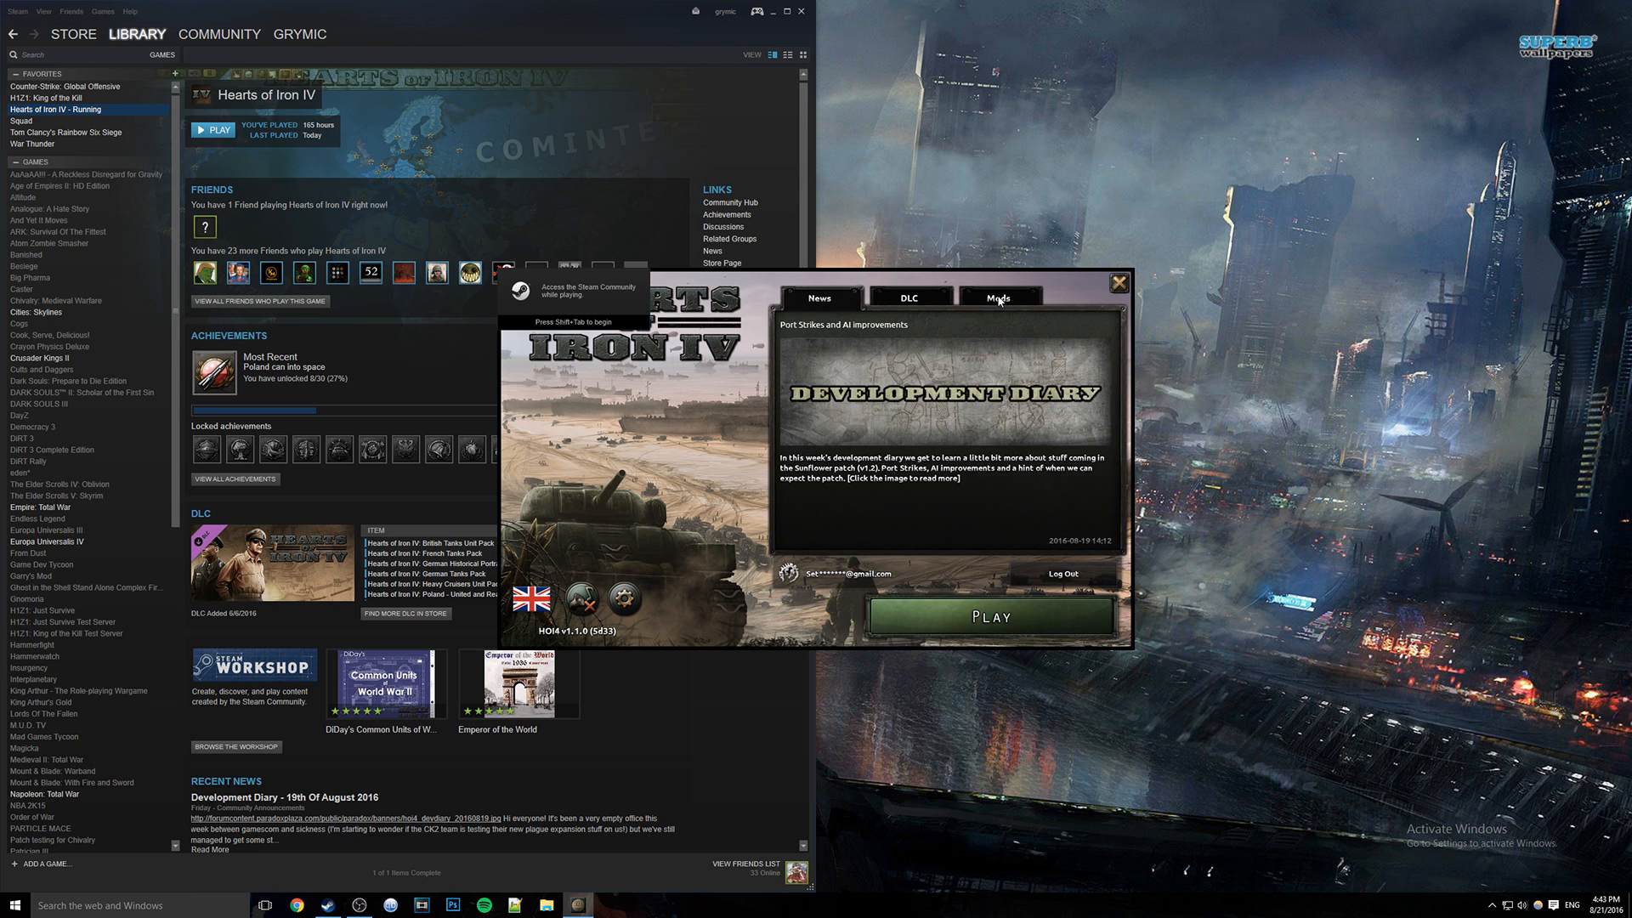
# Open Mod Tools' Upload Mod panel and select the Brave New World mod to show its details.
pyautogui.click(998, 297)
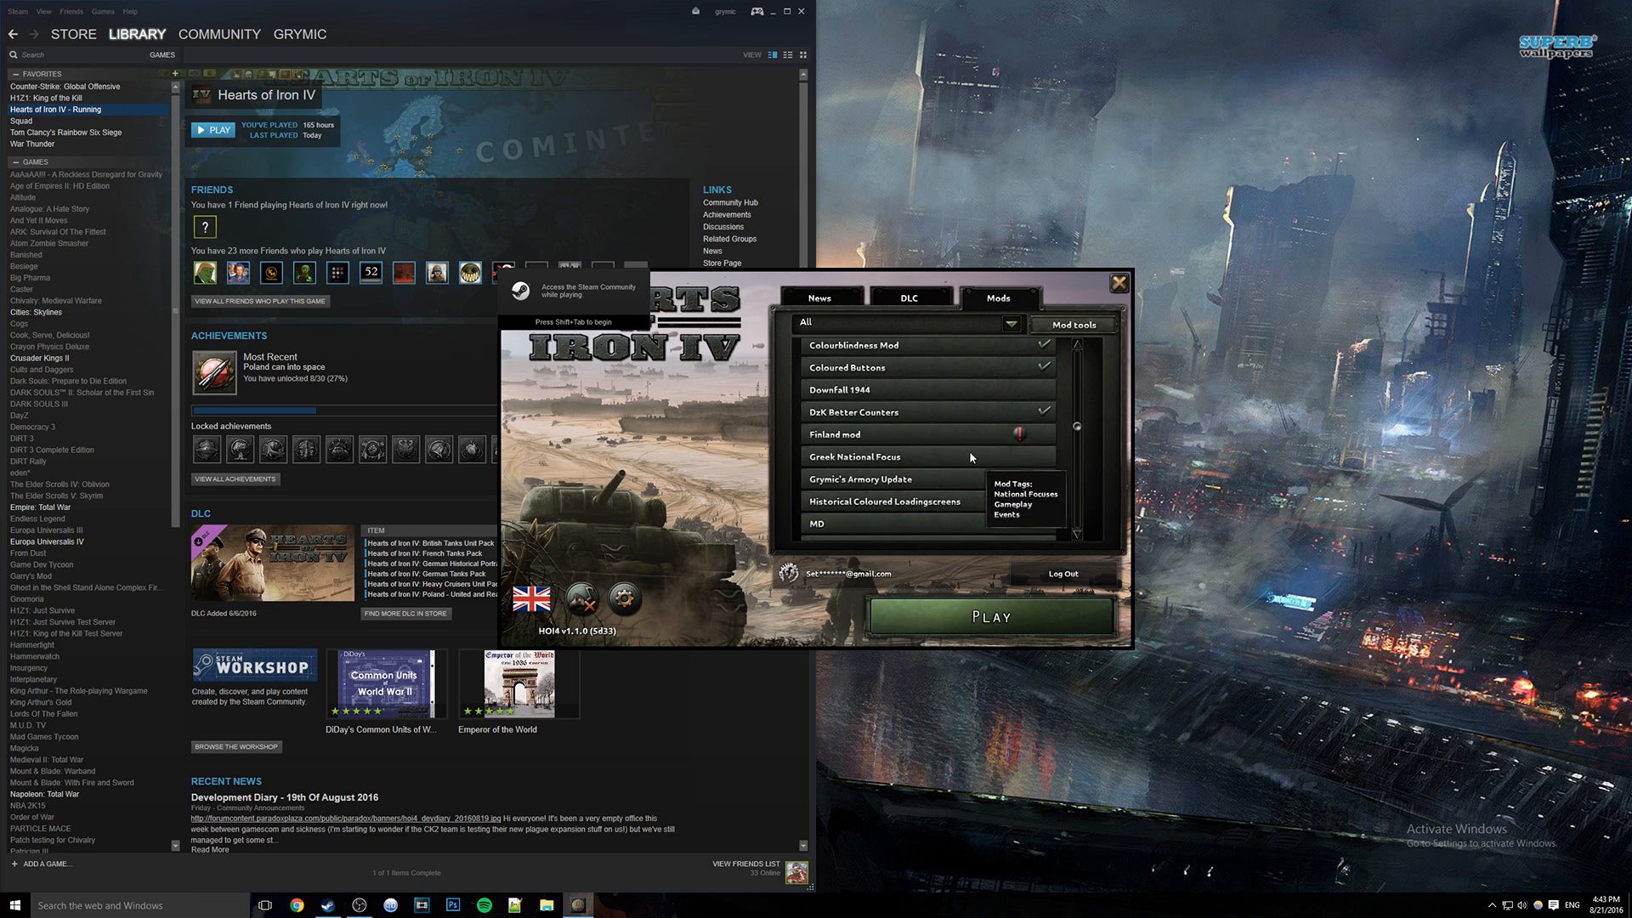
pyautogui.scroll(-3)
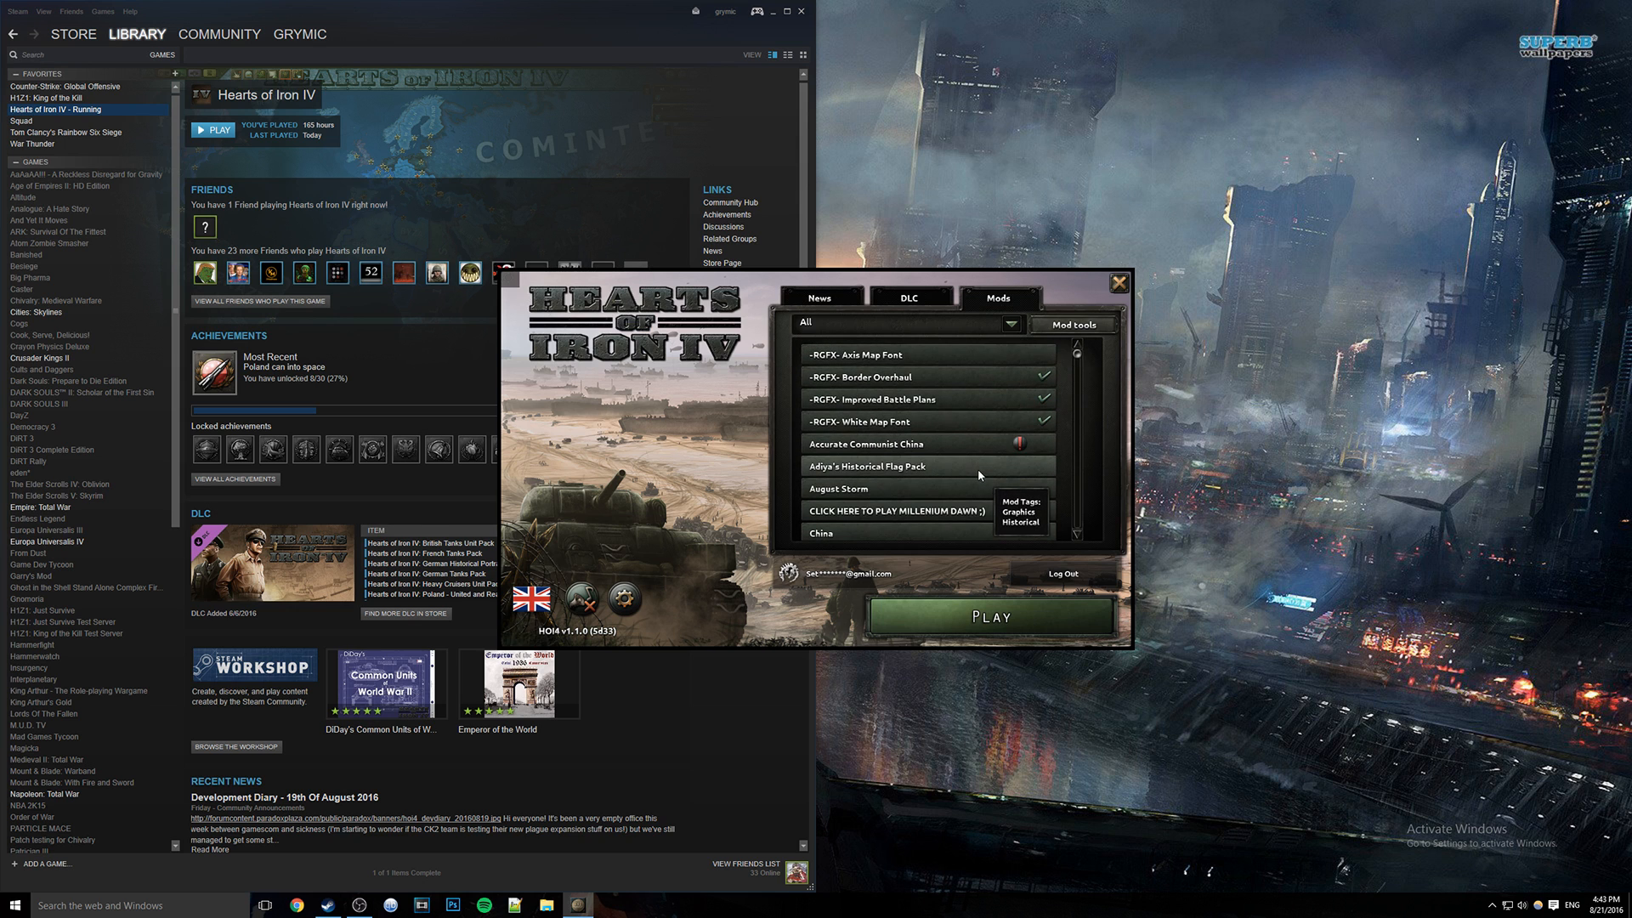
pyautogui.click(1073, 325)
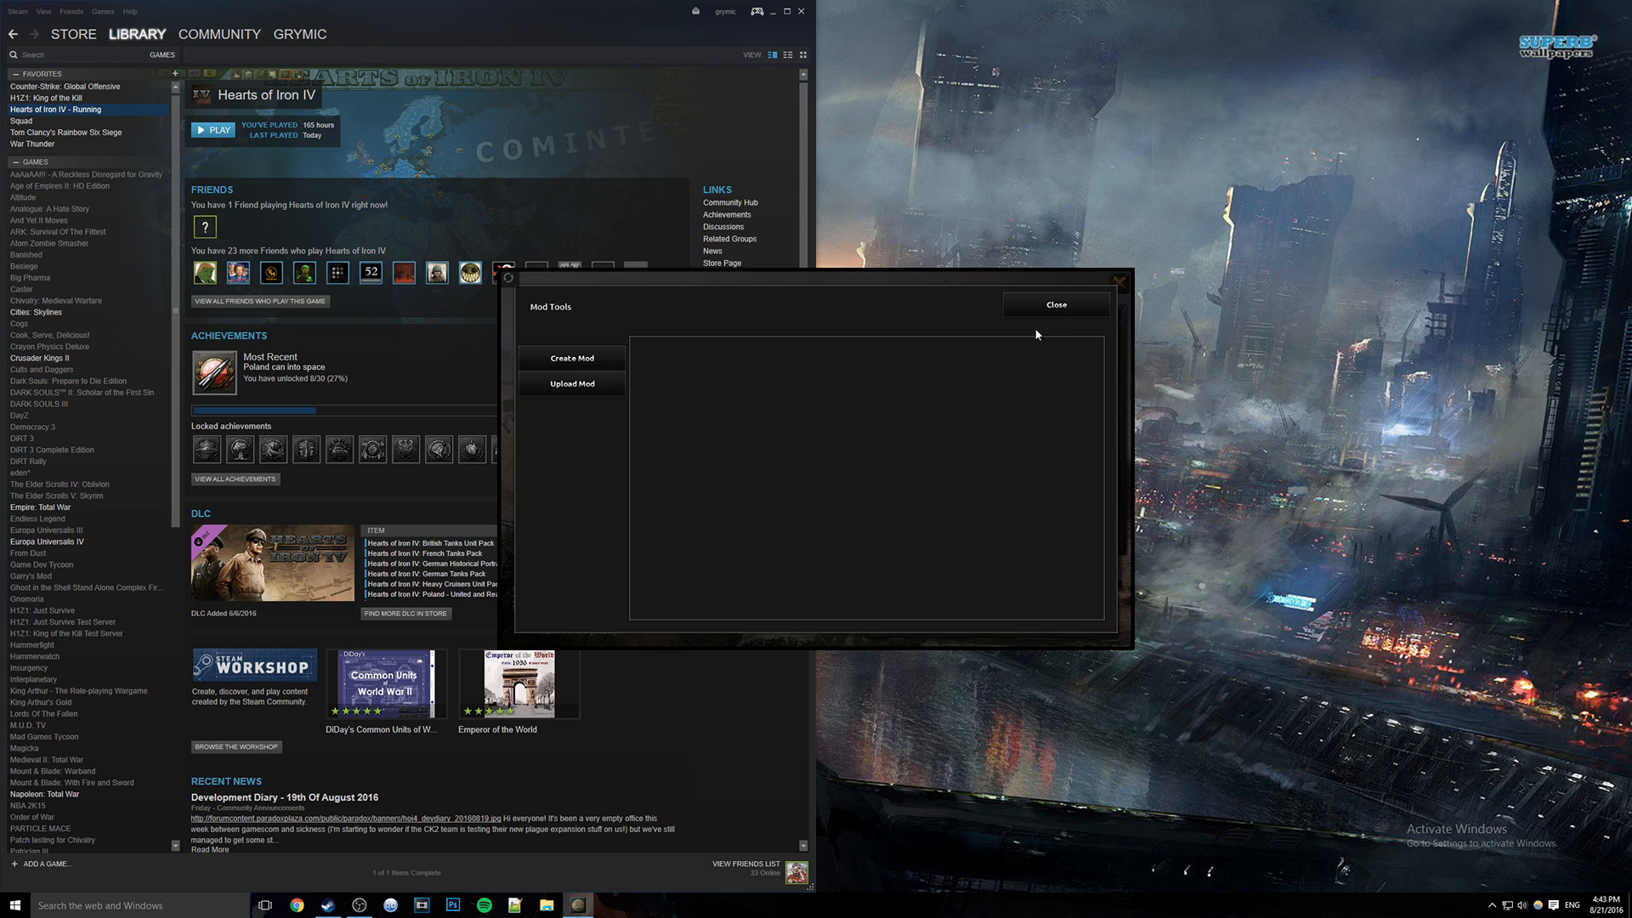
pyautogui.moveTo(713, 342)
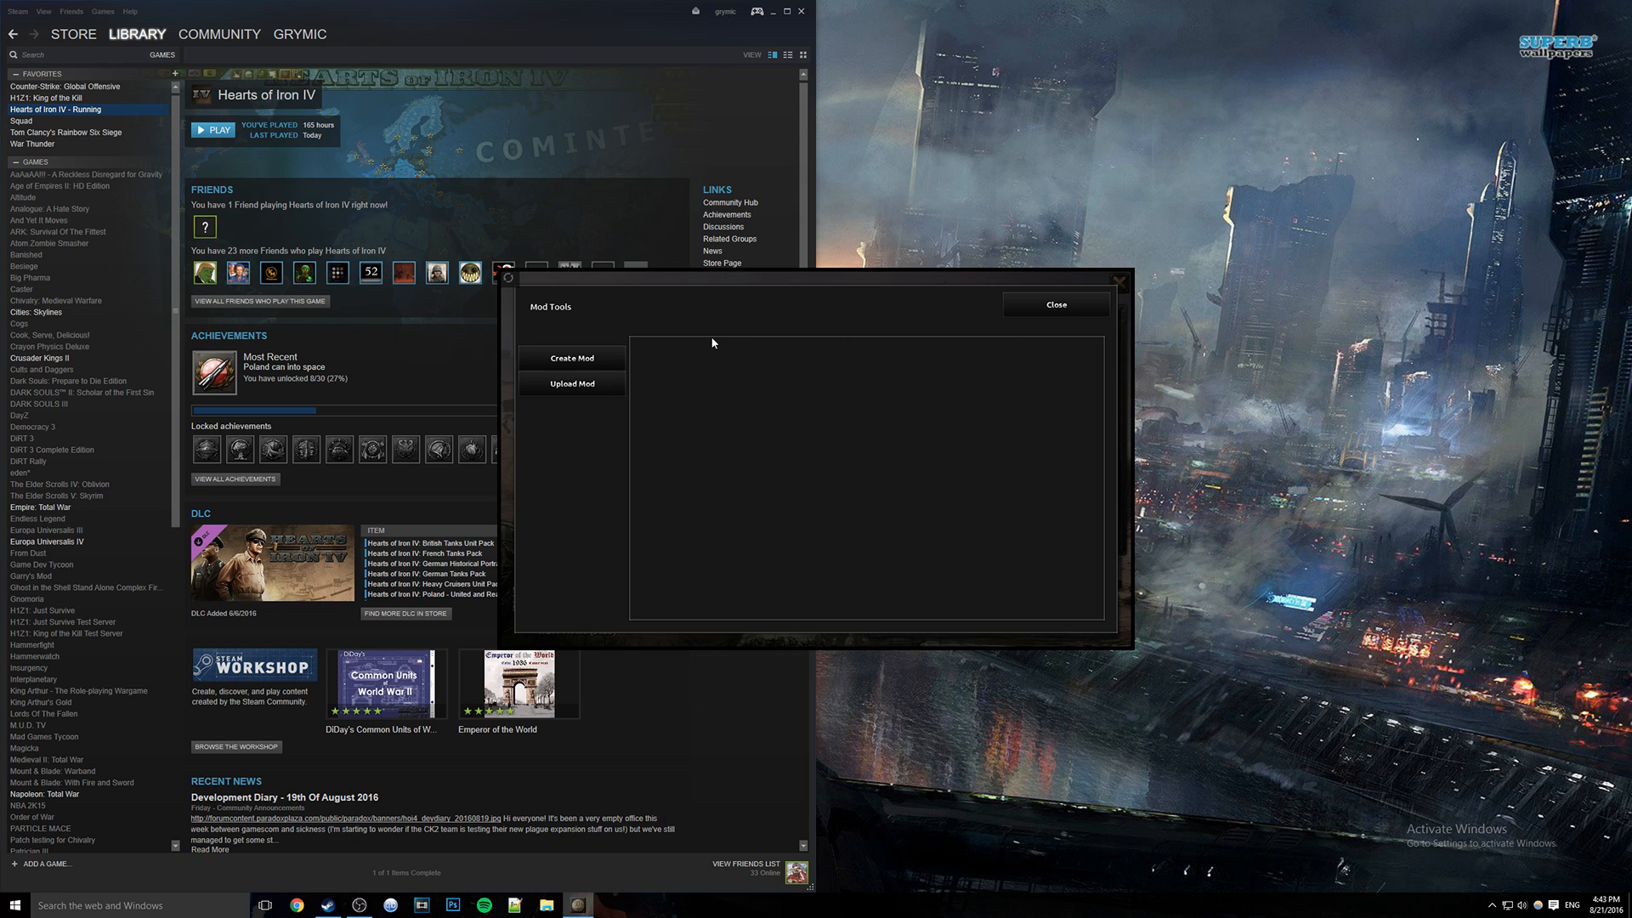
pyautogui.moveTo(616, 362)
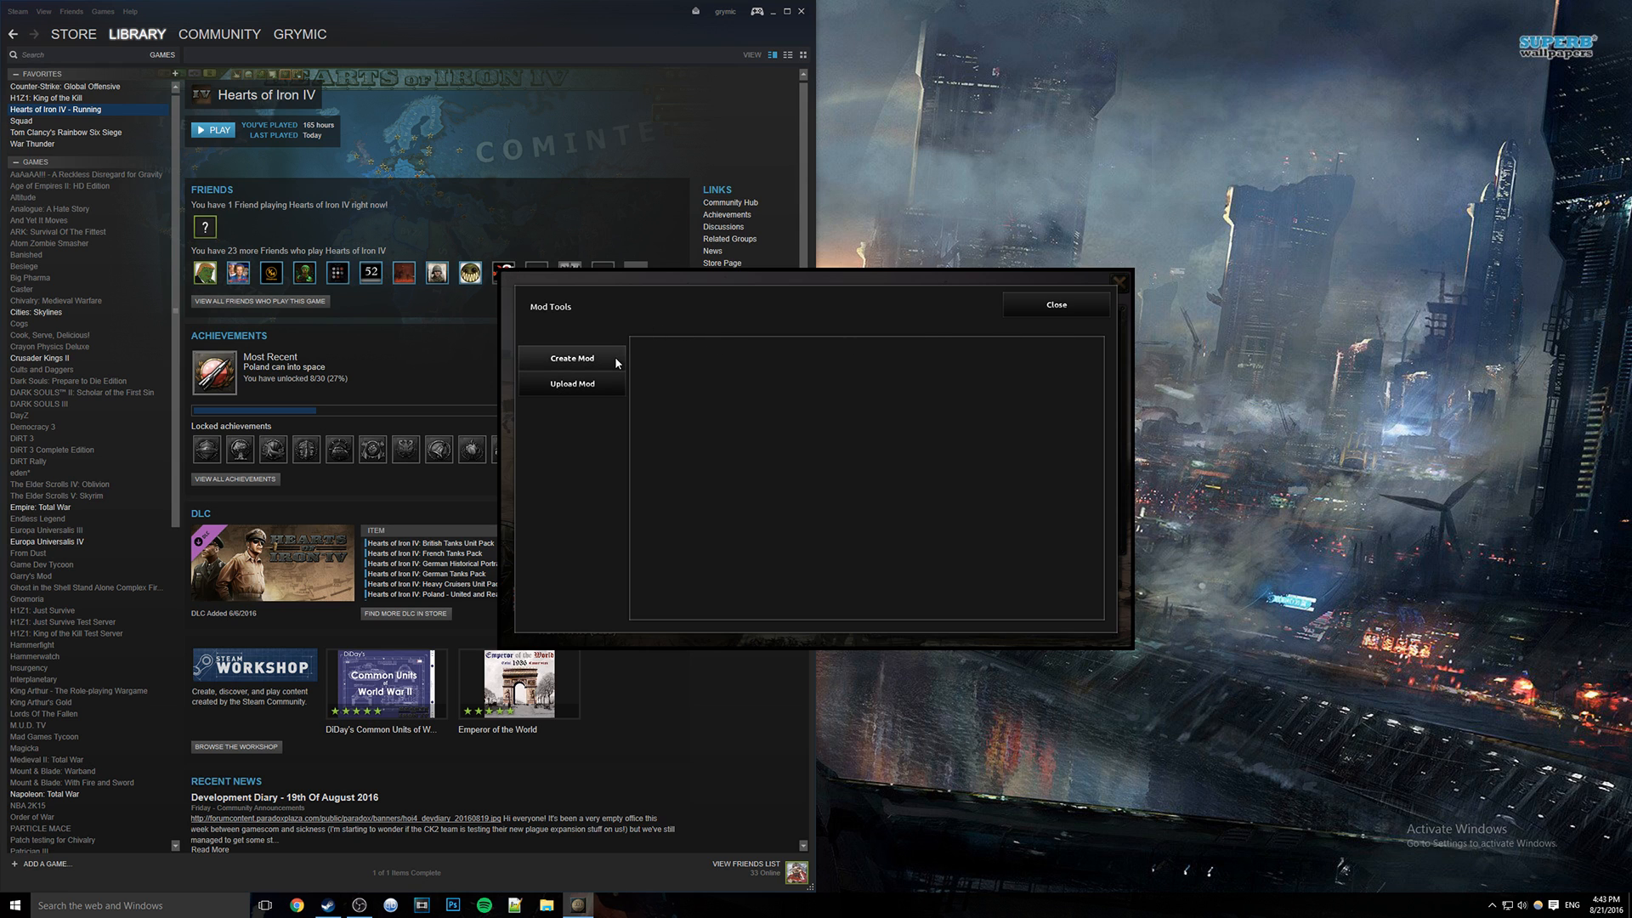
pyautogui.click(571, 384)
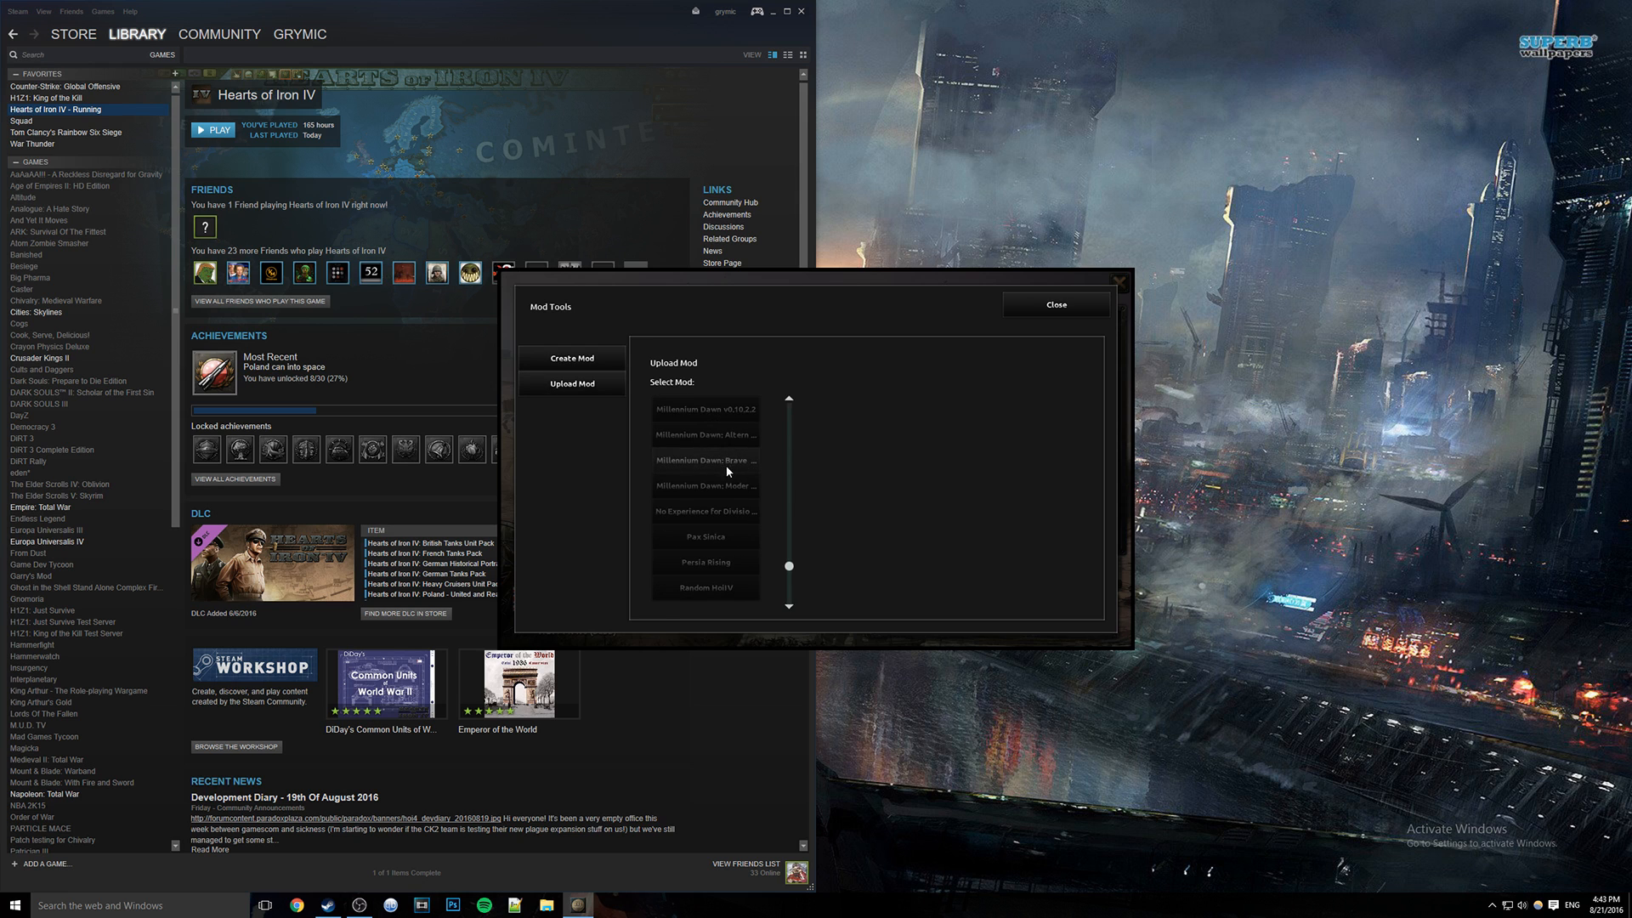
pyautogui.click(704, 460)
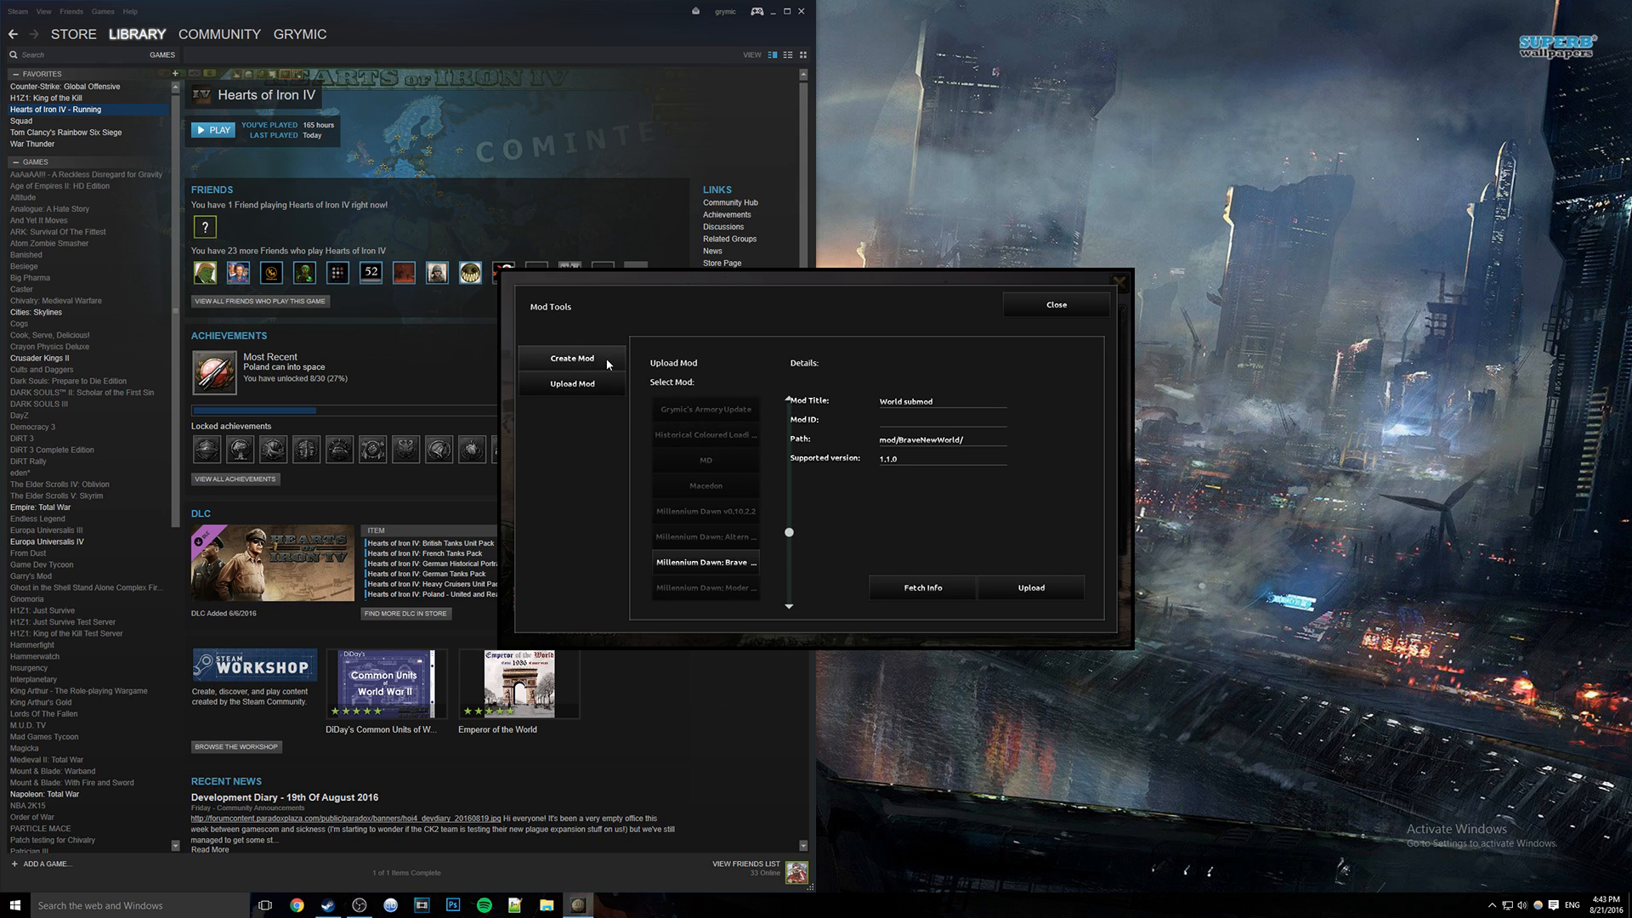
# Switch Mod Tools to the empty Create Mod form.
pyautogui.click(571, 358)
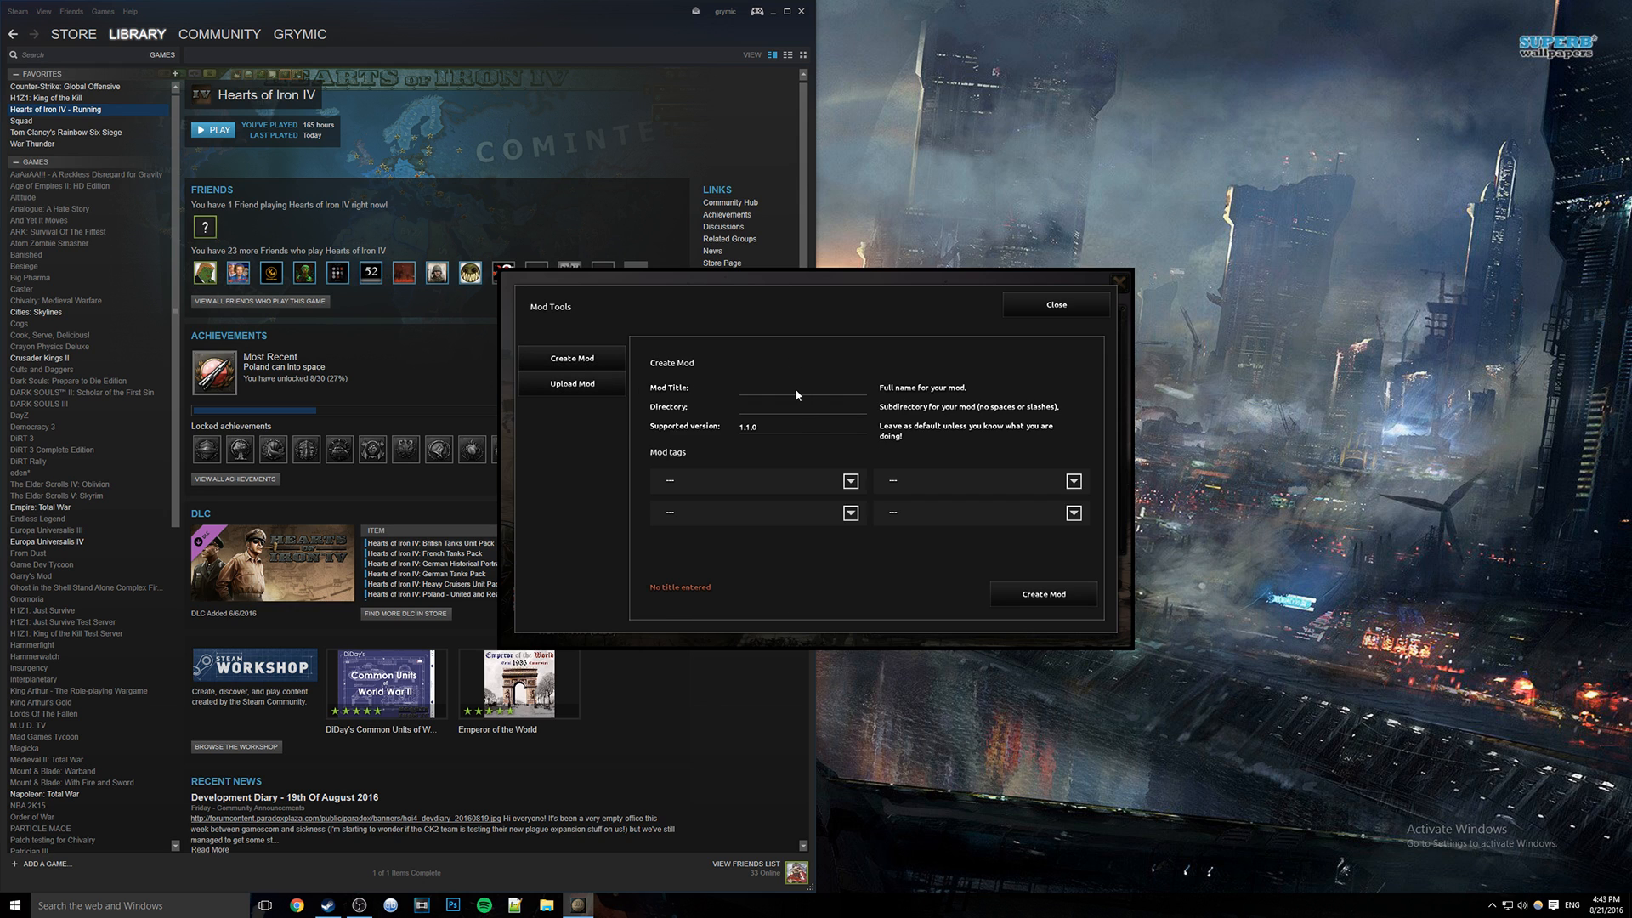
pyautogui.moveTo(790, 397)
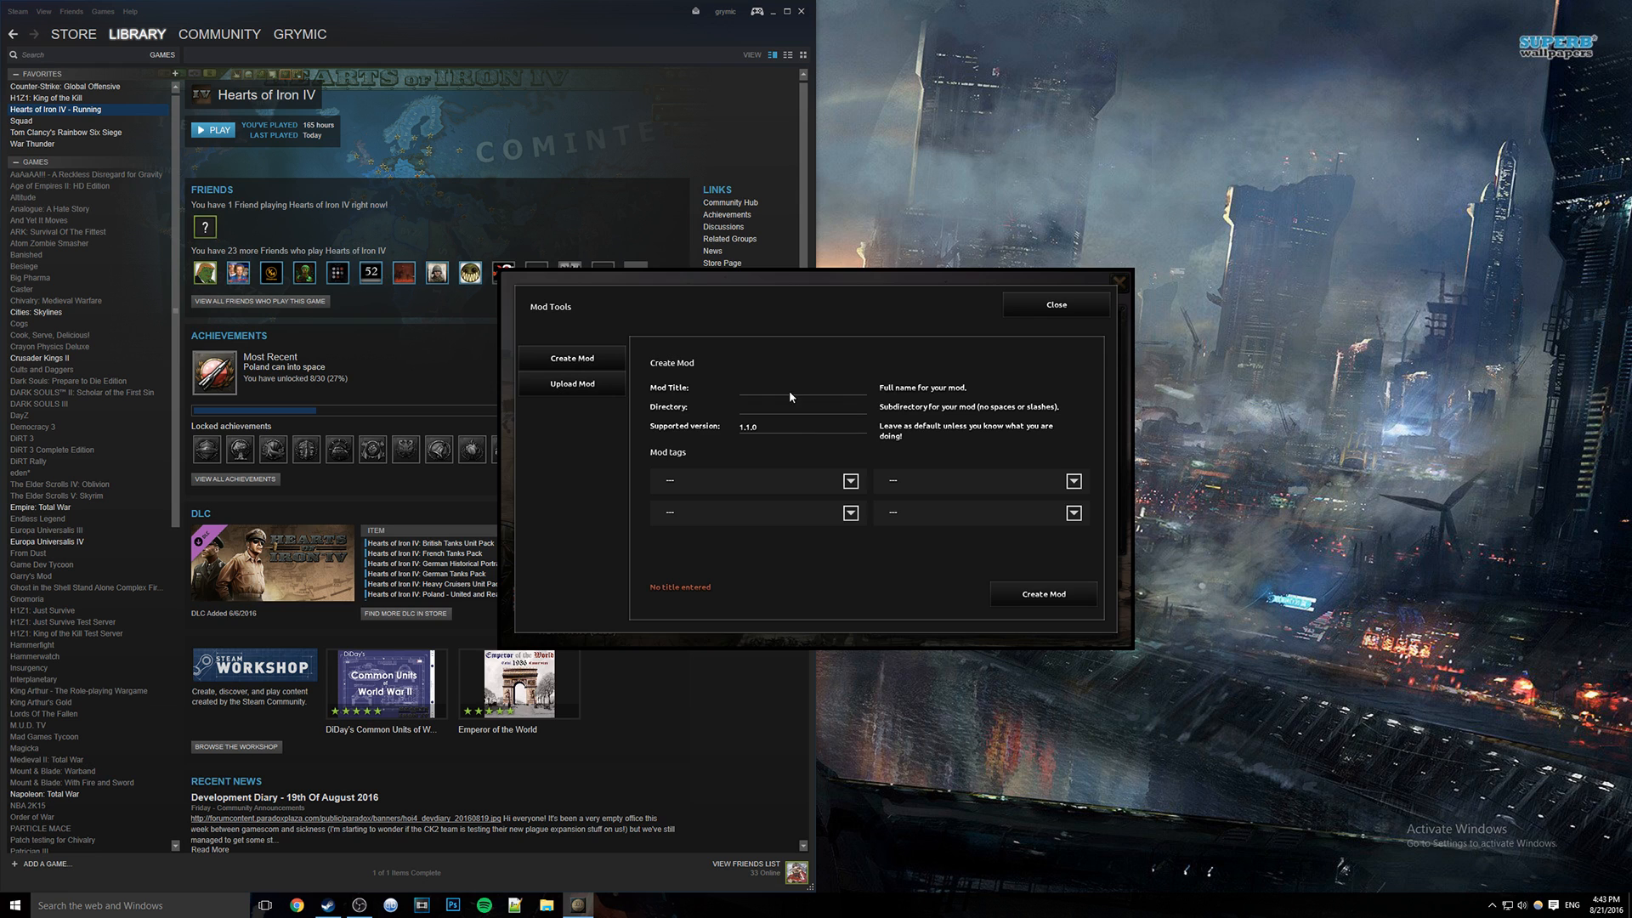
pyautogui.moveTo(638, 402)
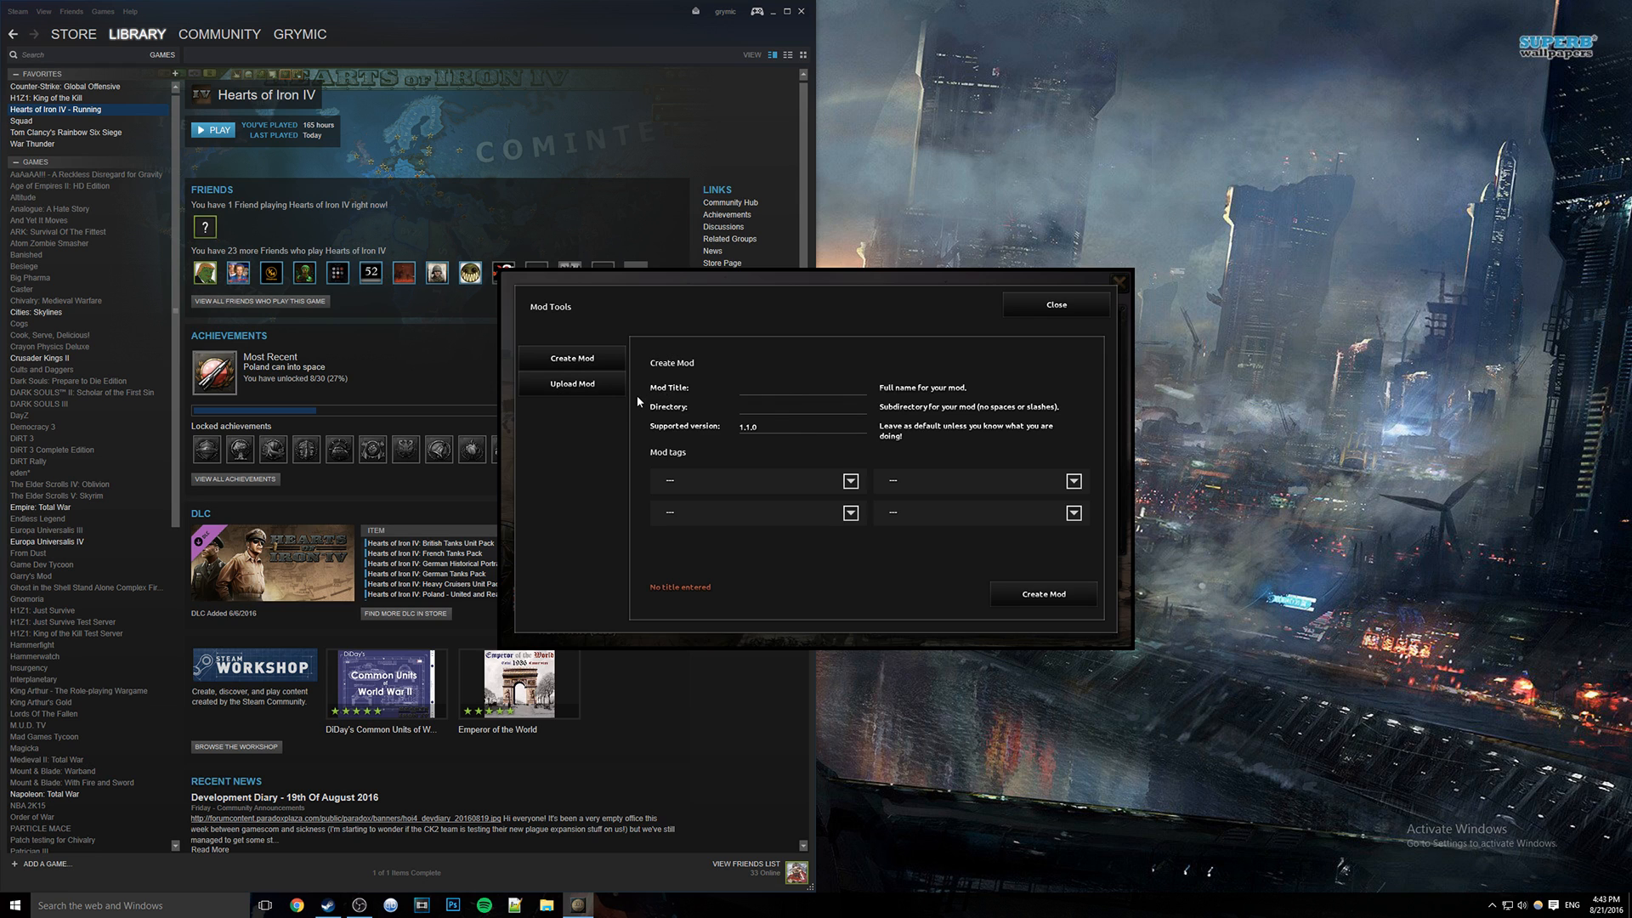
pyautogui.moveTo(236, 747)
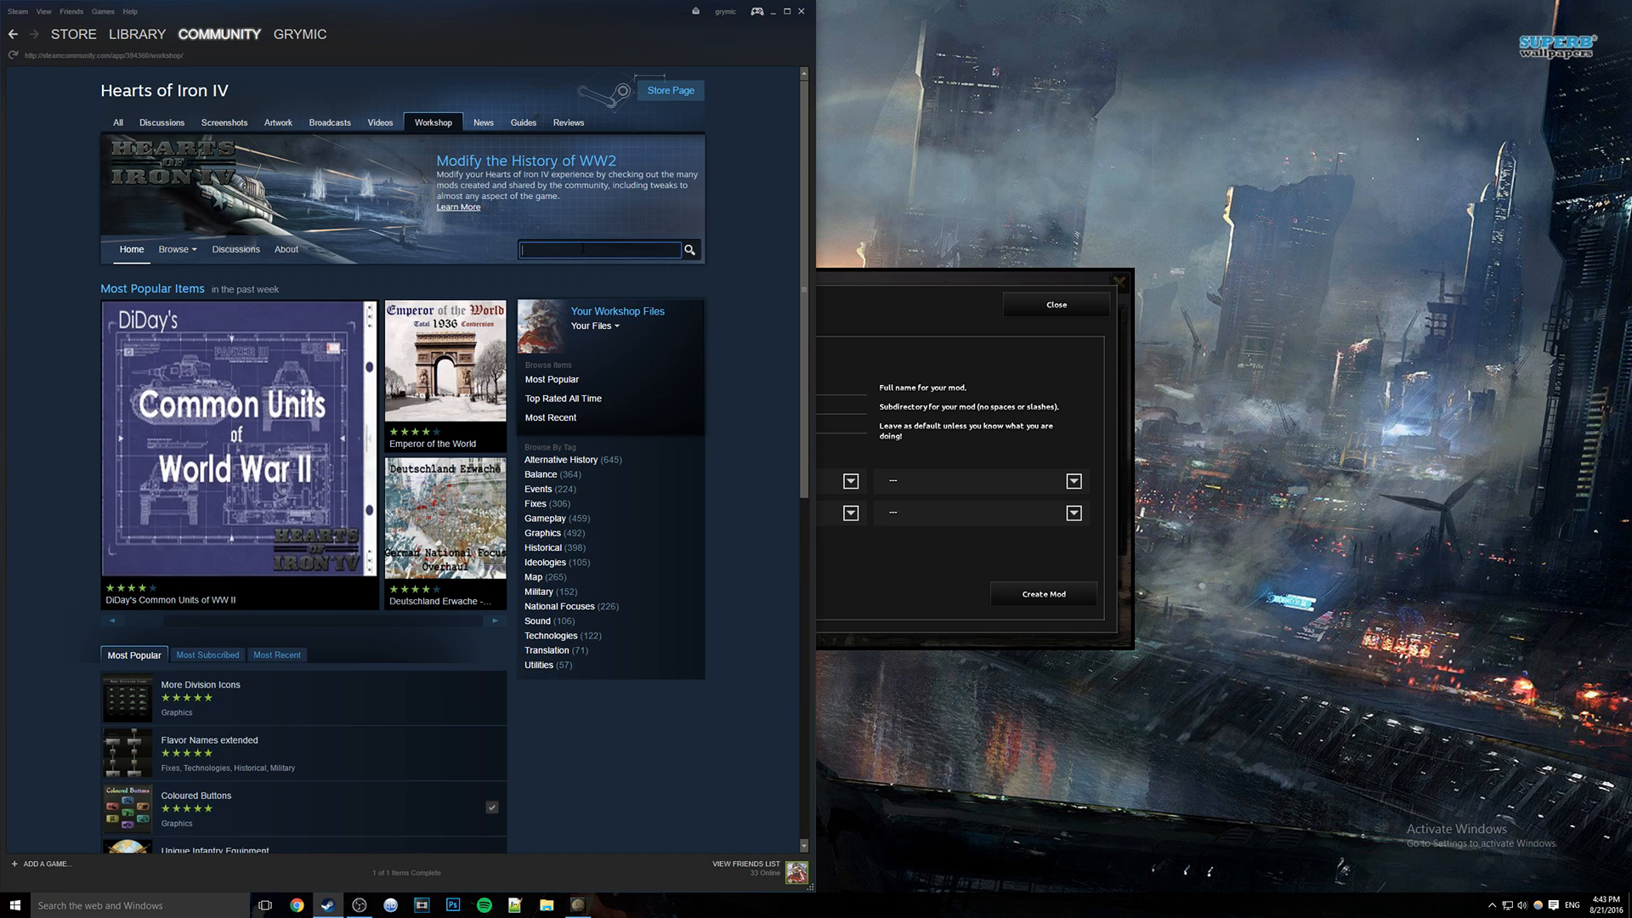
# Search the Hearts of Iron IV Steam Workshop for 'WW2'.
pyautogui.write('WW2')
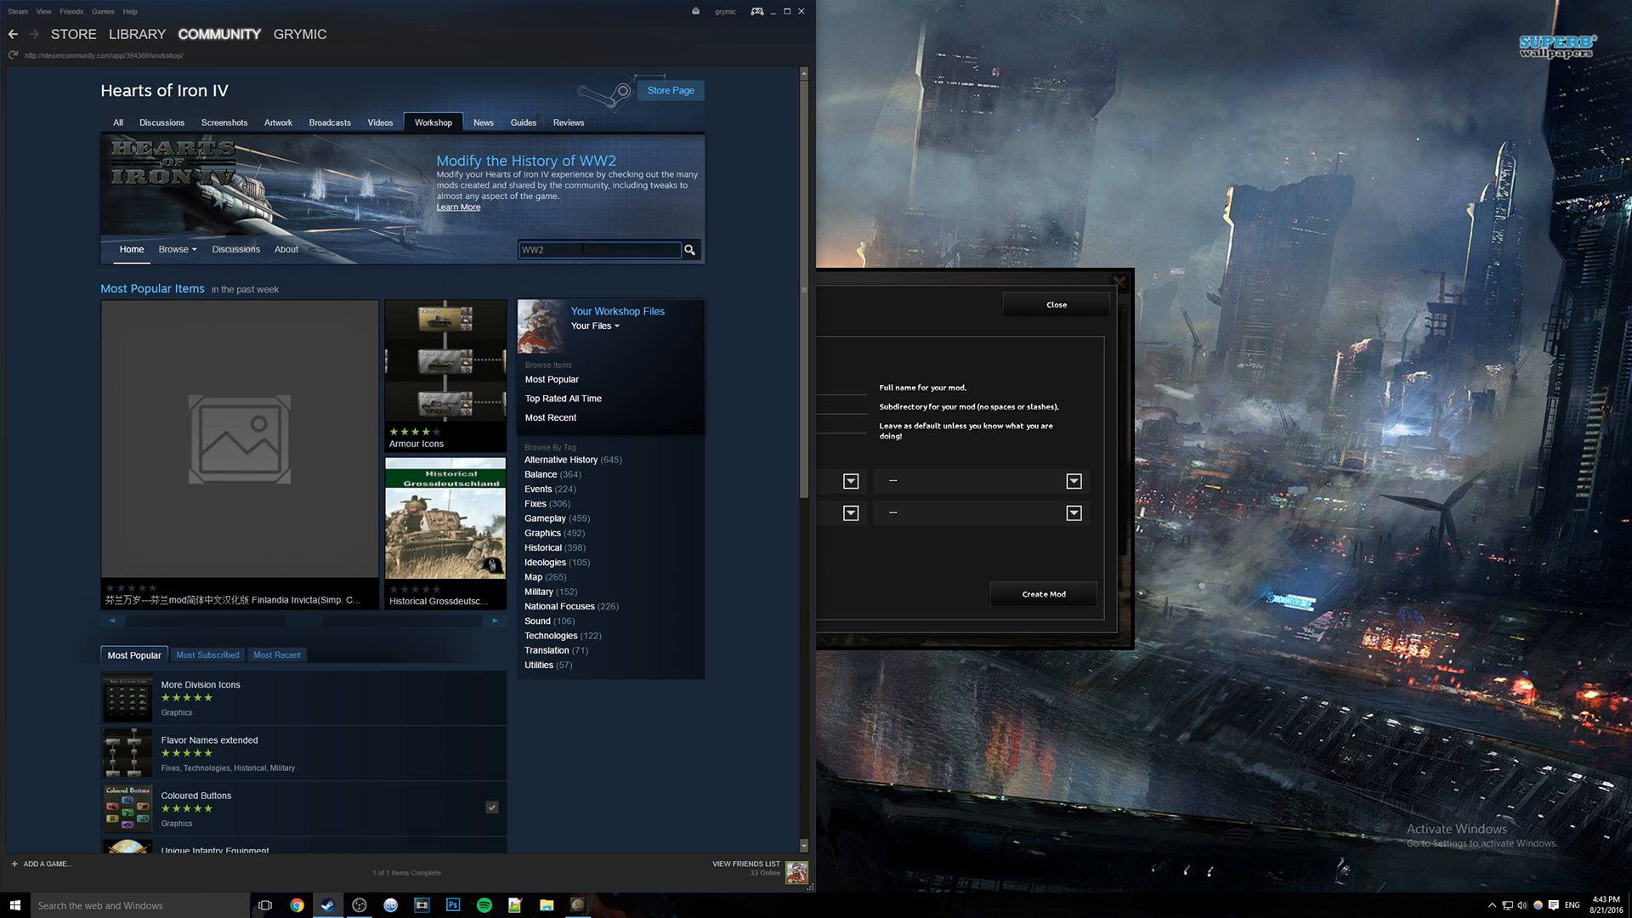
pyautogui.click(689, 249)
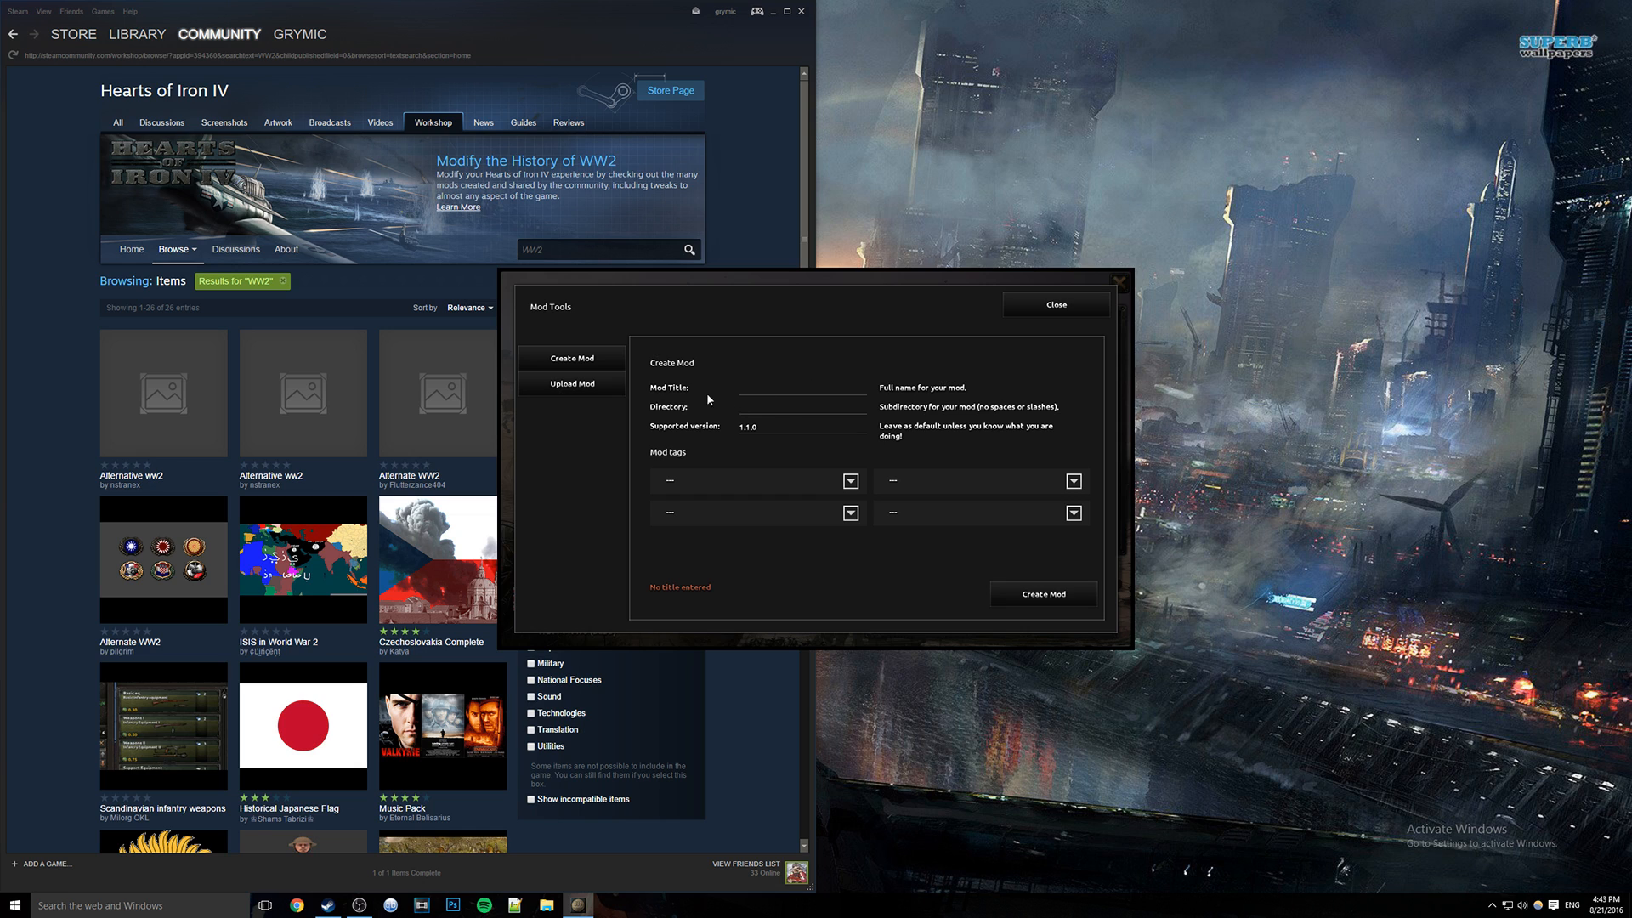
pyautogui.moveTo(764, 413)
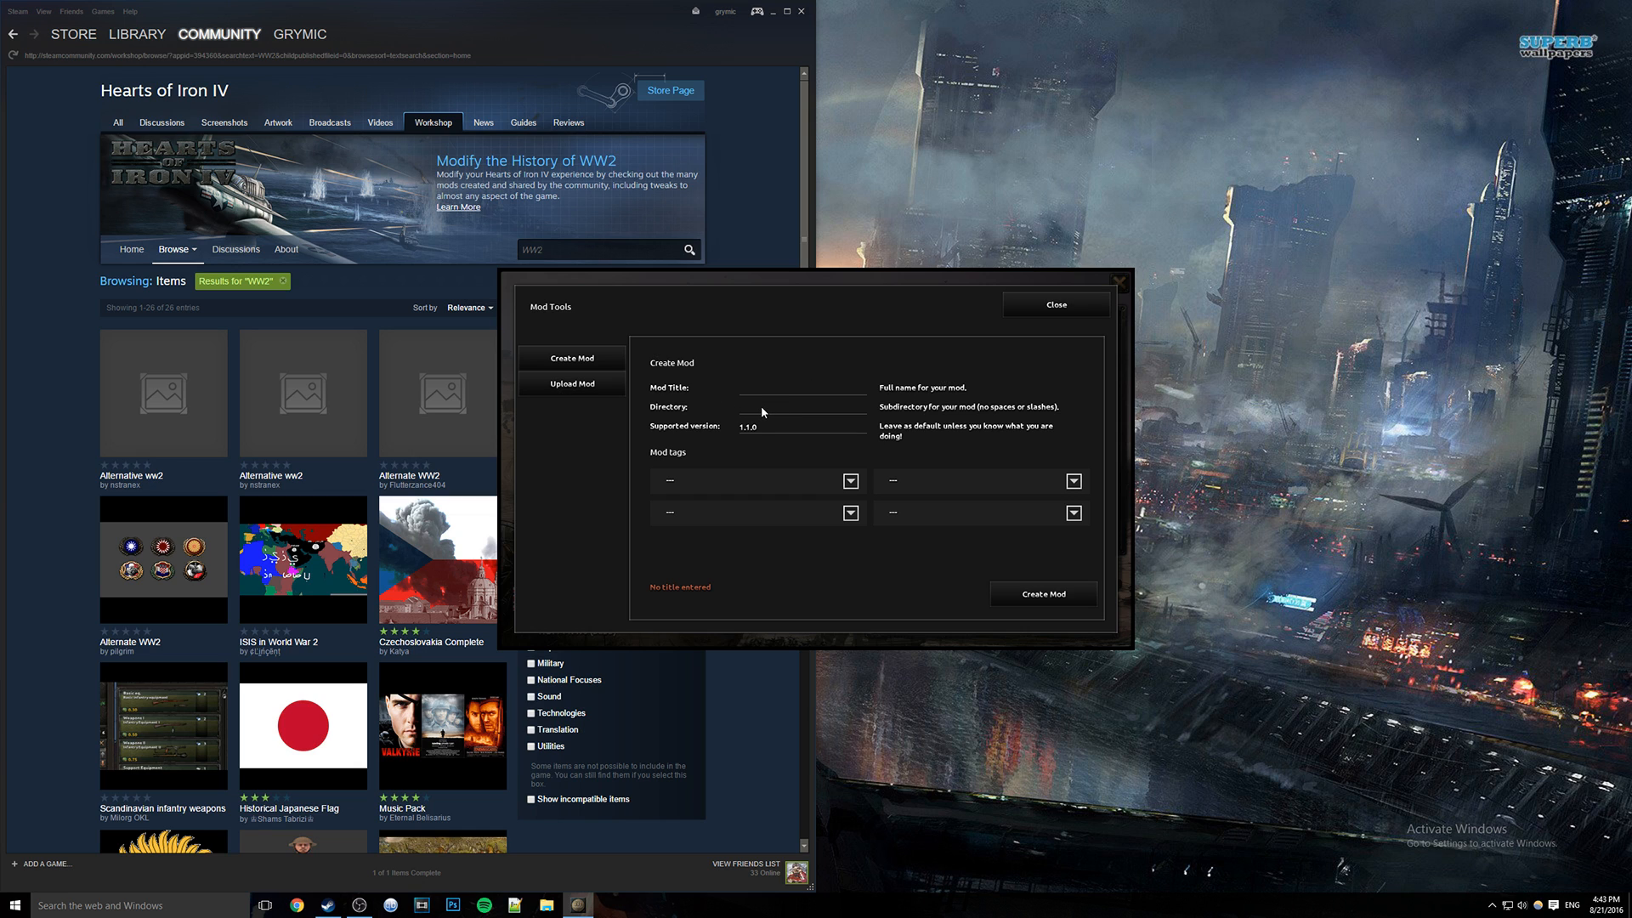
pyautogui.moveTo(763, 409)
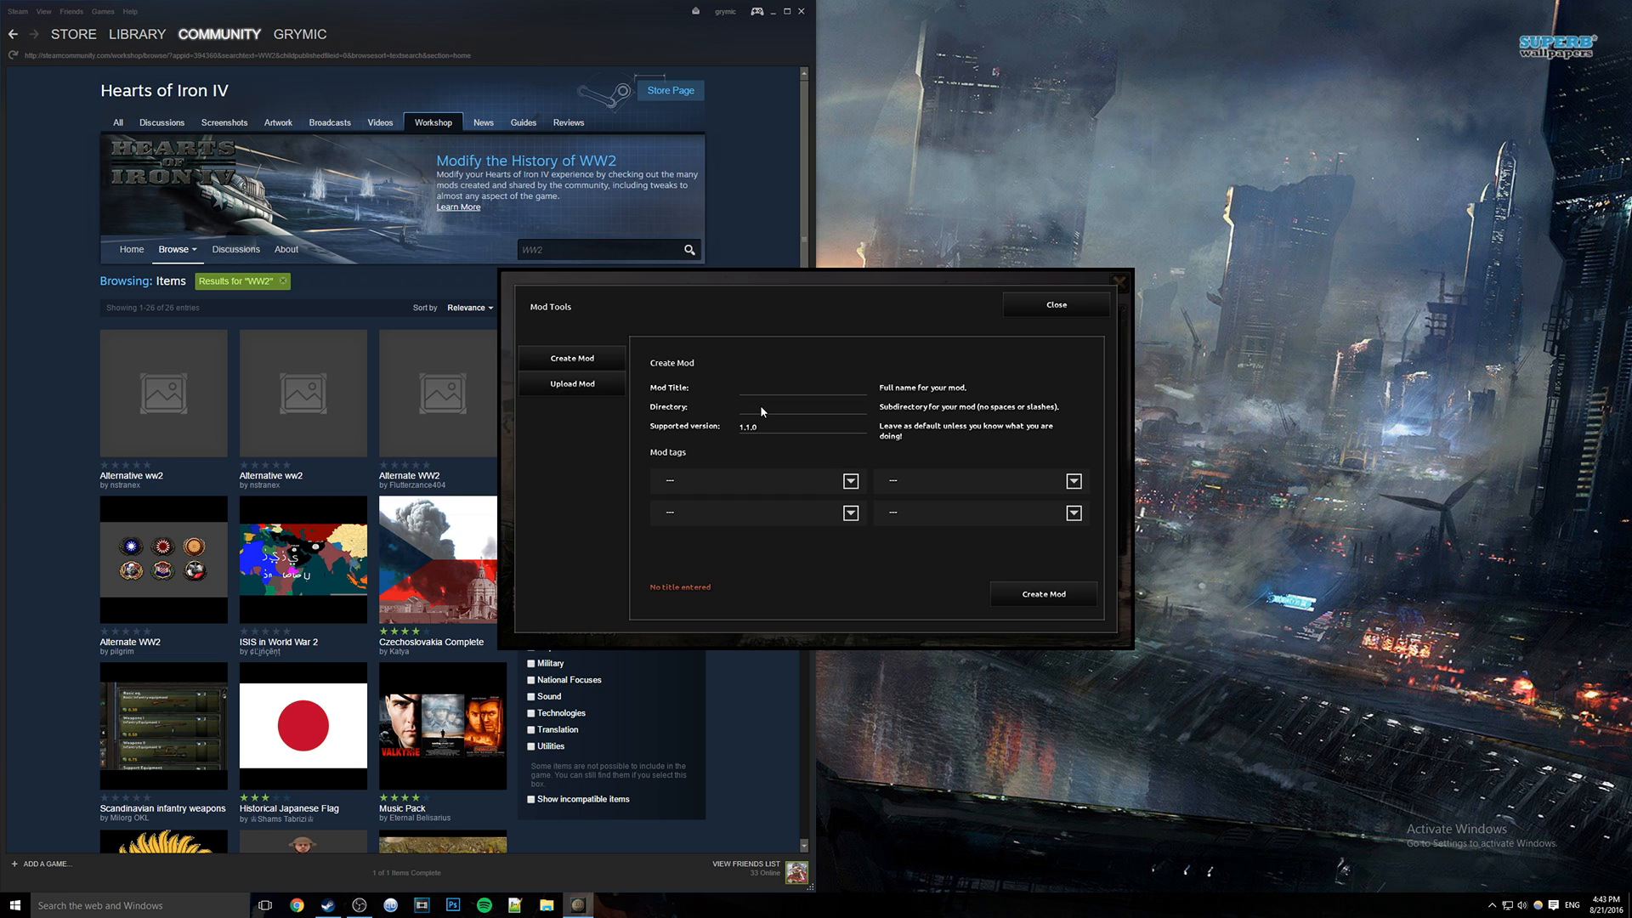
pyautogui.moveTo(721, 428)
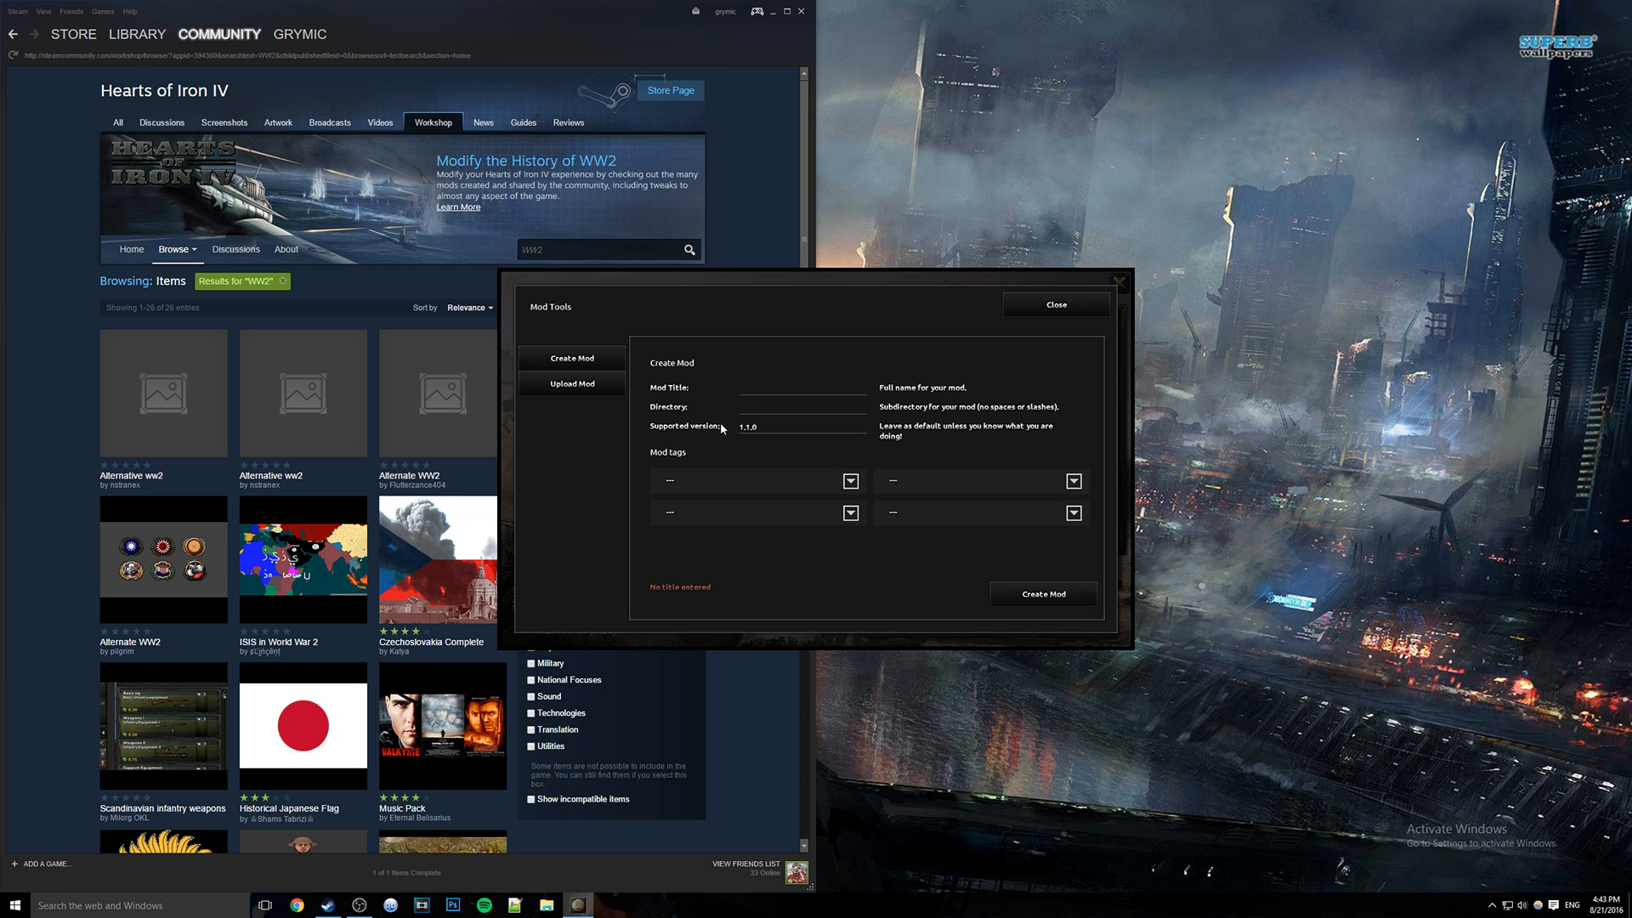
pyautogui.moveTo(740, 437)
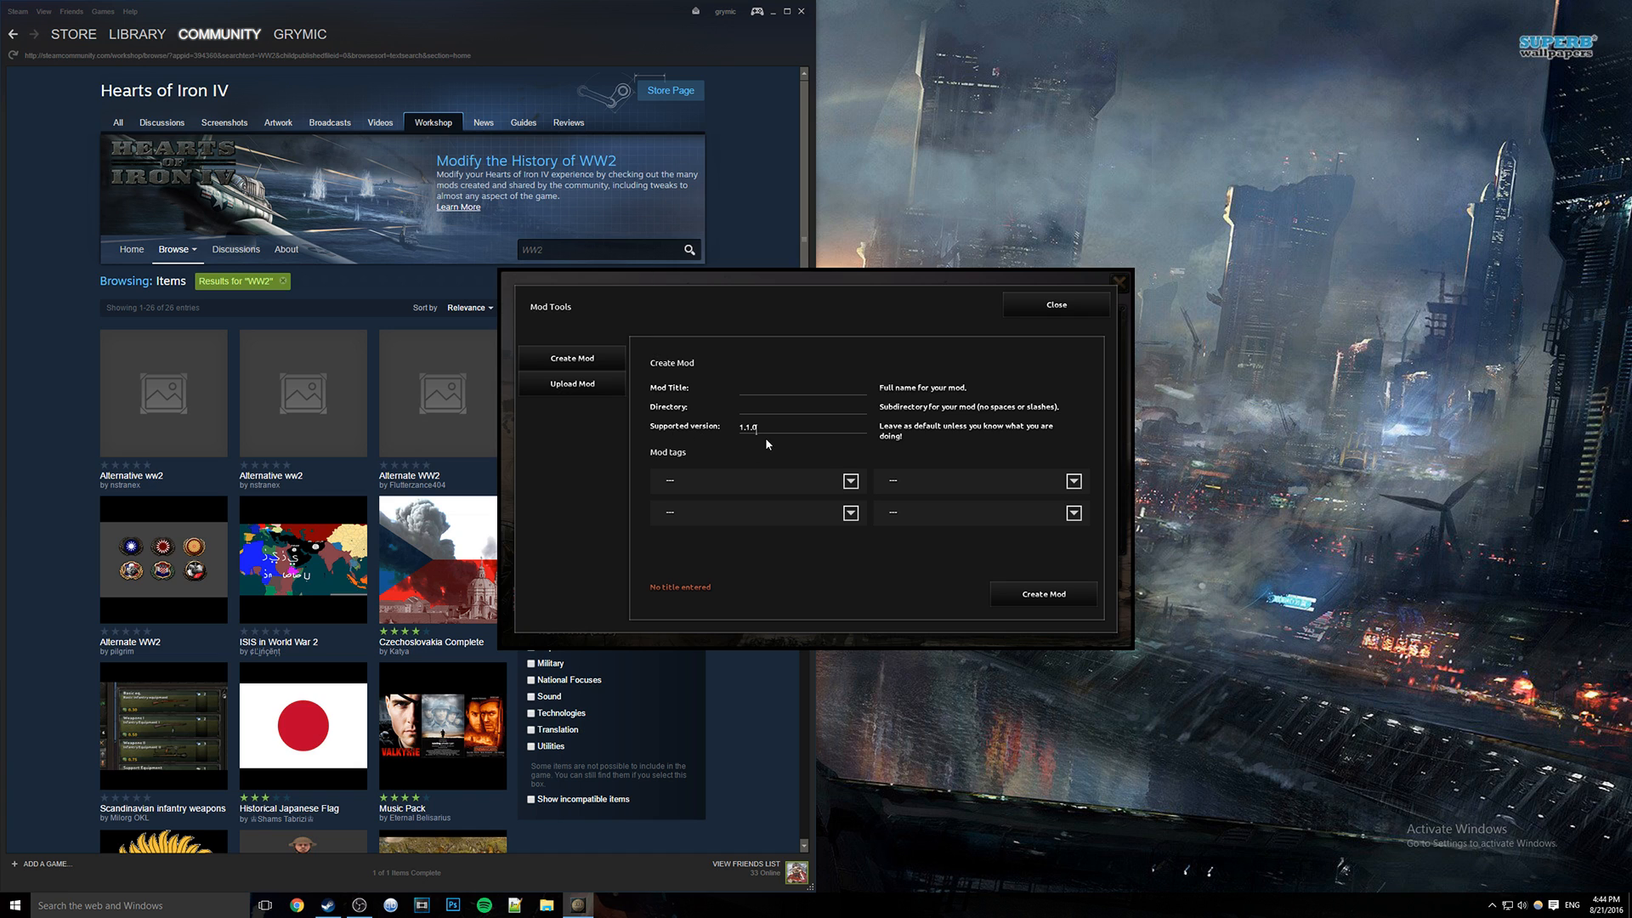
pyautogui.moveTo(739, 450)
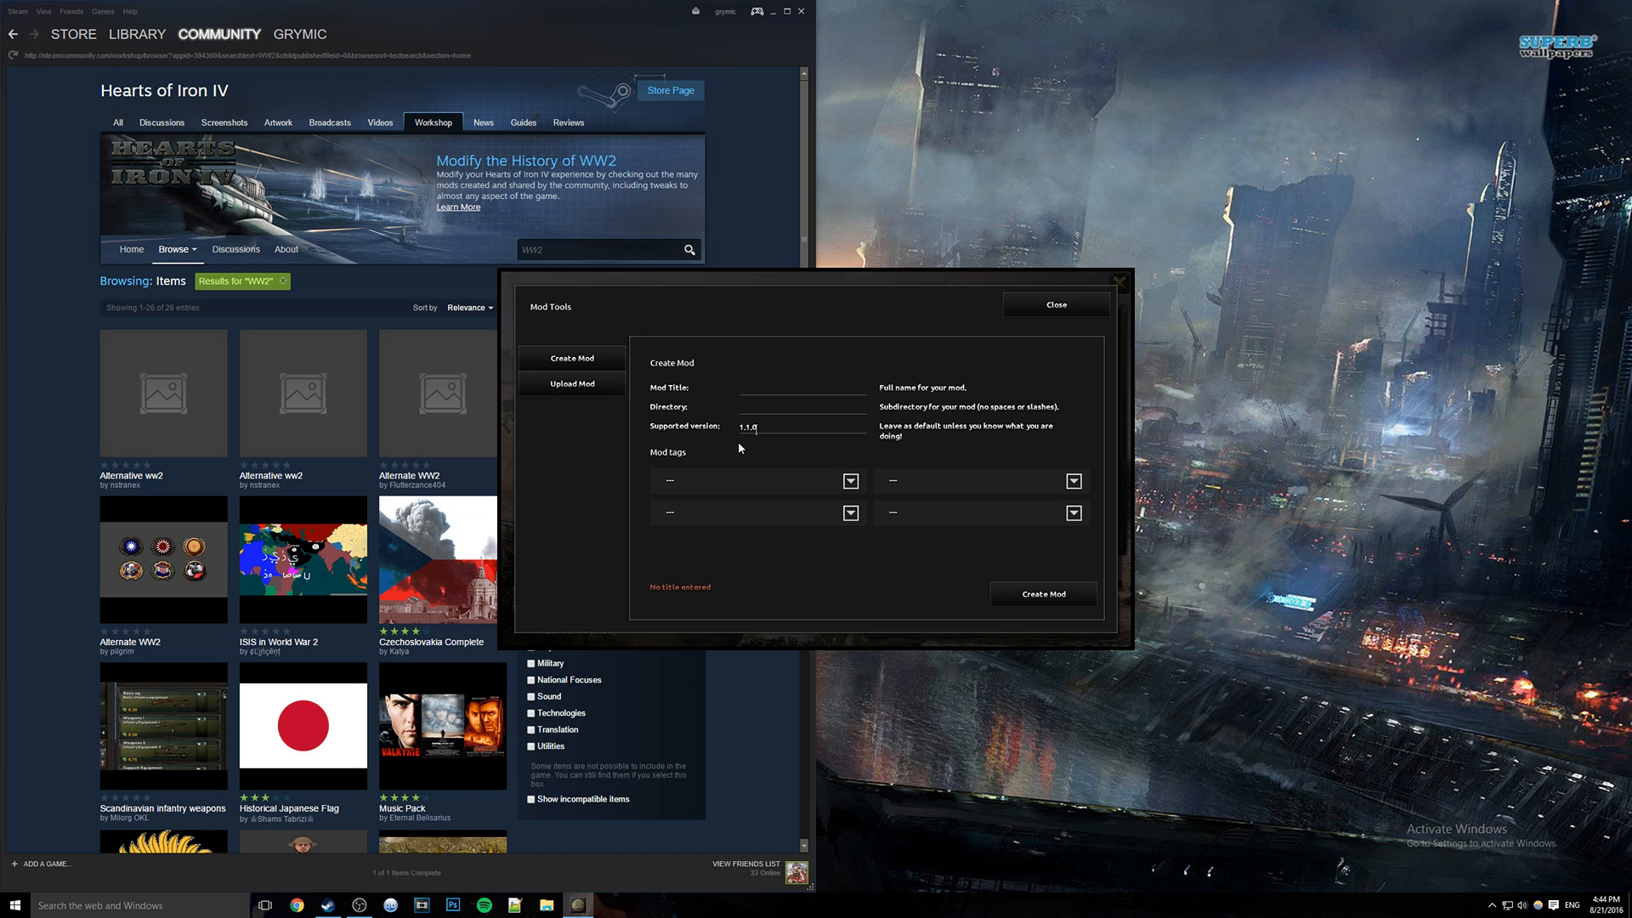
pyautogui.moveTo(725, 476)
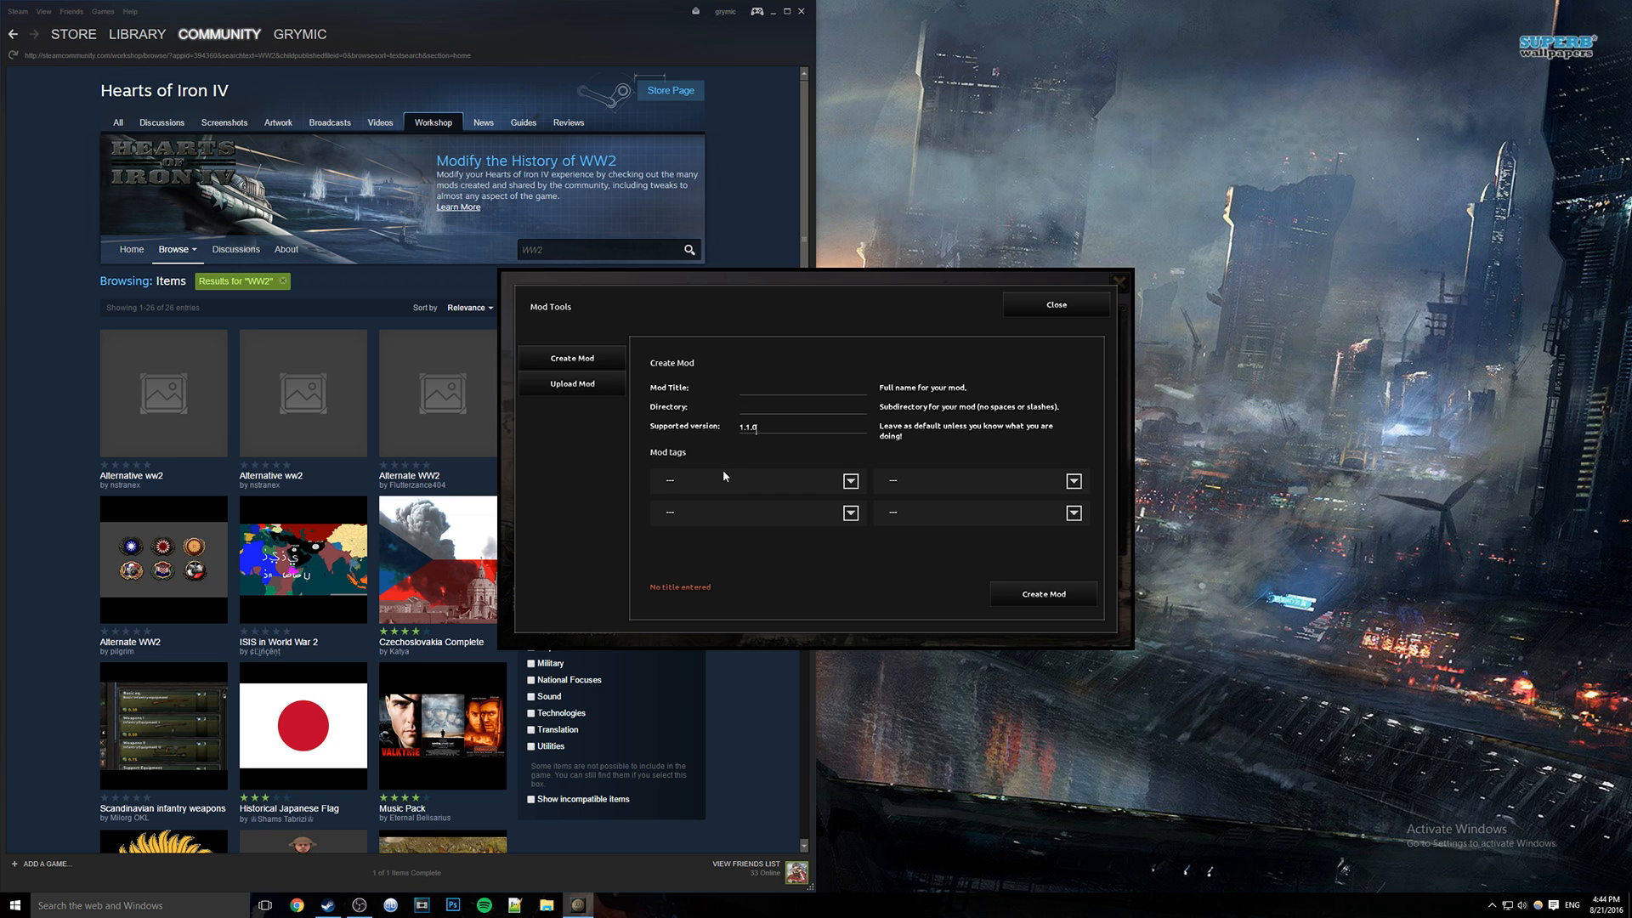
pyautogui.moveTo(698, 501)
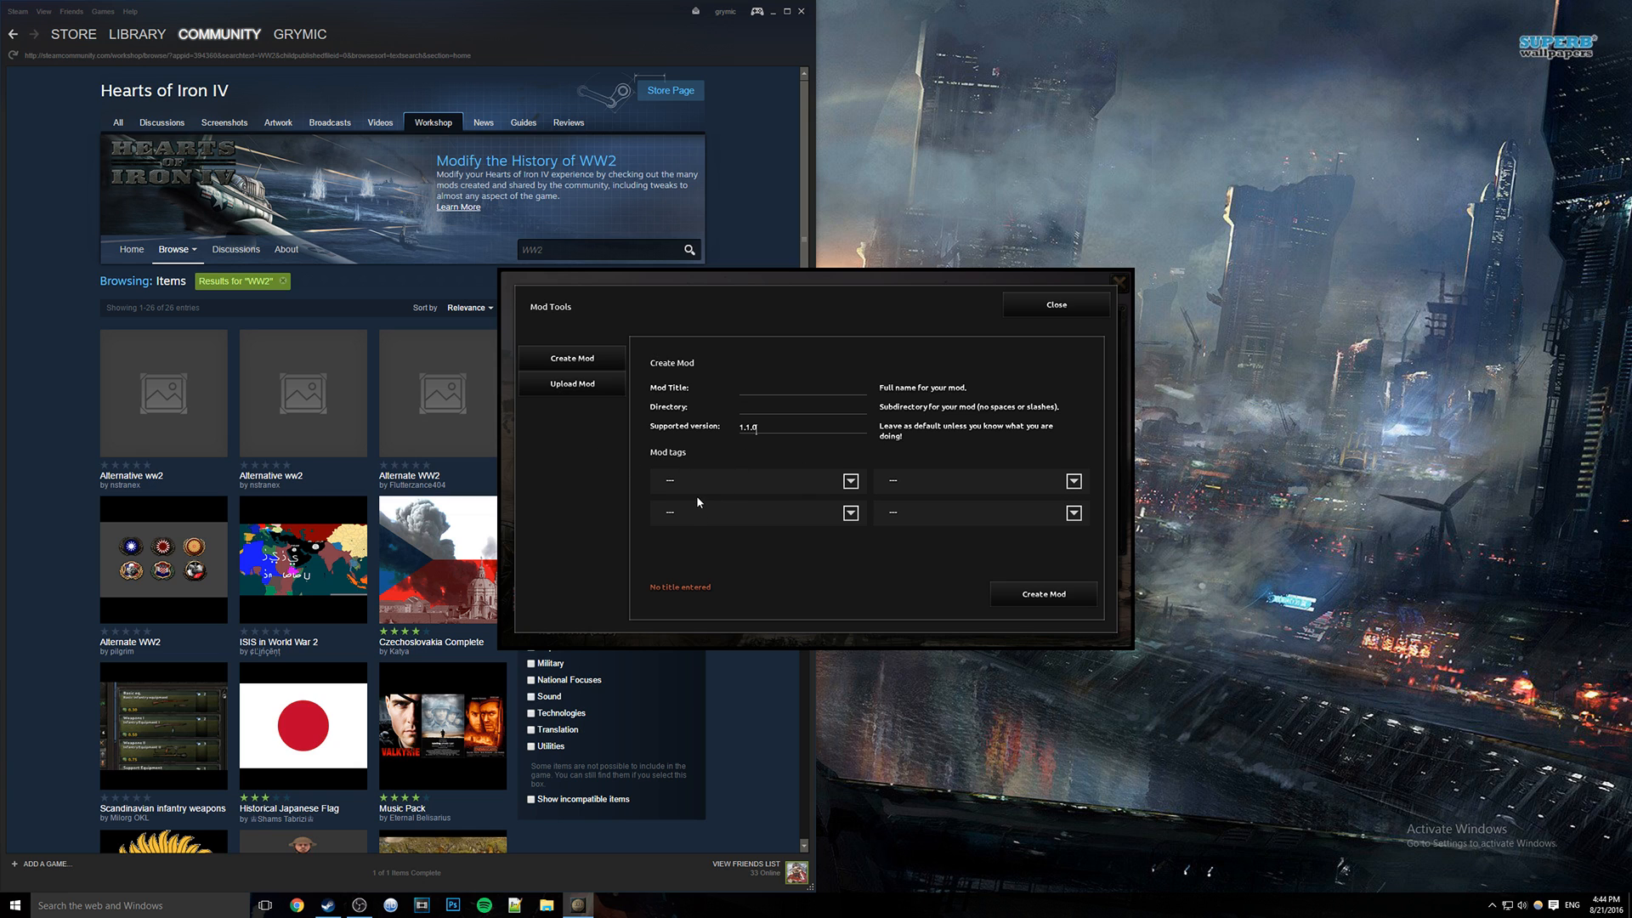
pyautogui.moveTo(680, 467)
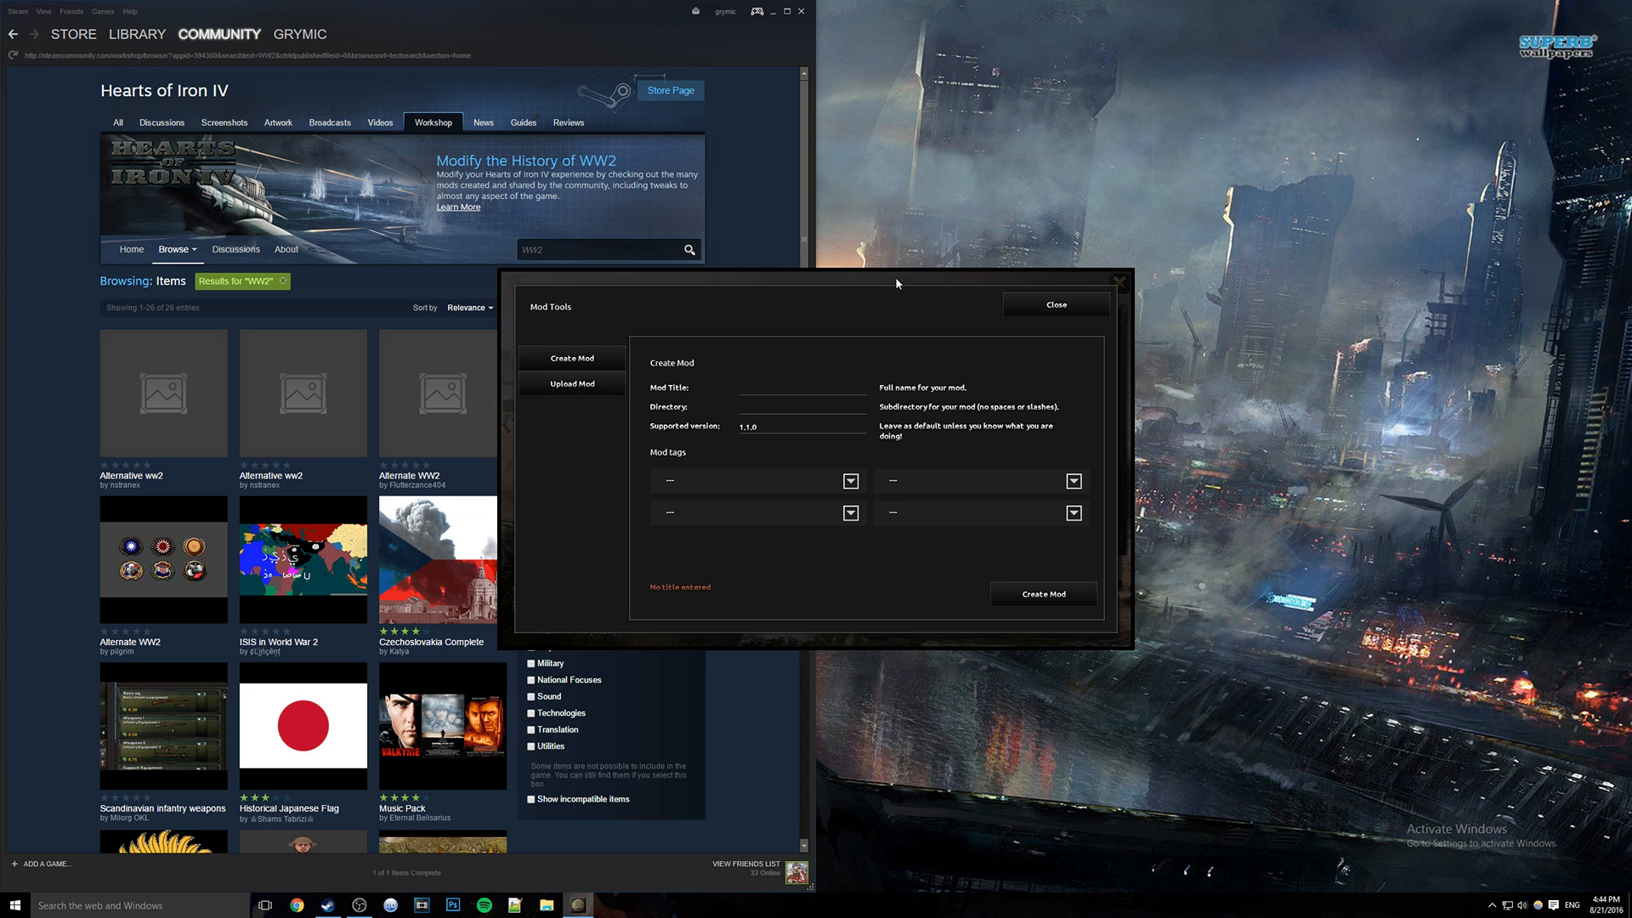
pyautogui.moveTo(913, 272)
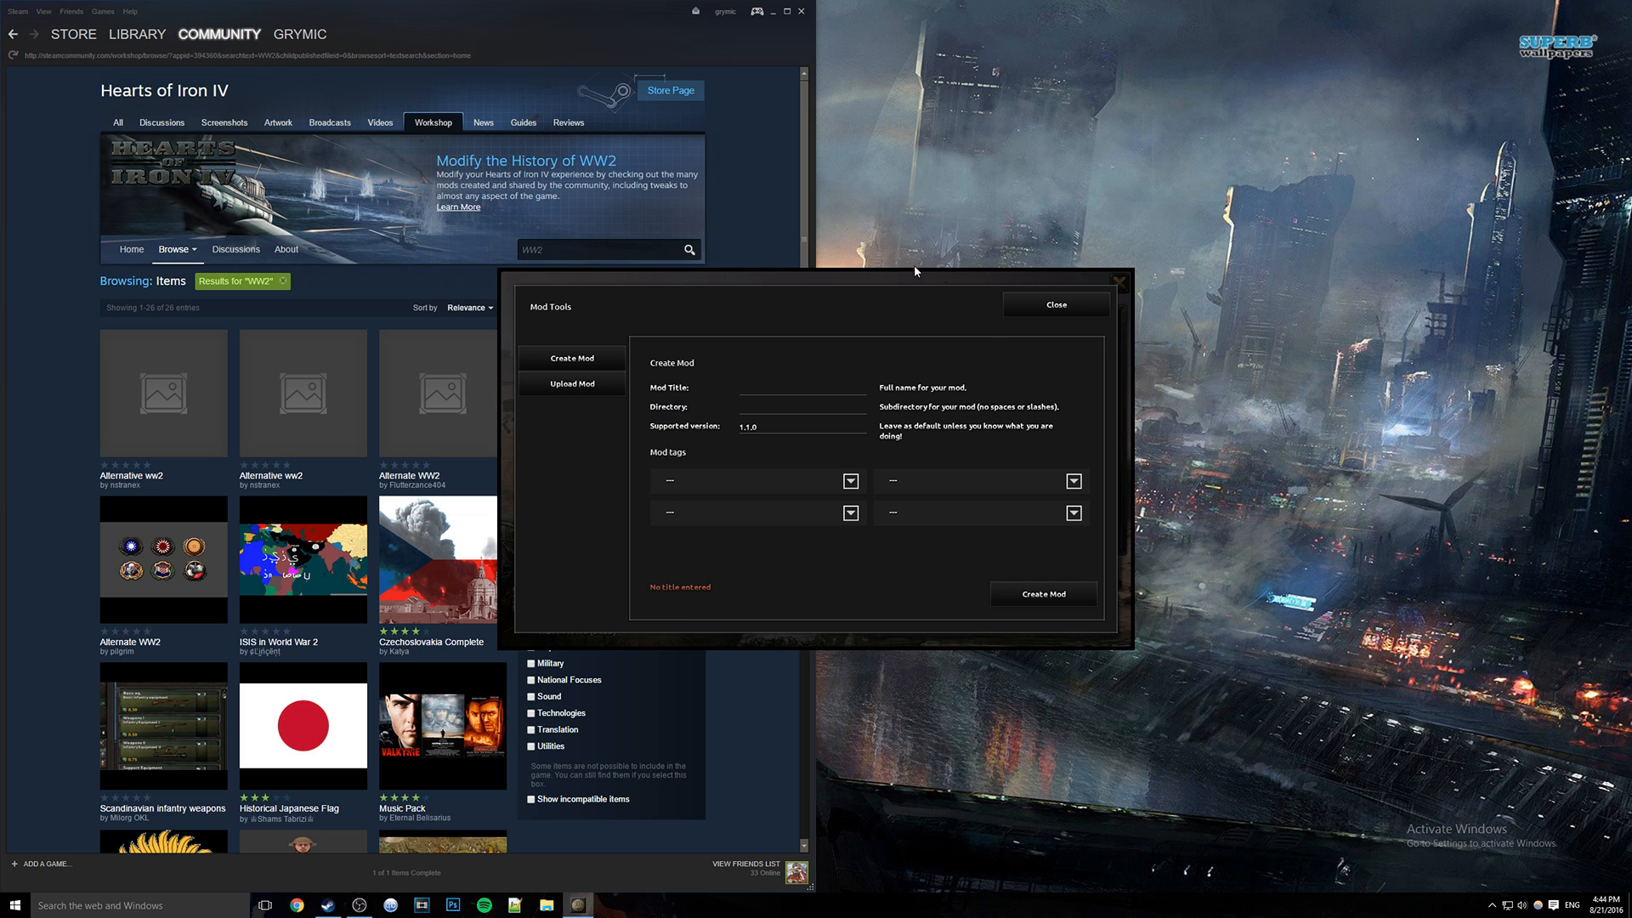
# Set Alternative History as the mod's first tag and filter Workshop results by that tag.
pyautogui.moveTo(917, 279); pyautogui.dragTo(1249, 279)
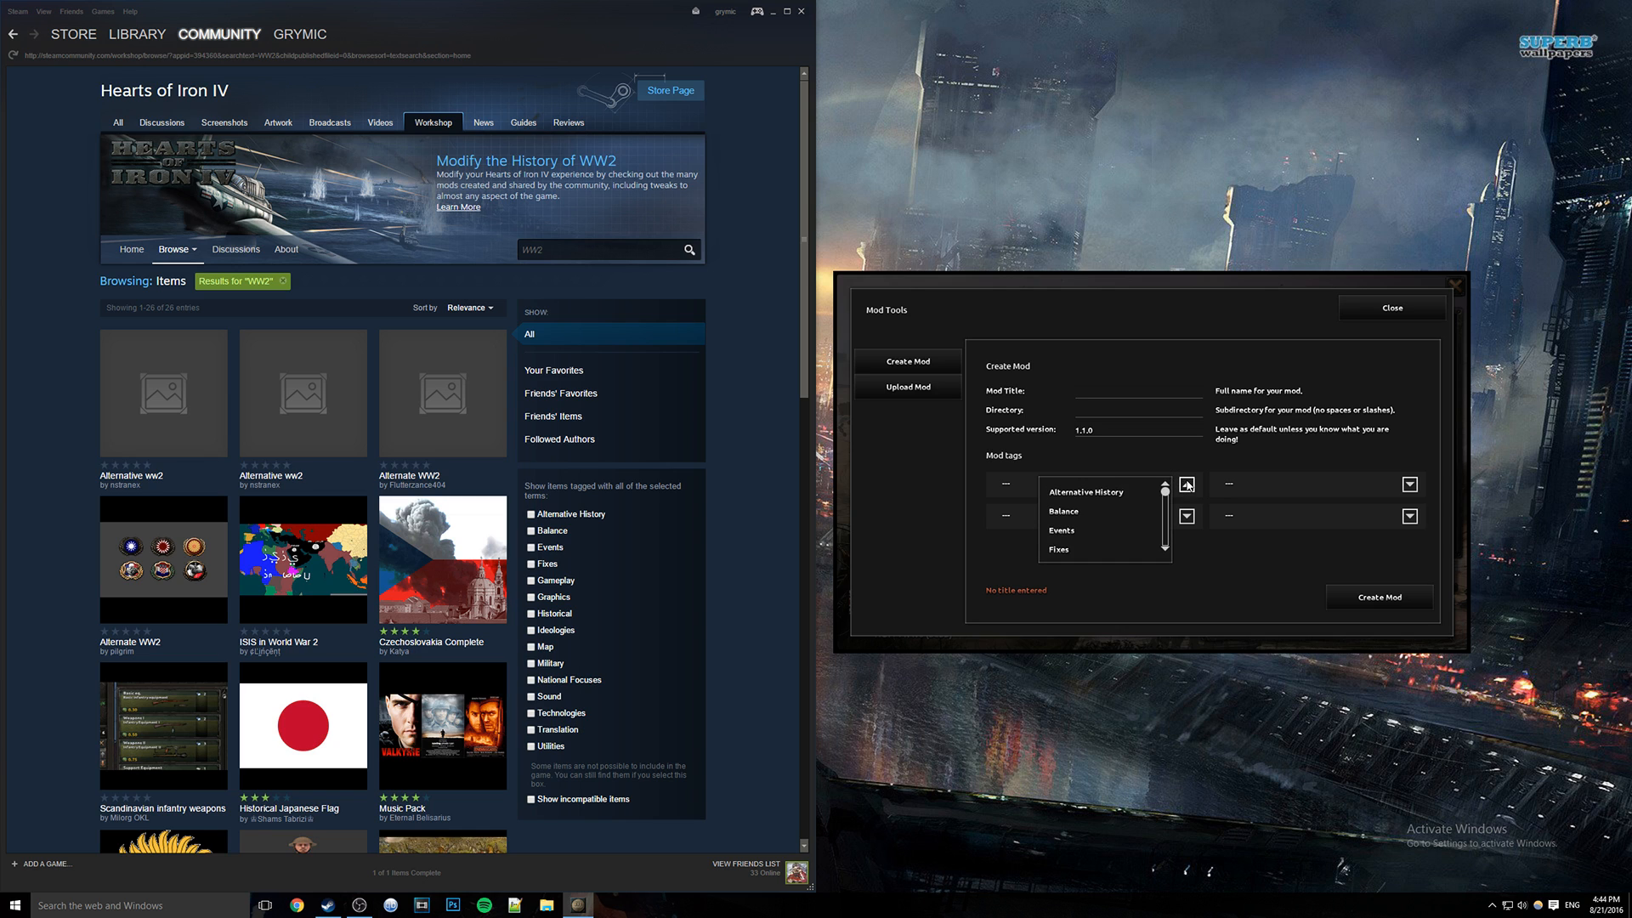
pyautogui.moveTo(763, 530)
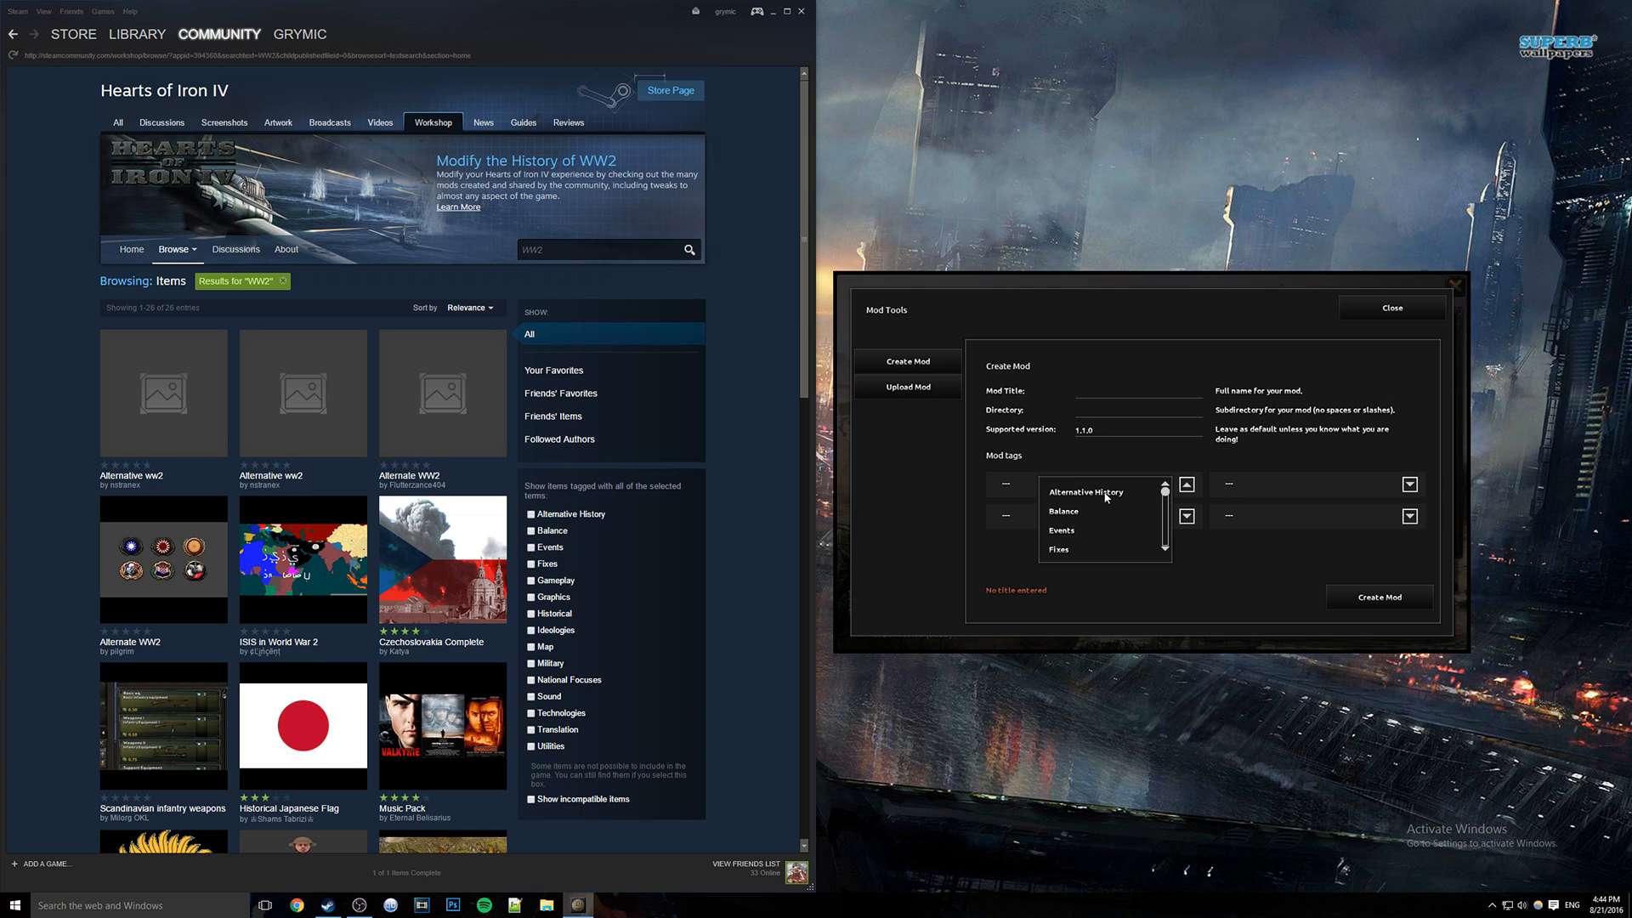
pyautogui.moveTo(1096, 499)
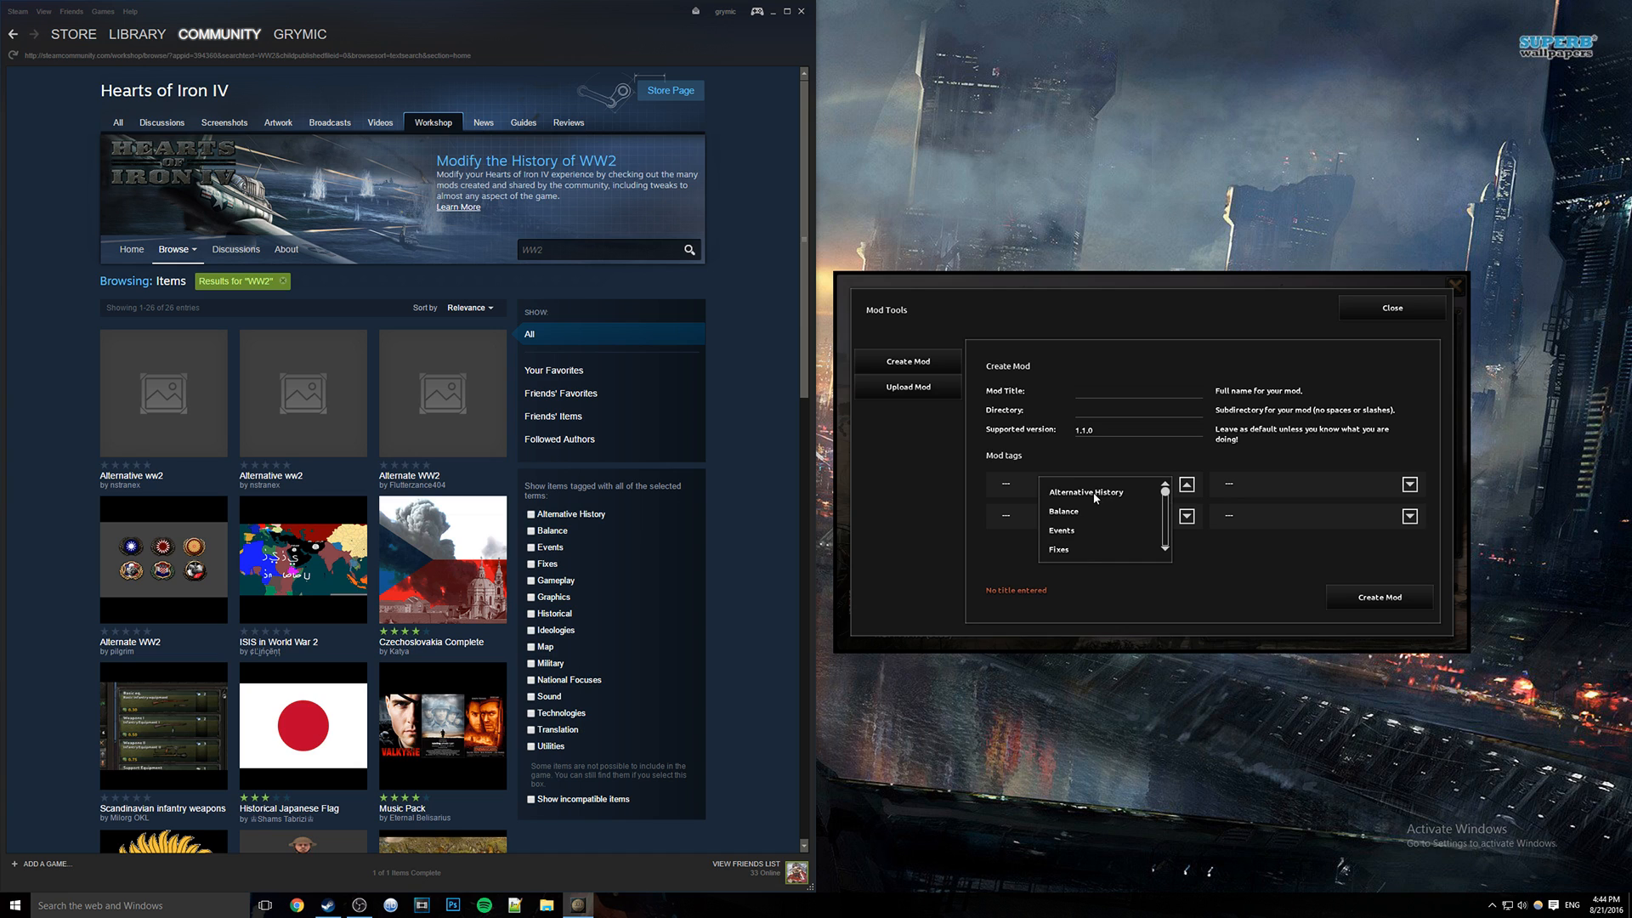
pyautogui.click(1088, 491)
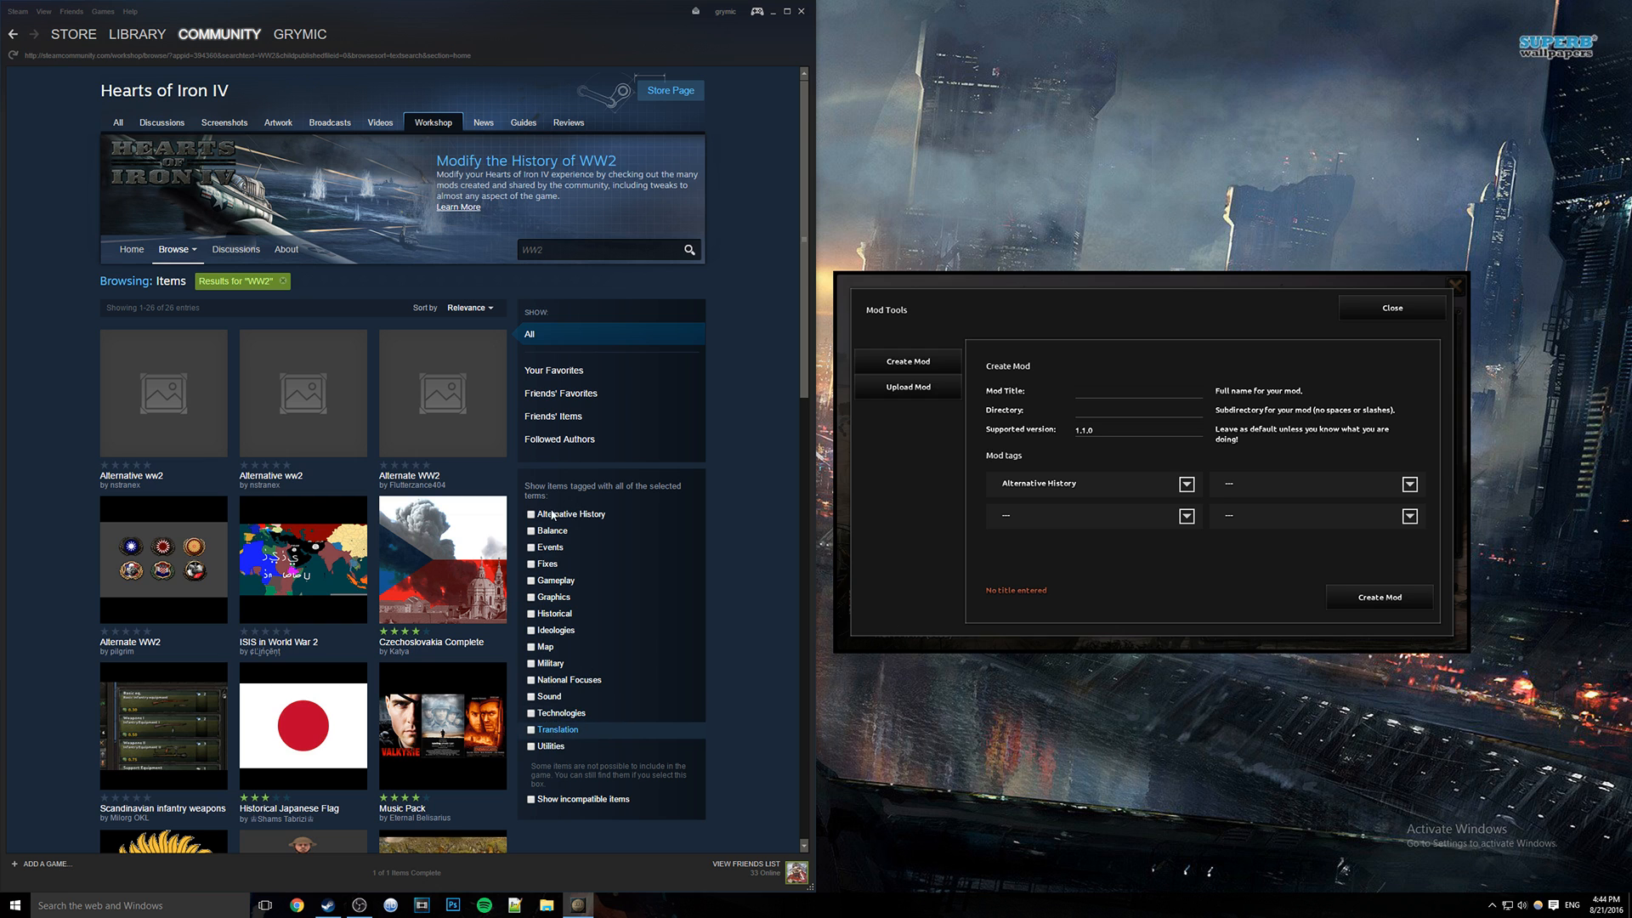
pyautogui.click(529, 514)
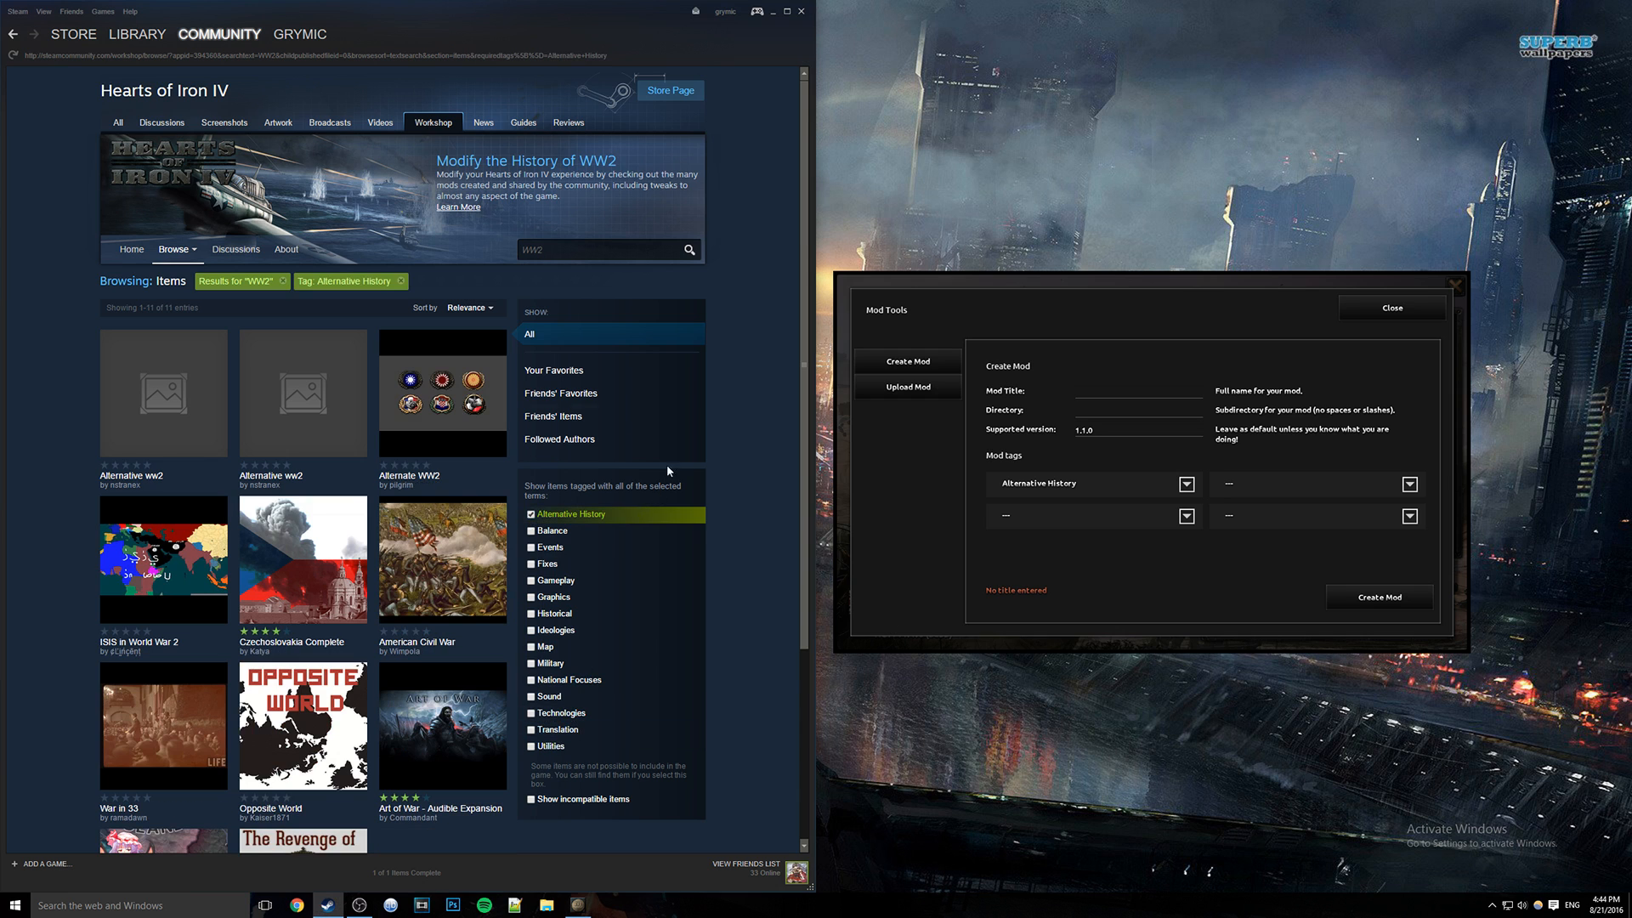
pyautogui.moveTo(417, 614)
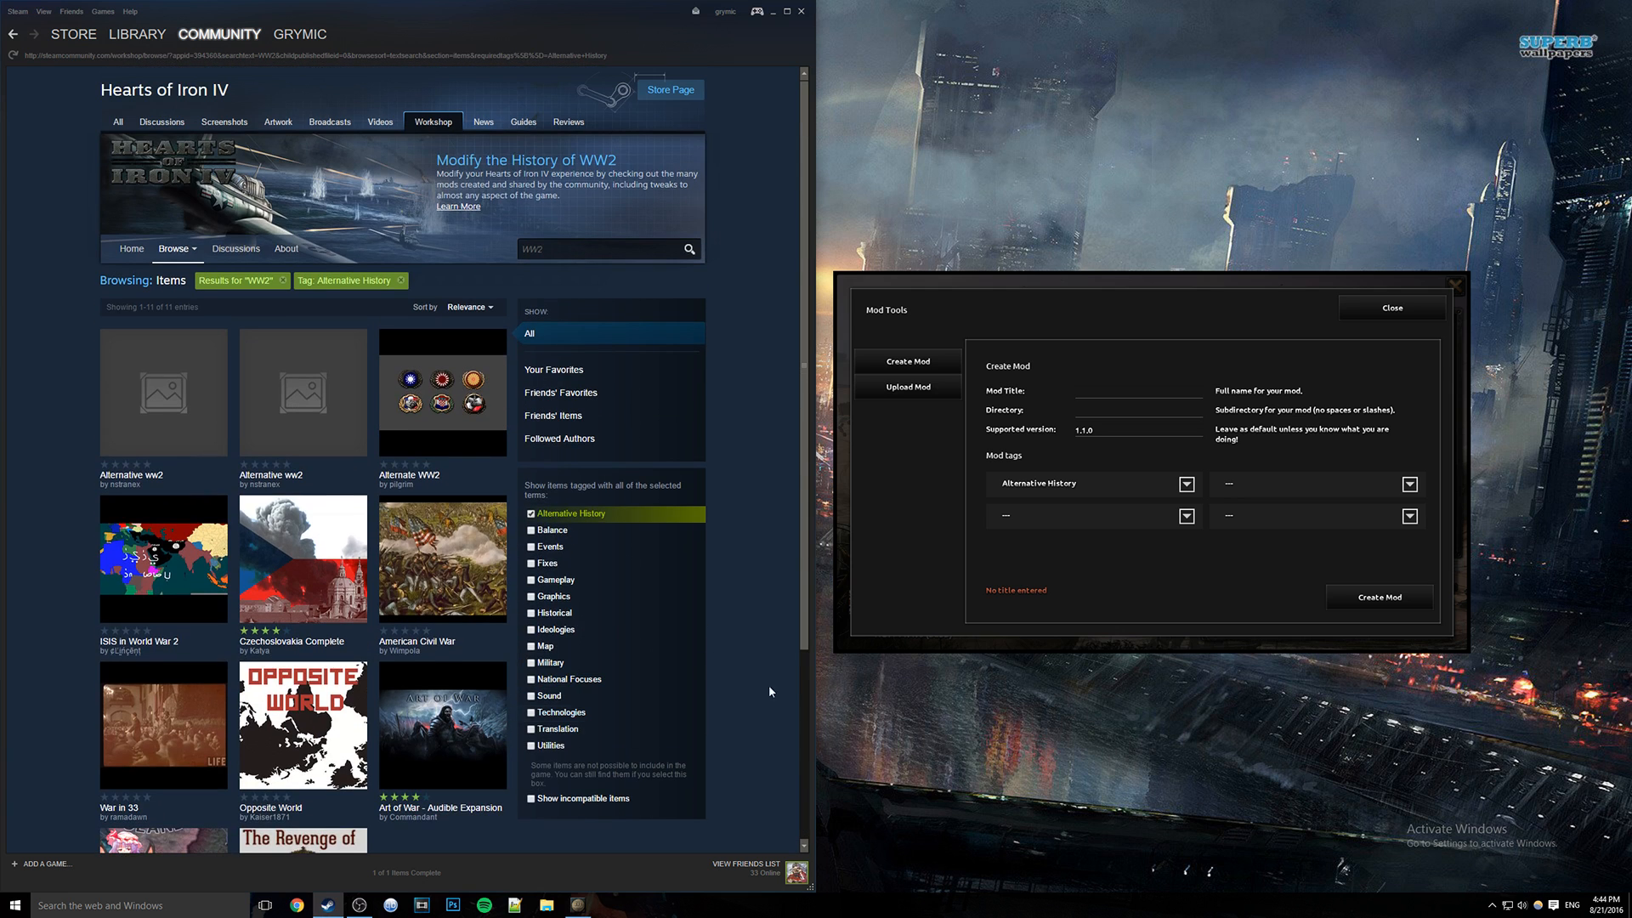
pyautogui.moveTo(1145, 279)
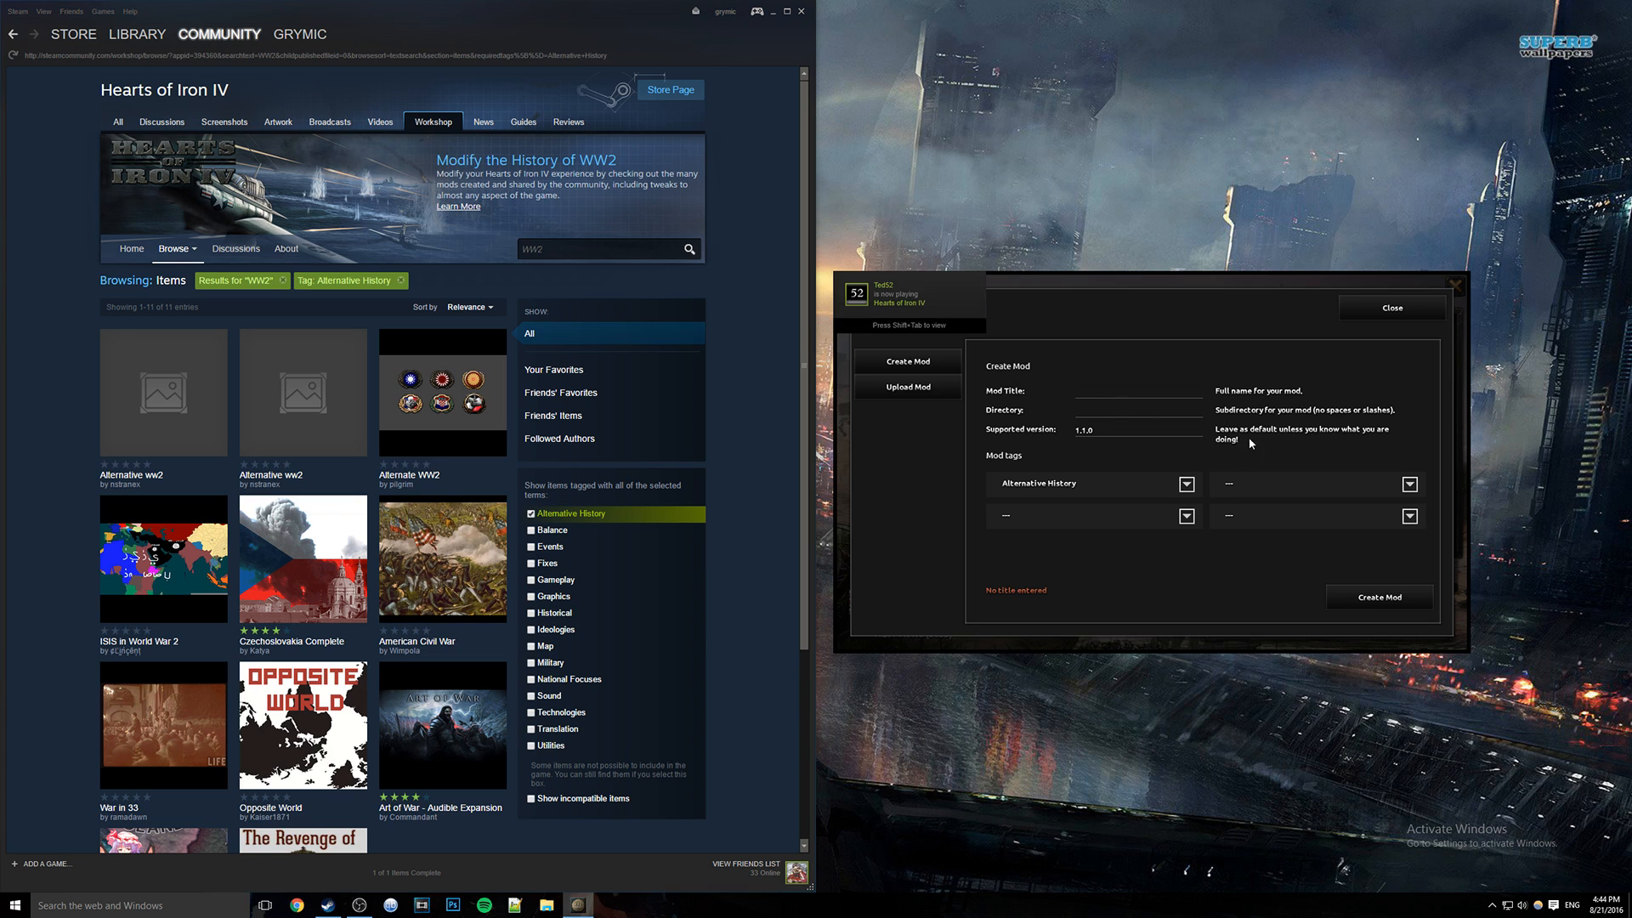
# Try creating a mod with directory macedon, which is rejected as already existing.
pyautogui.write('m')
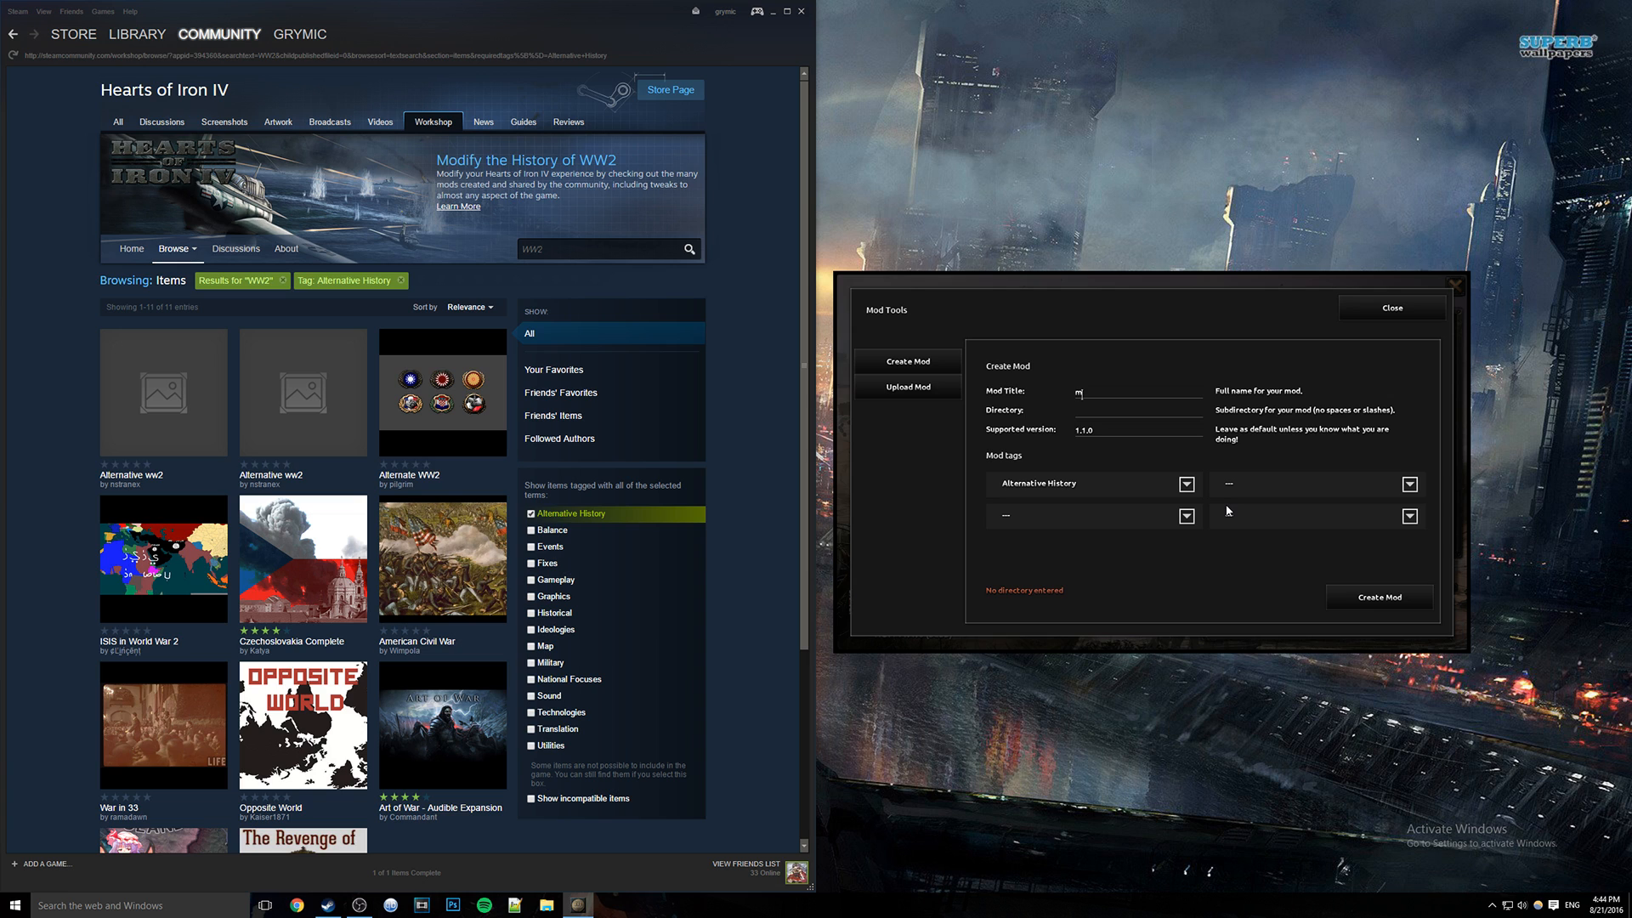
pyautogui.write('acedon')
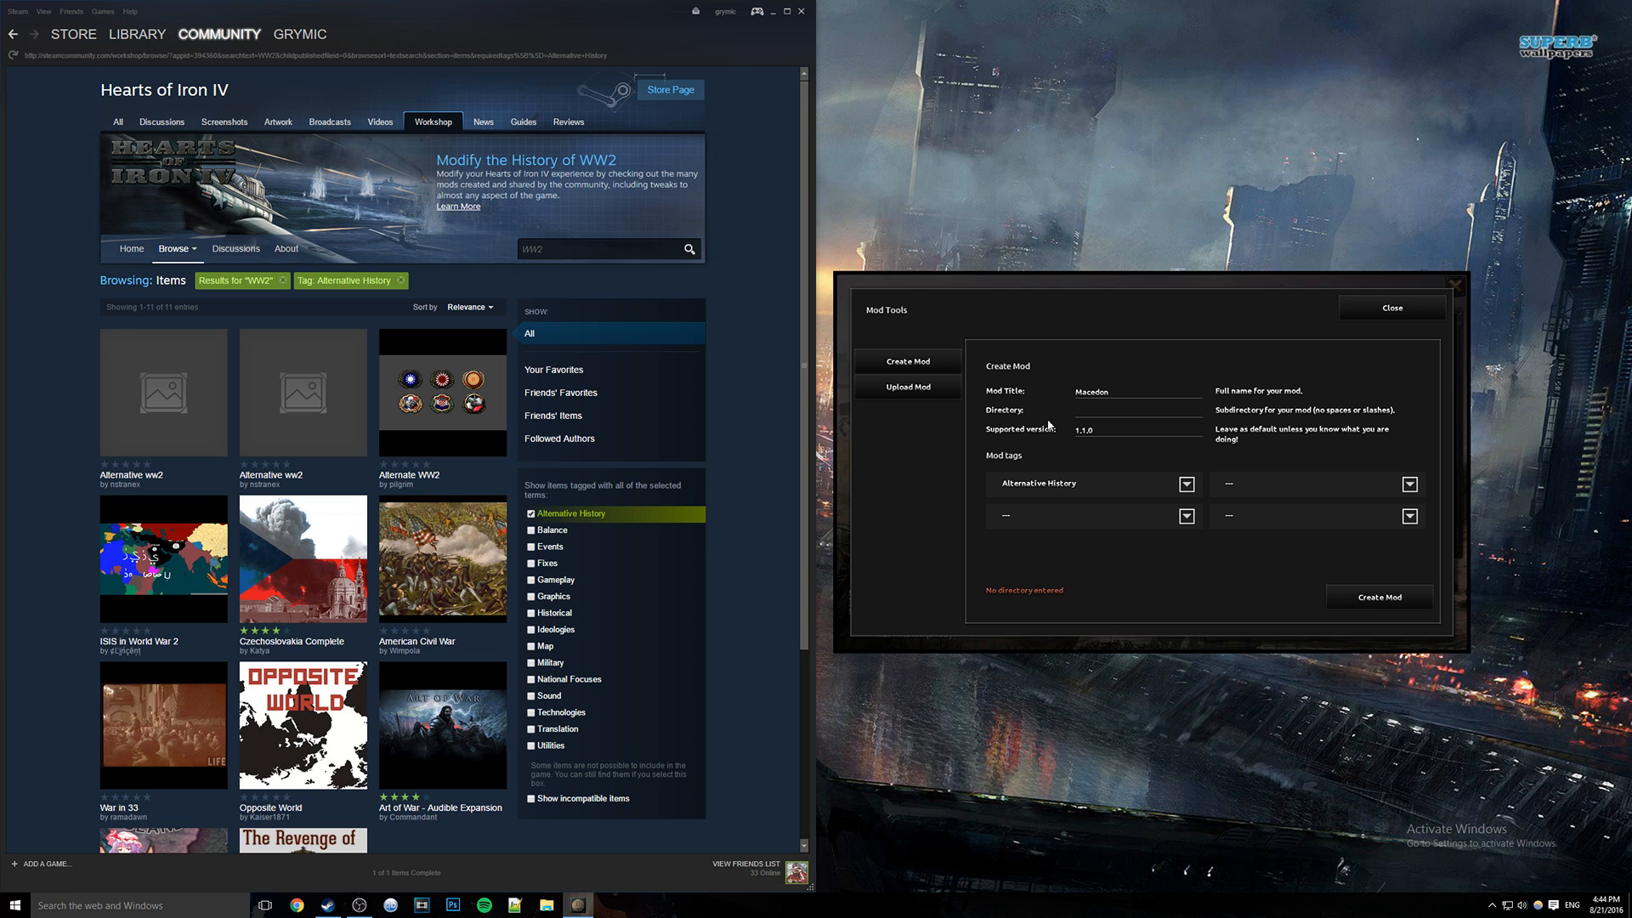
pyautogui.click(1135, 409)
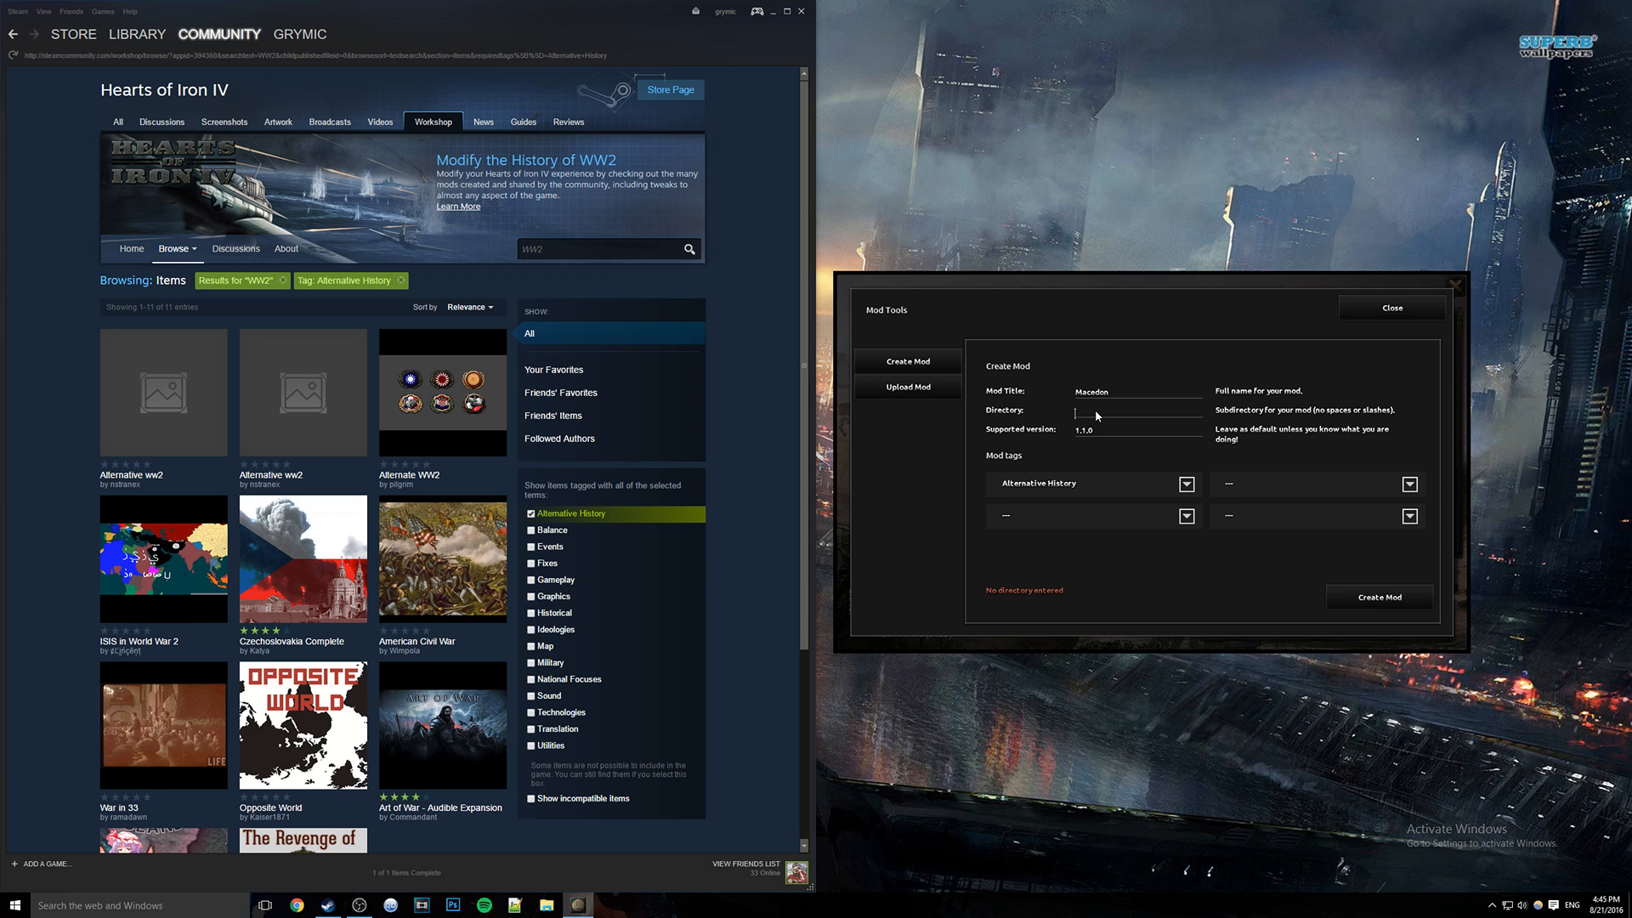
pyautogui.write('maced')
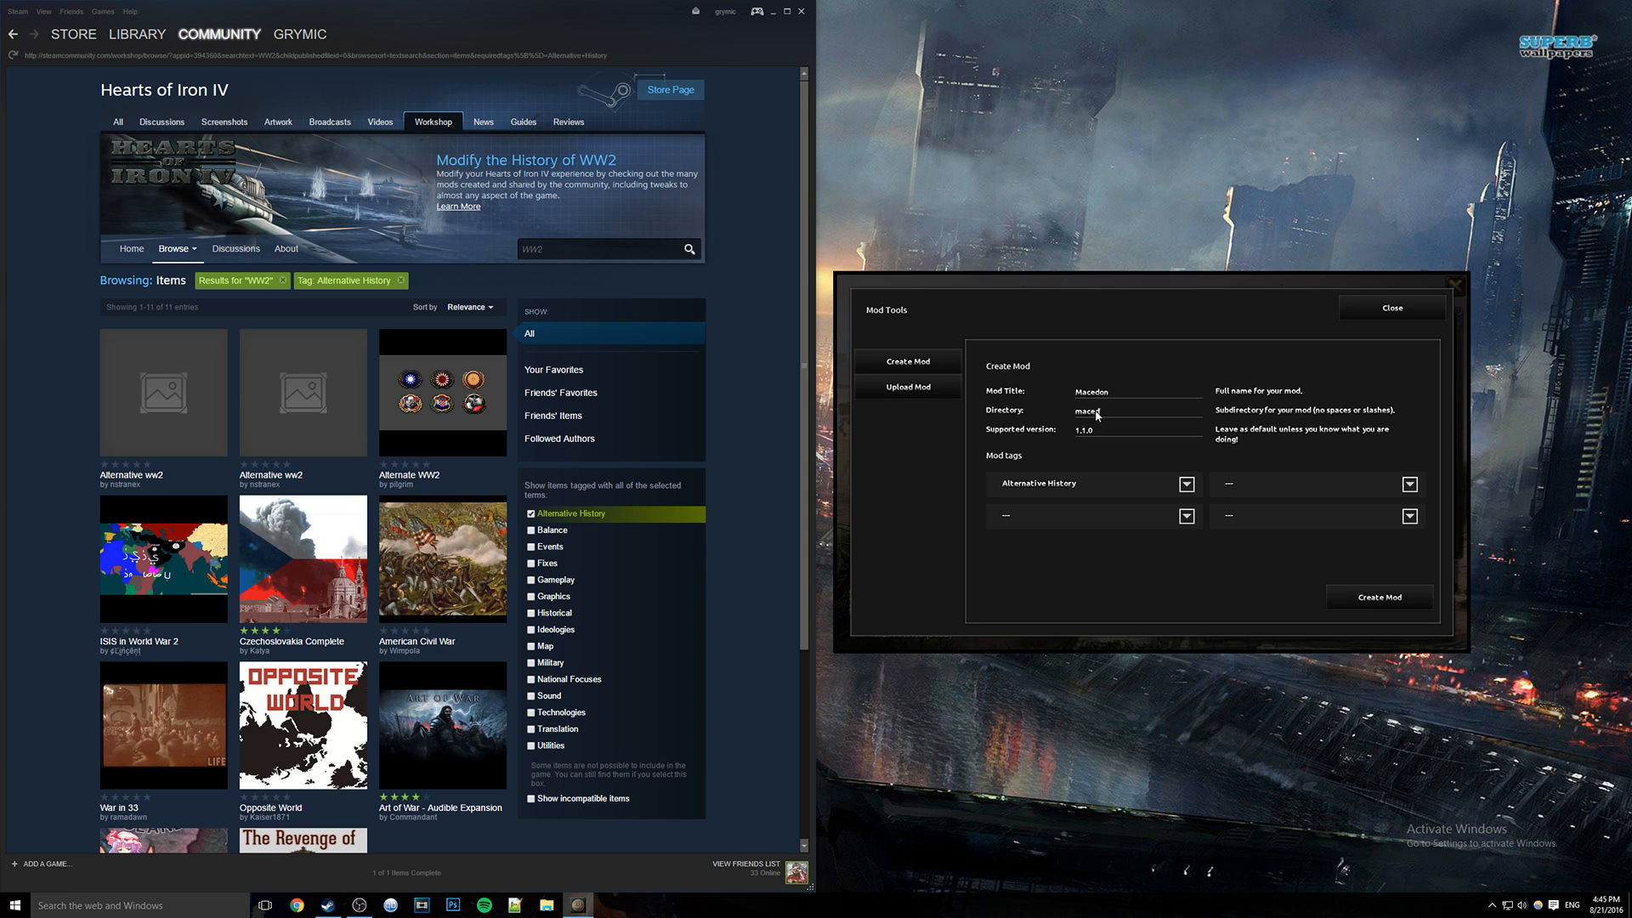
pyautogui.click(1379, 596)
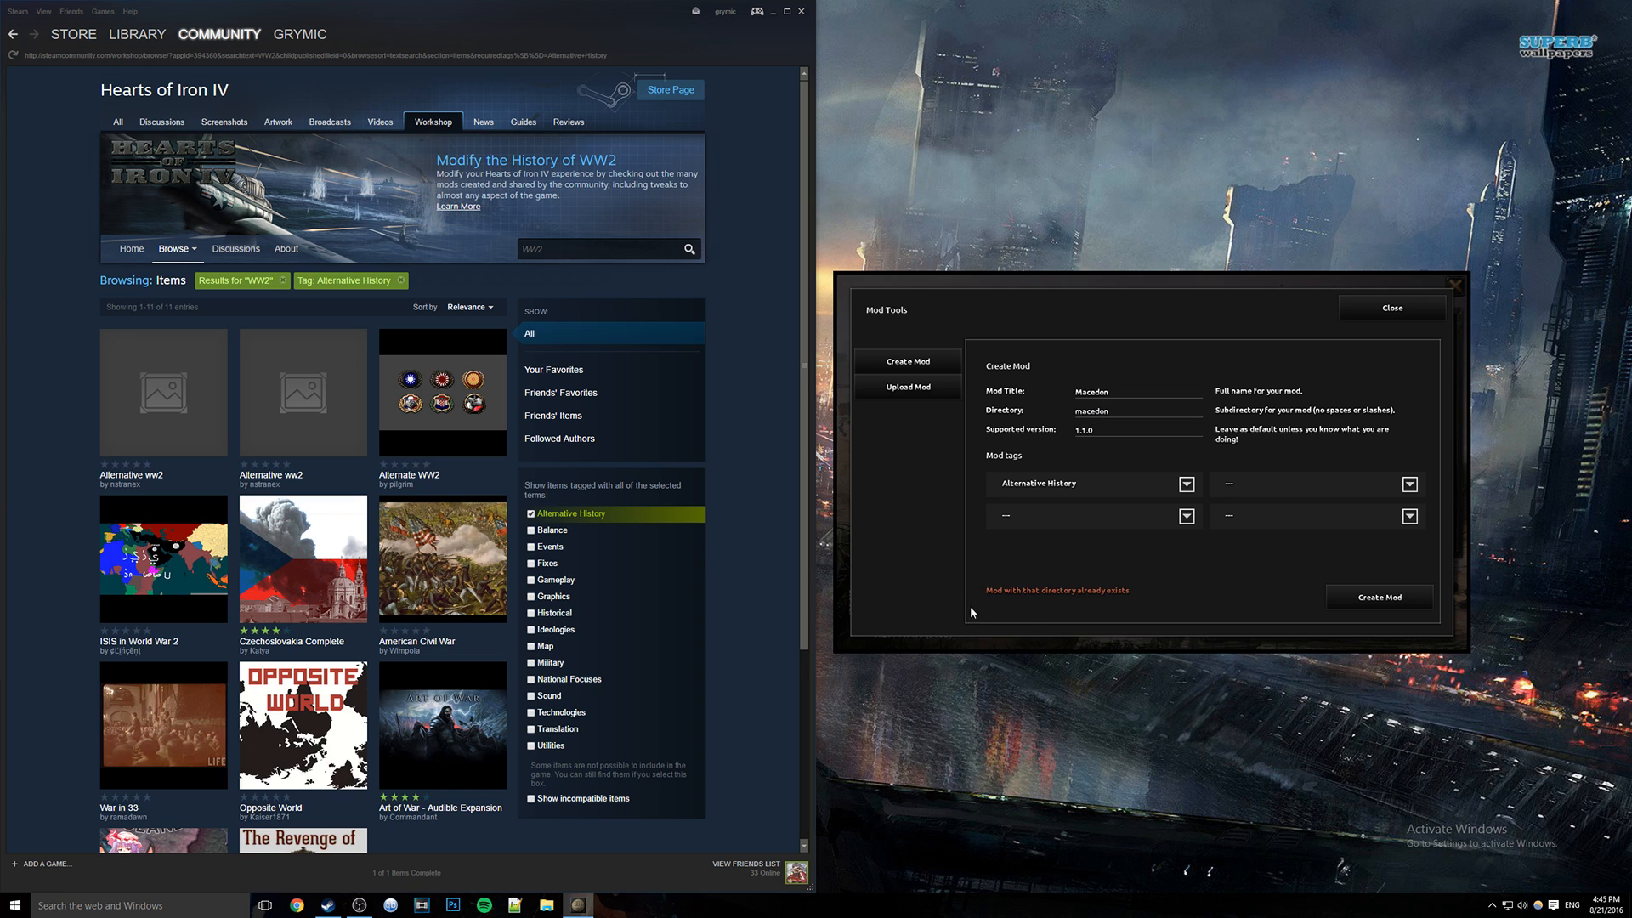
pyautogui.moveTo(921, 407)
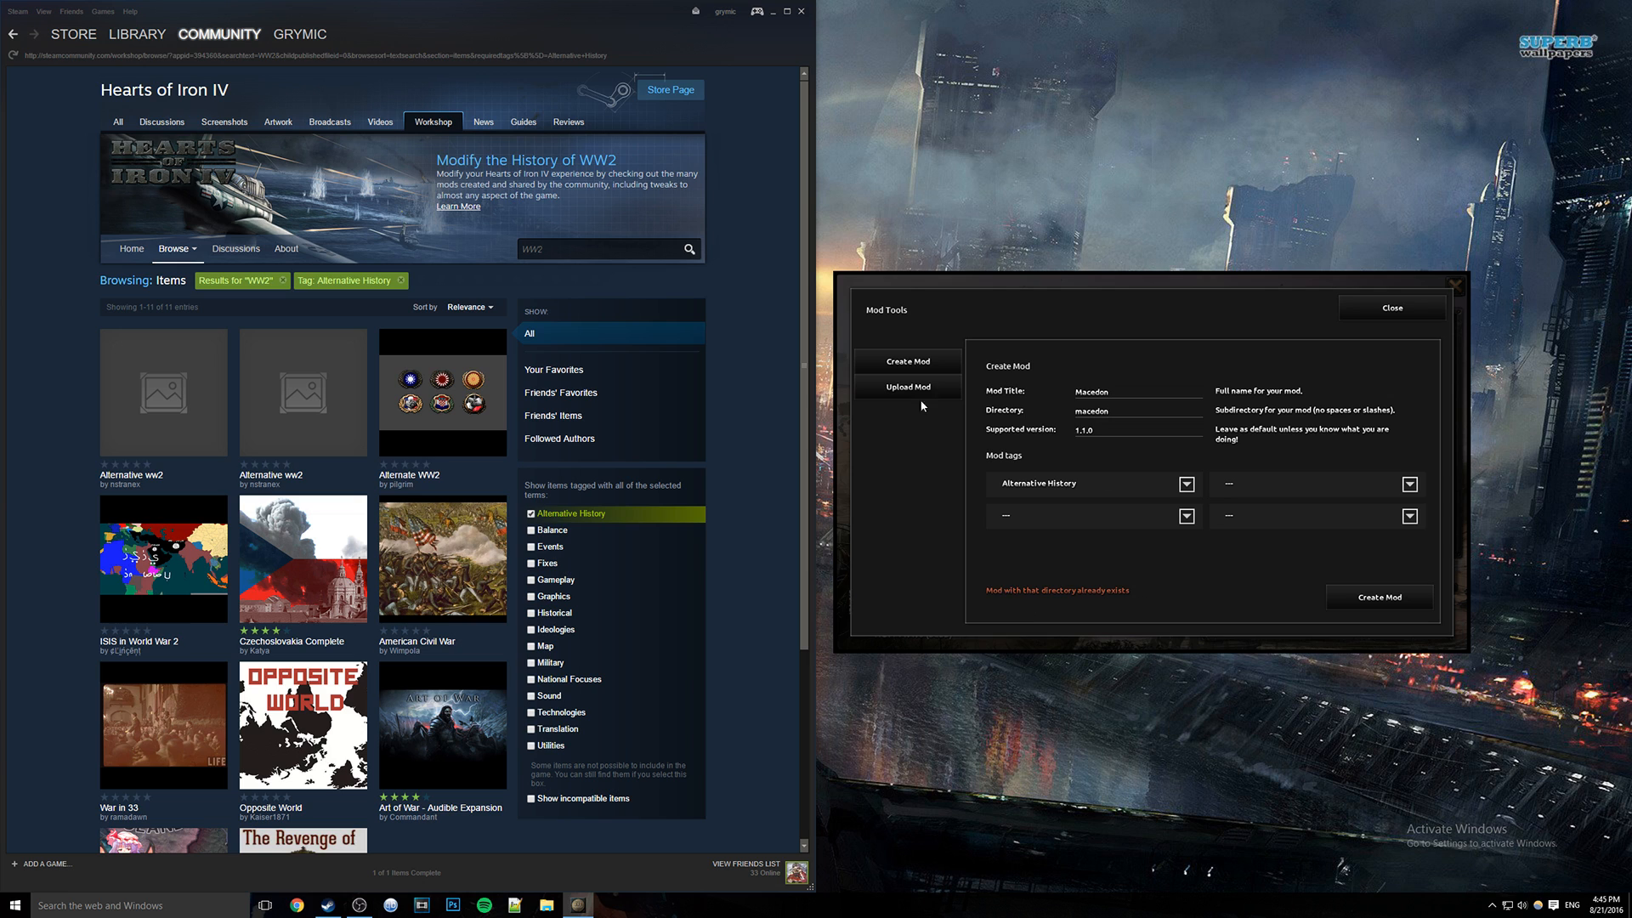
pyautogui.moveTo(1116, 367)
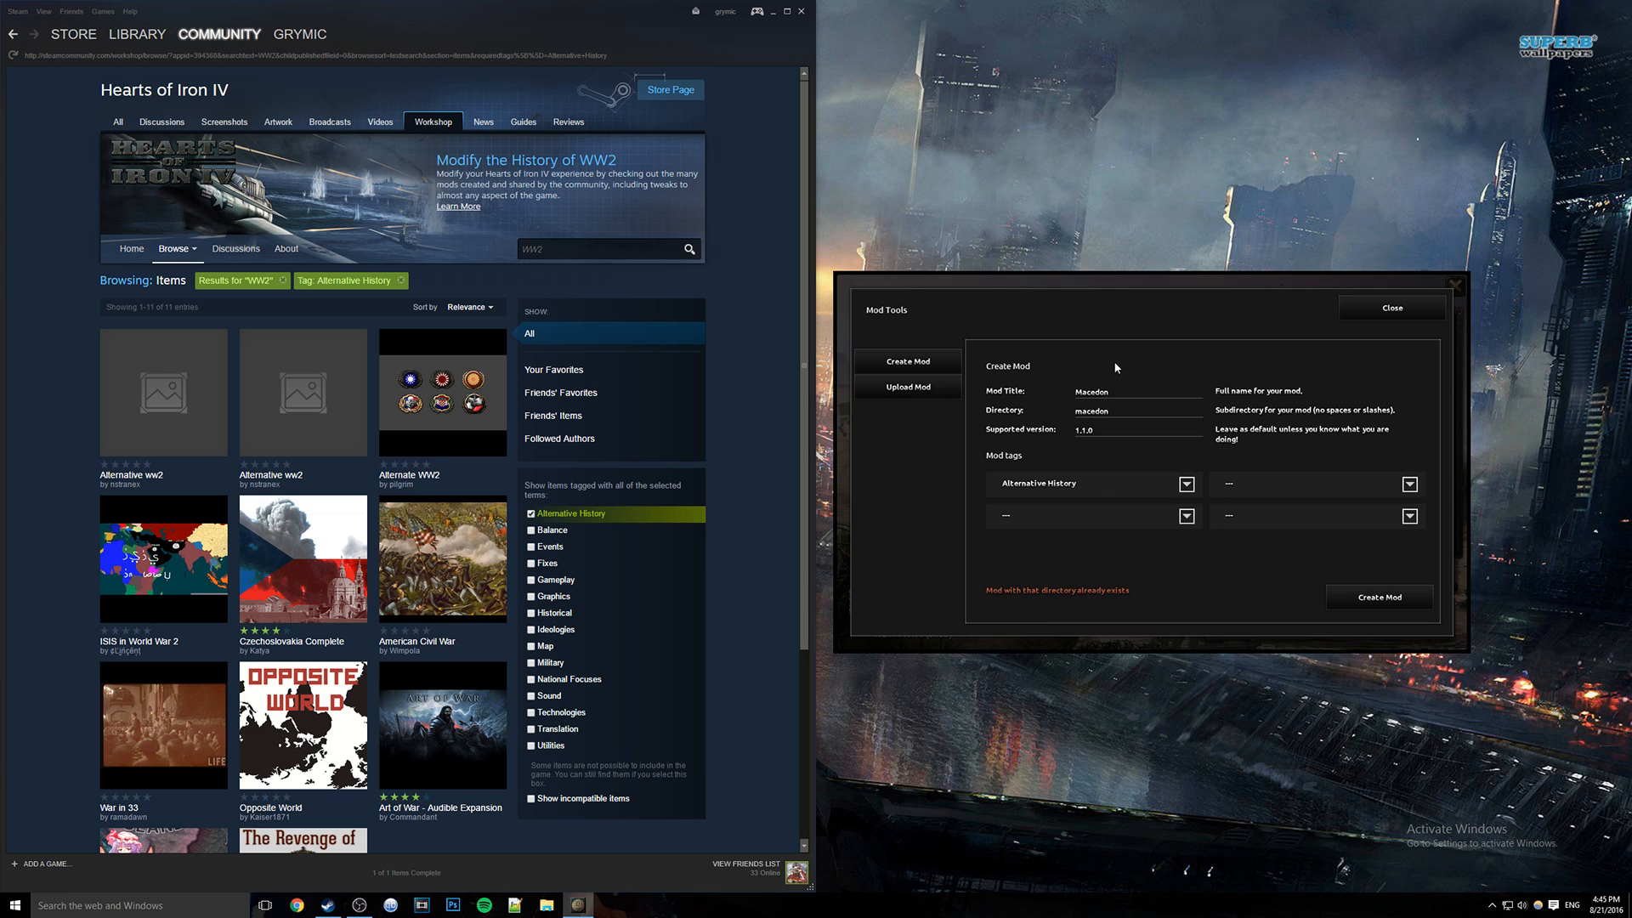
pyautogui.moveTo(963, 394)
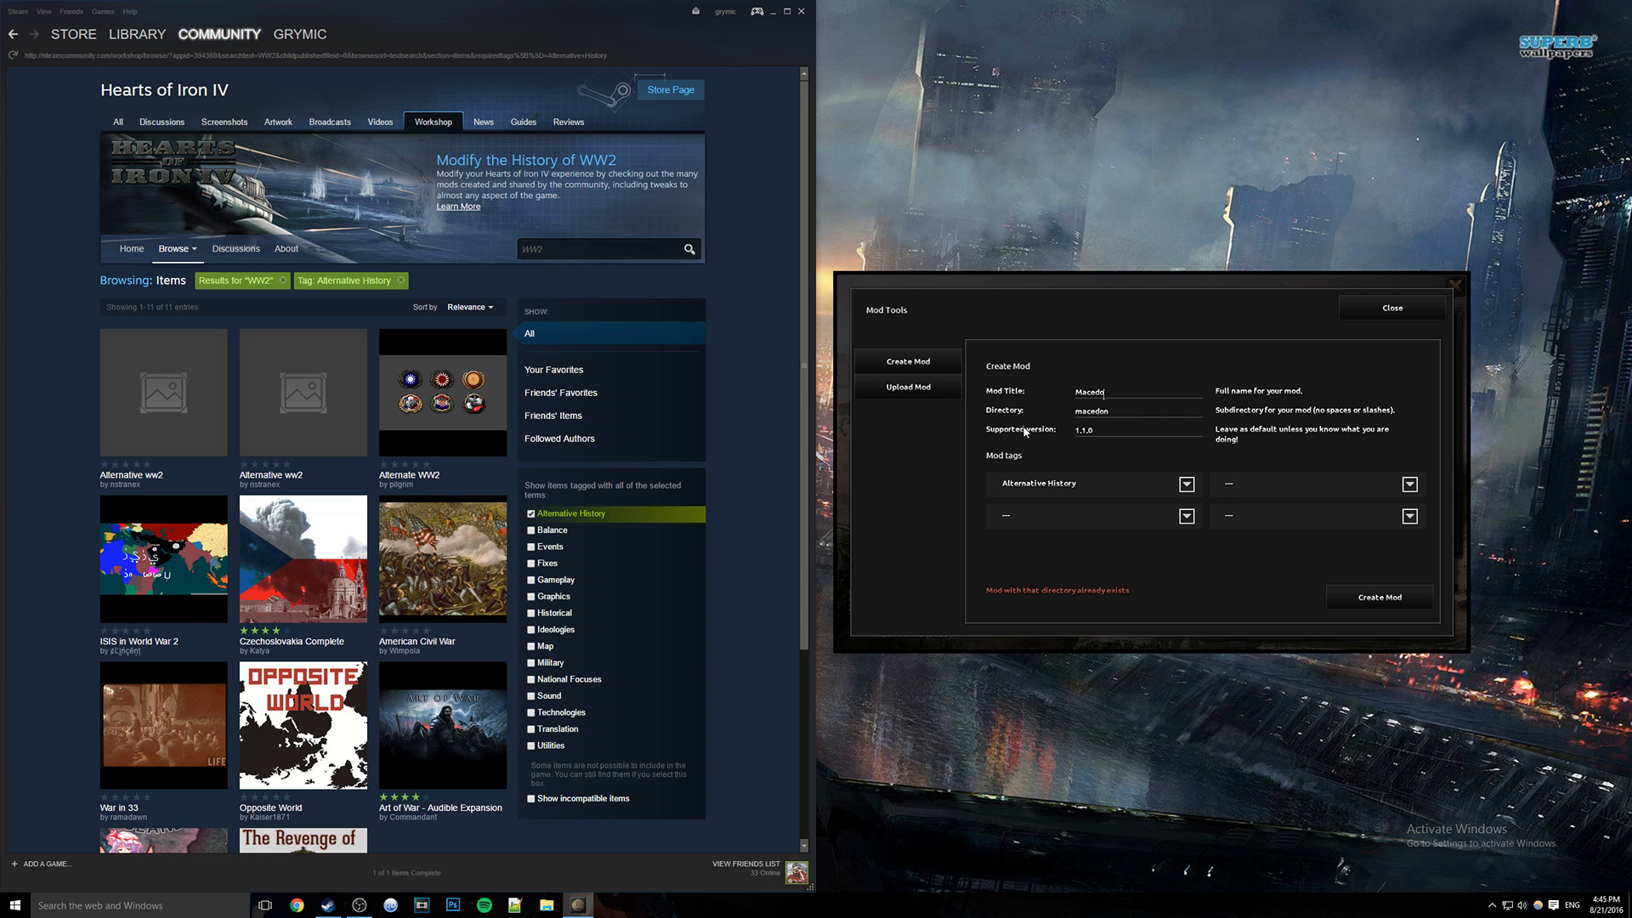
# Change the mod title to Millennium Dawn and retry creation, hitting the warning again.
pyautogui.click(1137, 390)
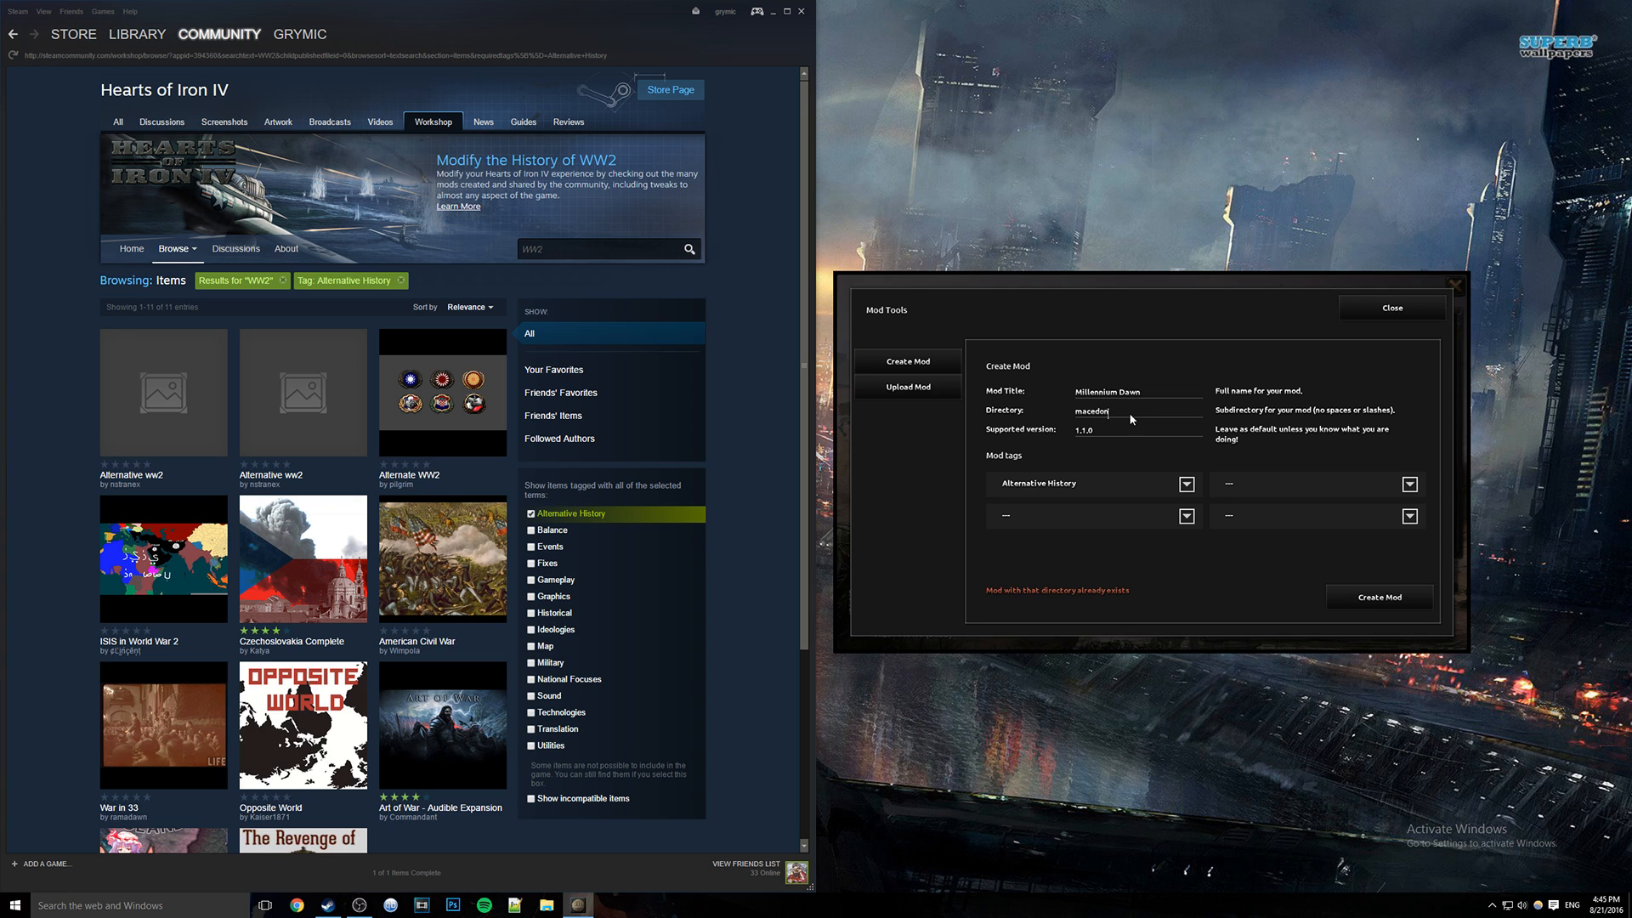
pyautogui.write('millennium_dawn')
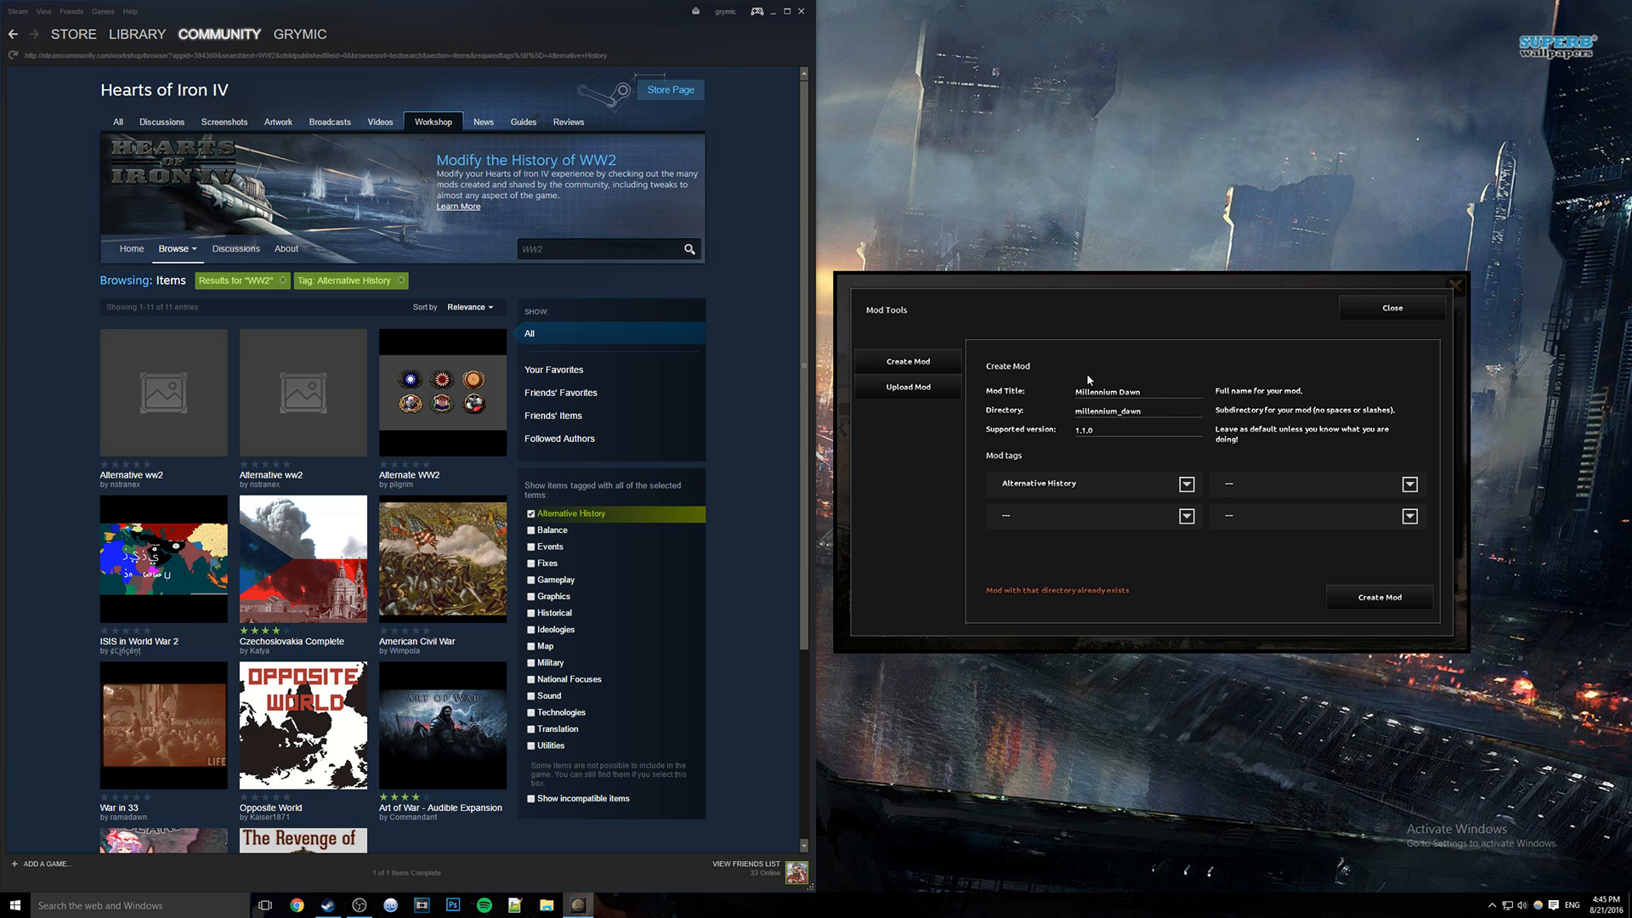
pyautogui.moveTo(1122, 422)
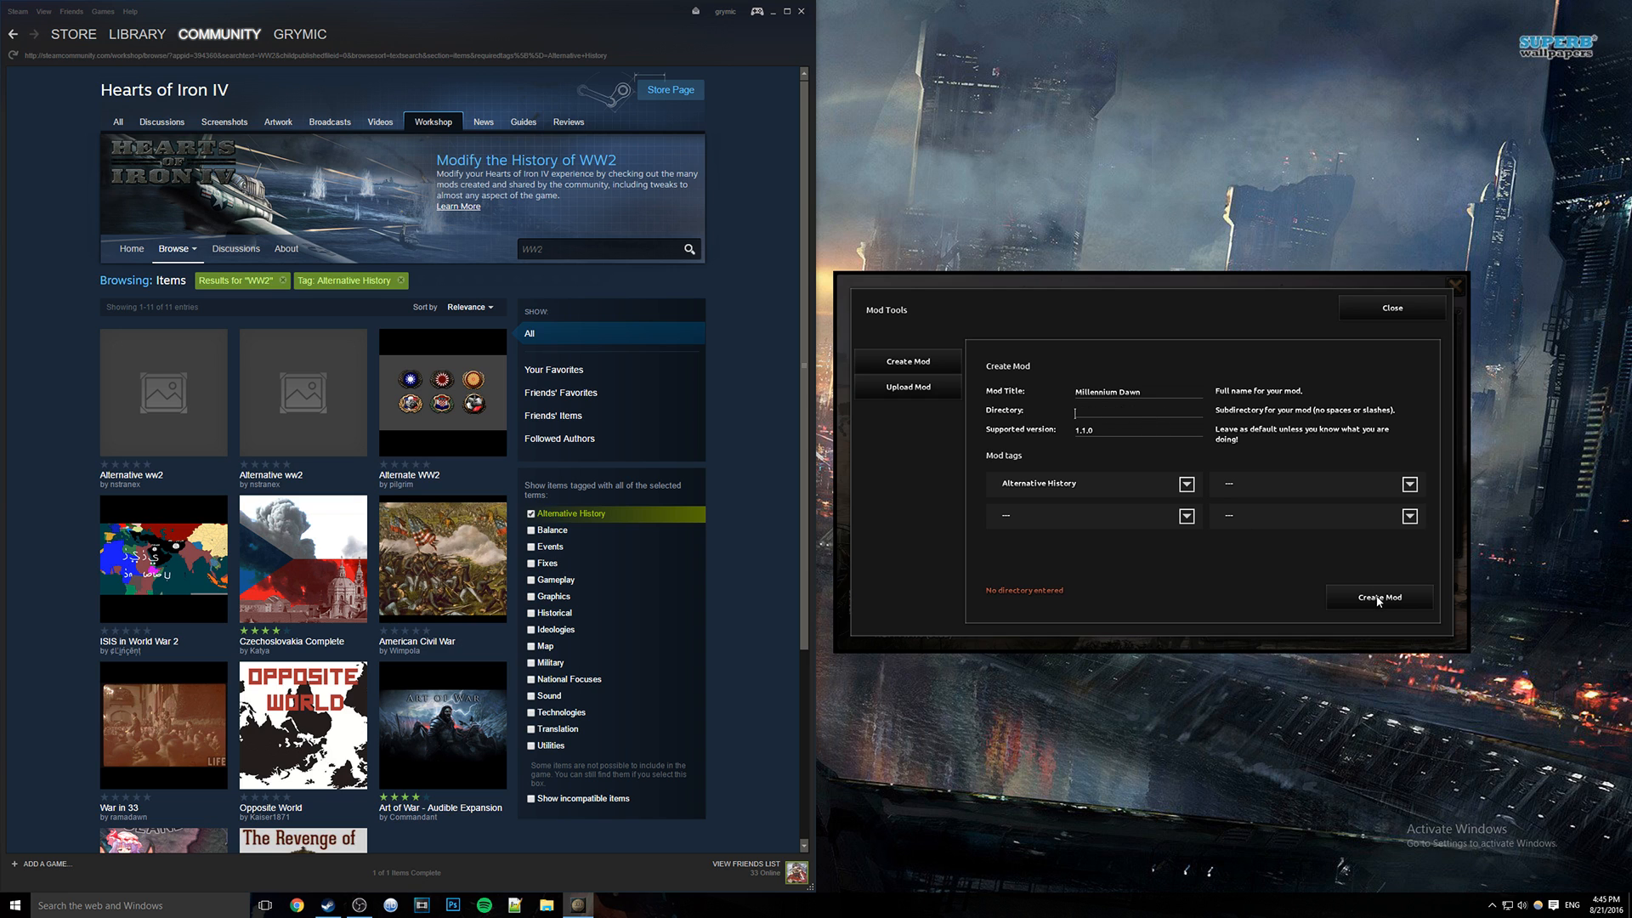
pyautogui.moveTo(986, 598)
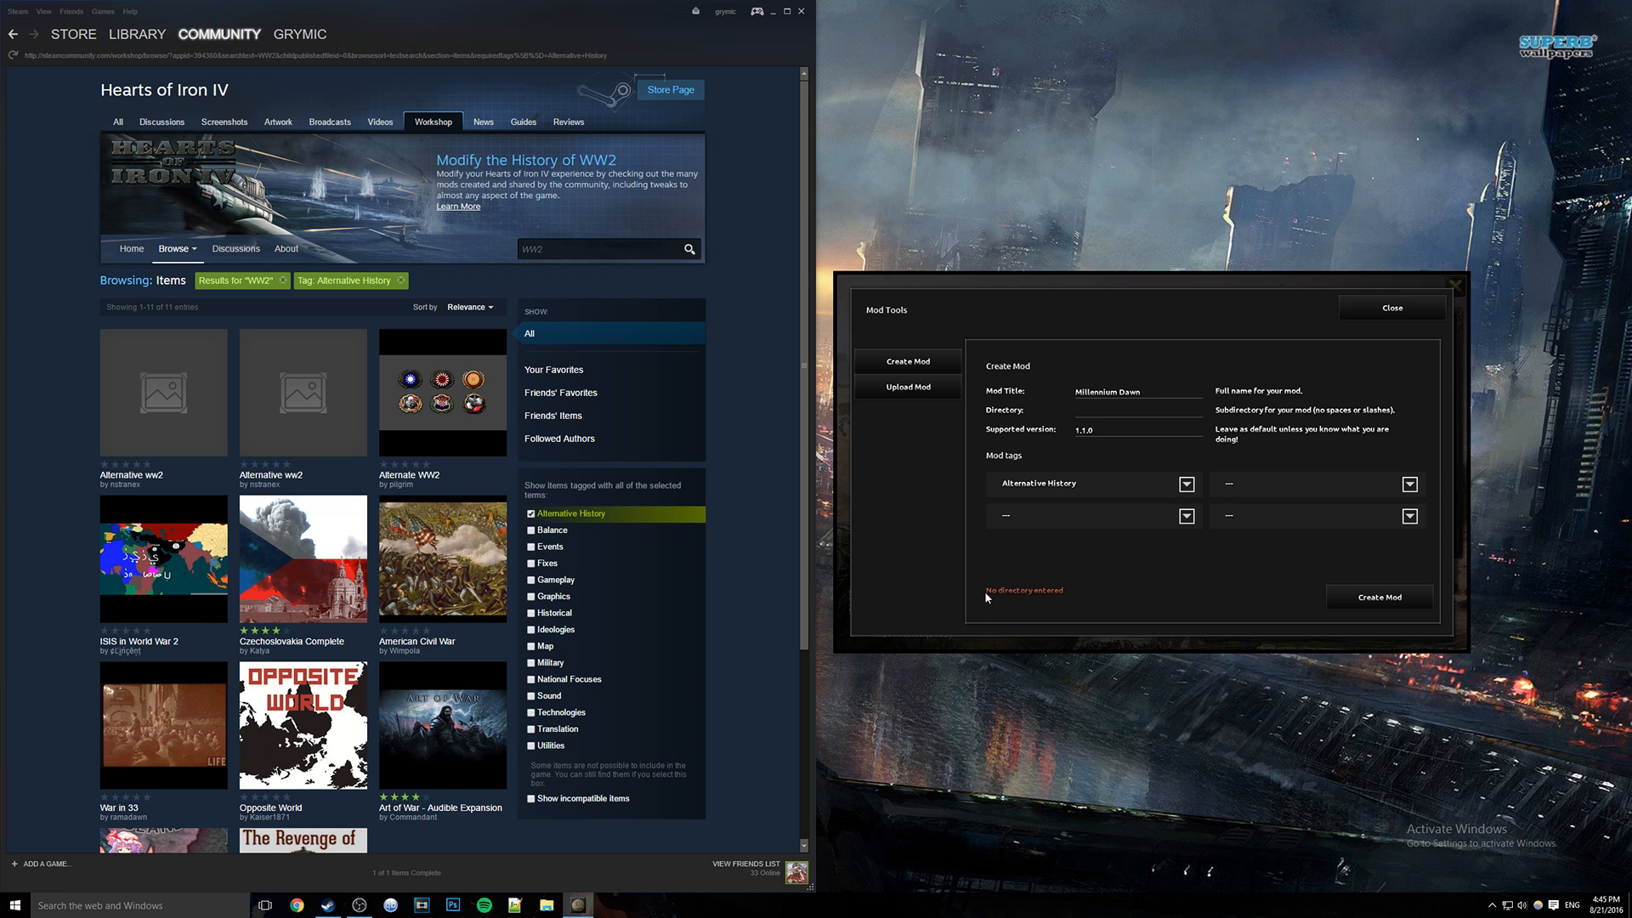
pyautogui.moveTo(1255, 505)
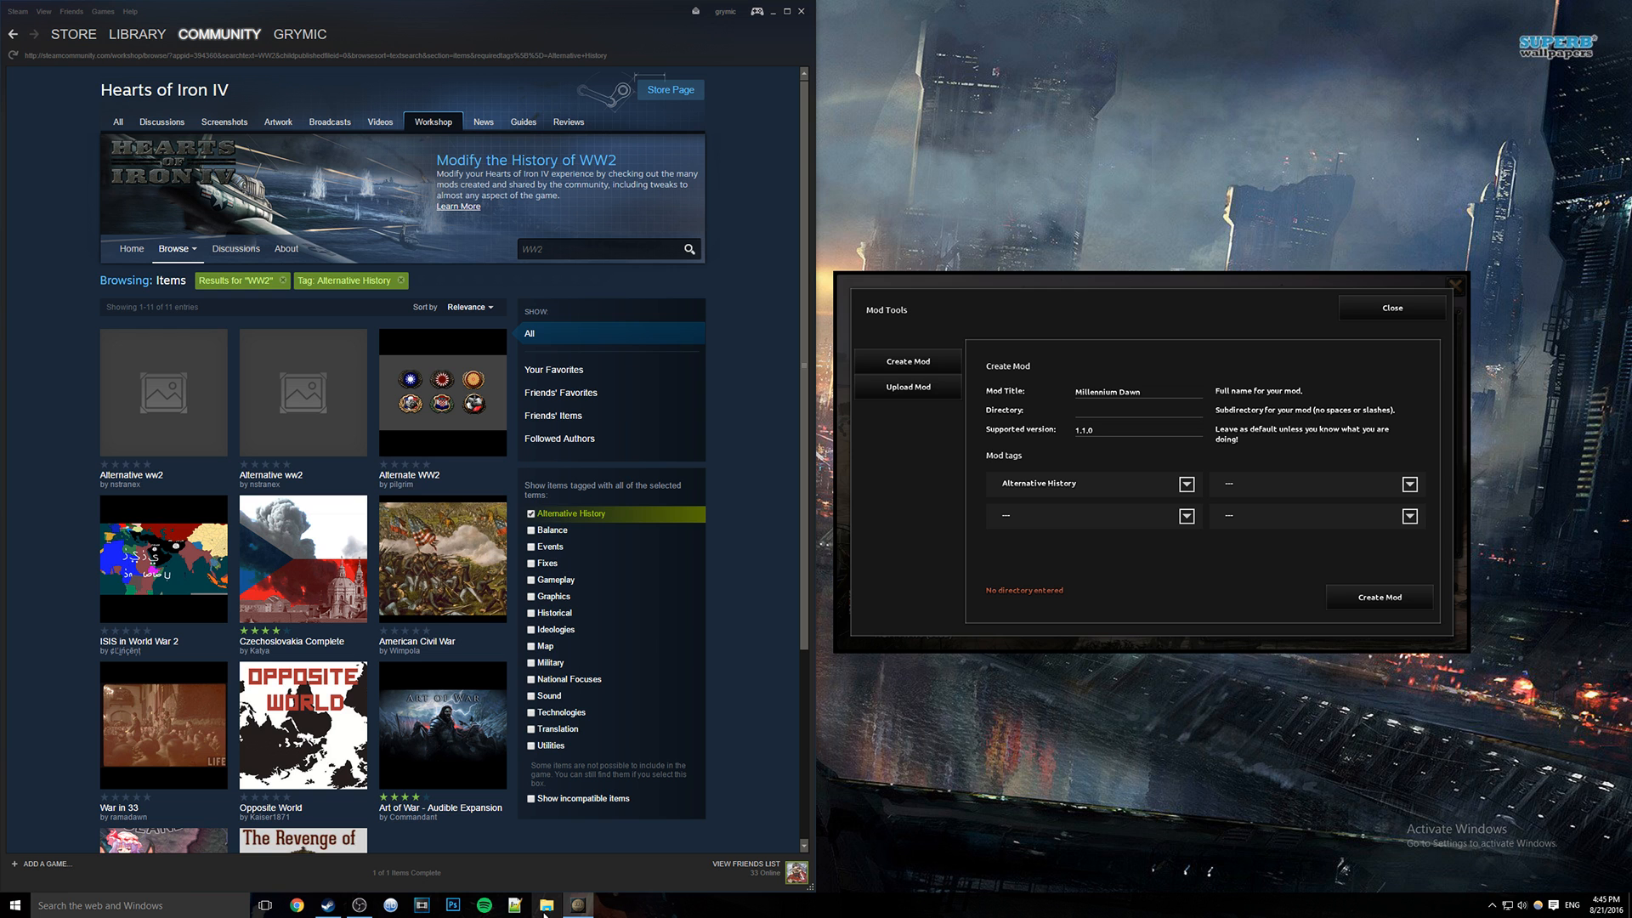
# Browse to Documents > Paradox Interactive > Hearts of Iron IV > mod and select macedon.mod.
pyautogui.click(545, 904)
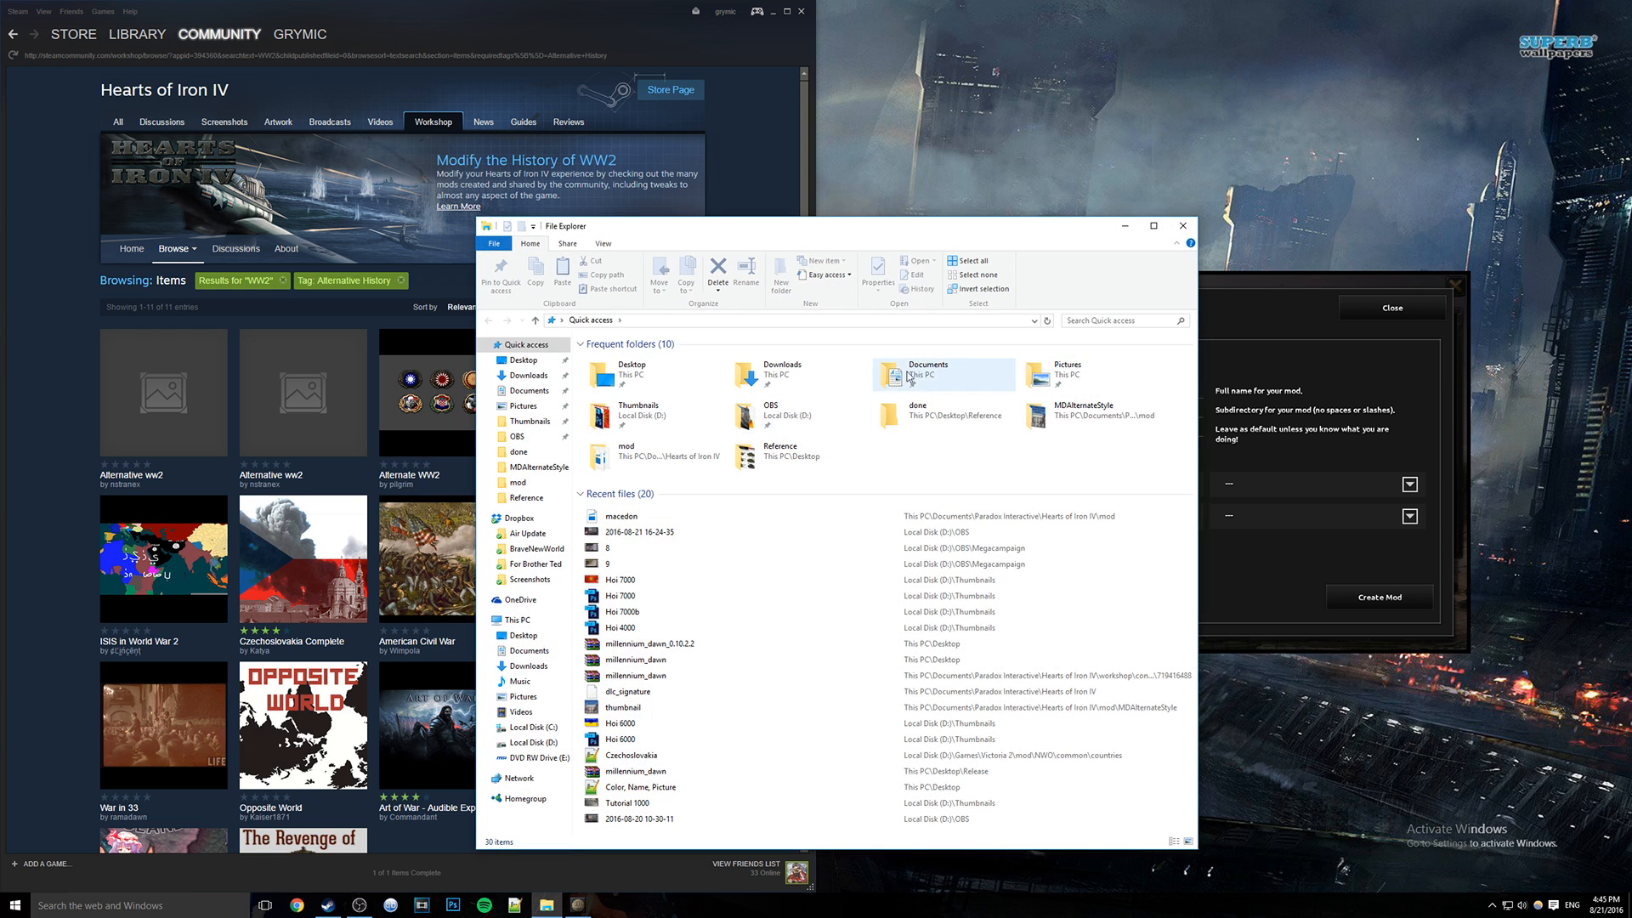
pyautogui.doubleClick(926, 372)
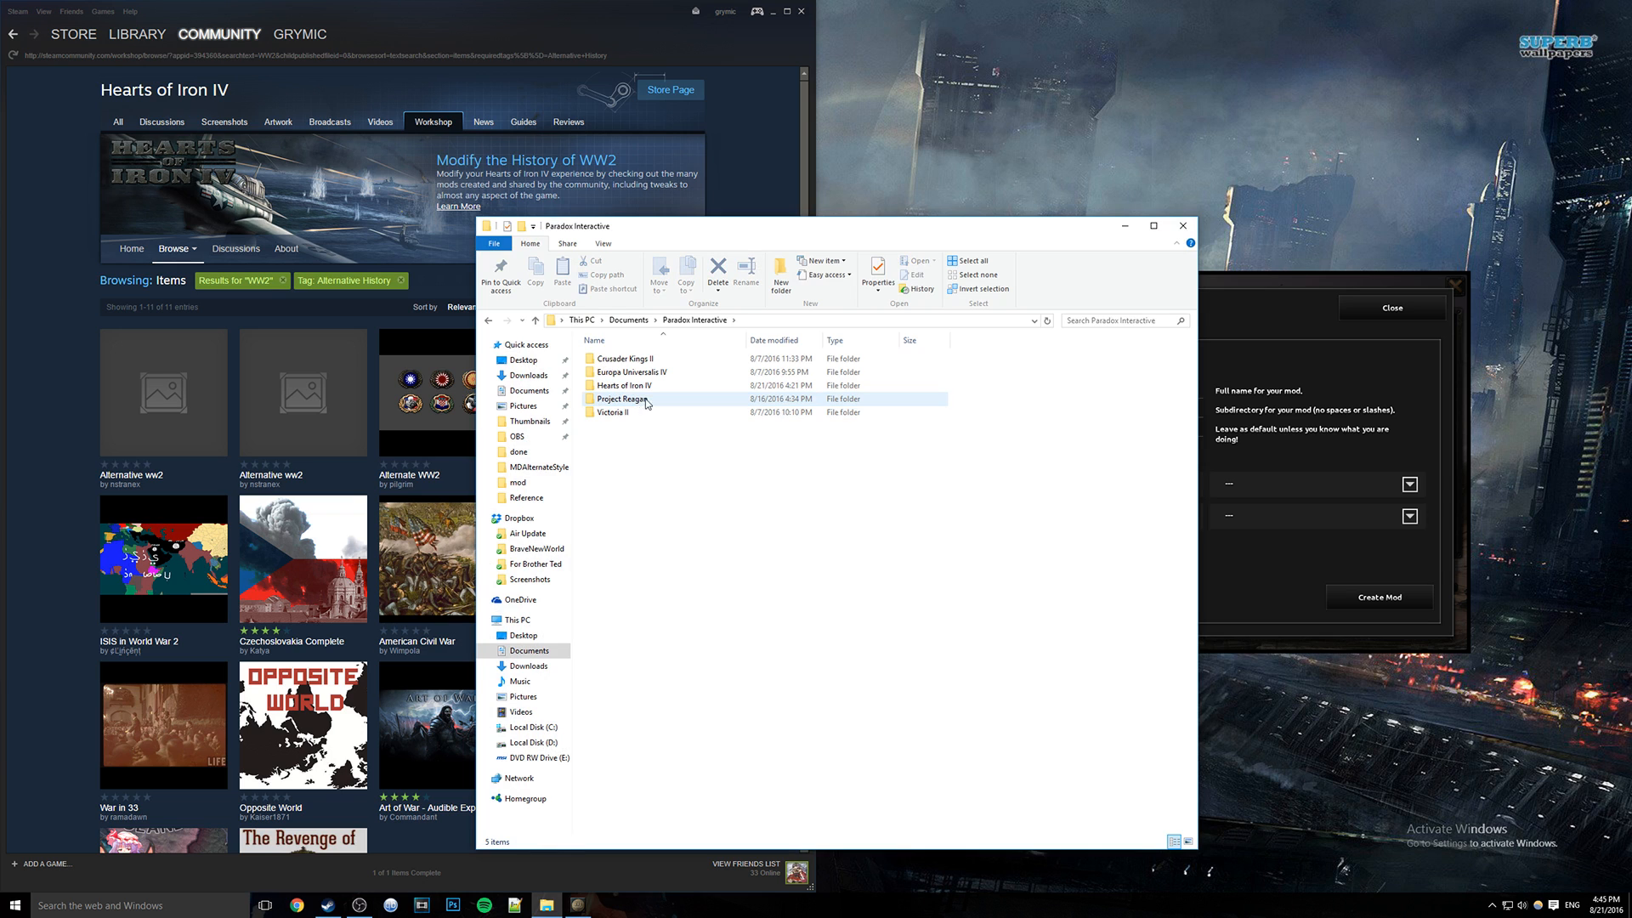
pyautogui.doubleClick(625, 385)
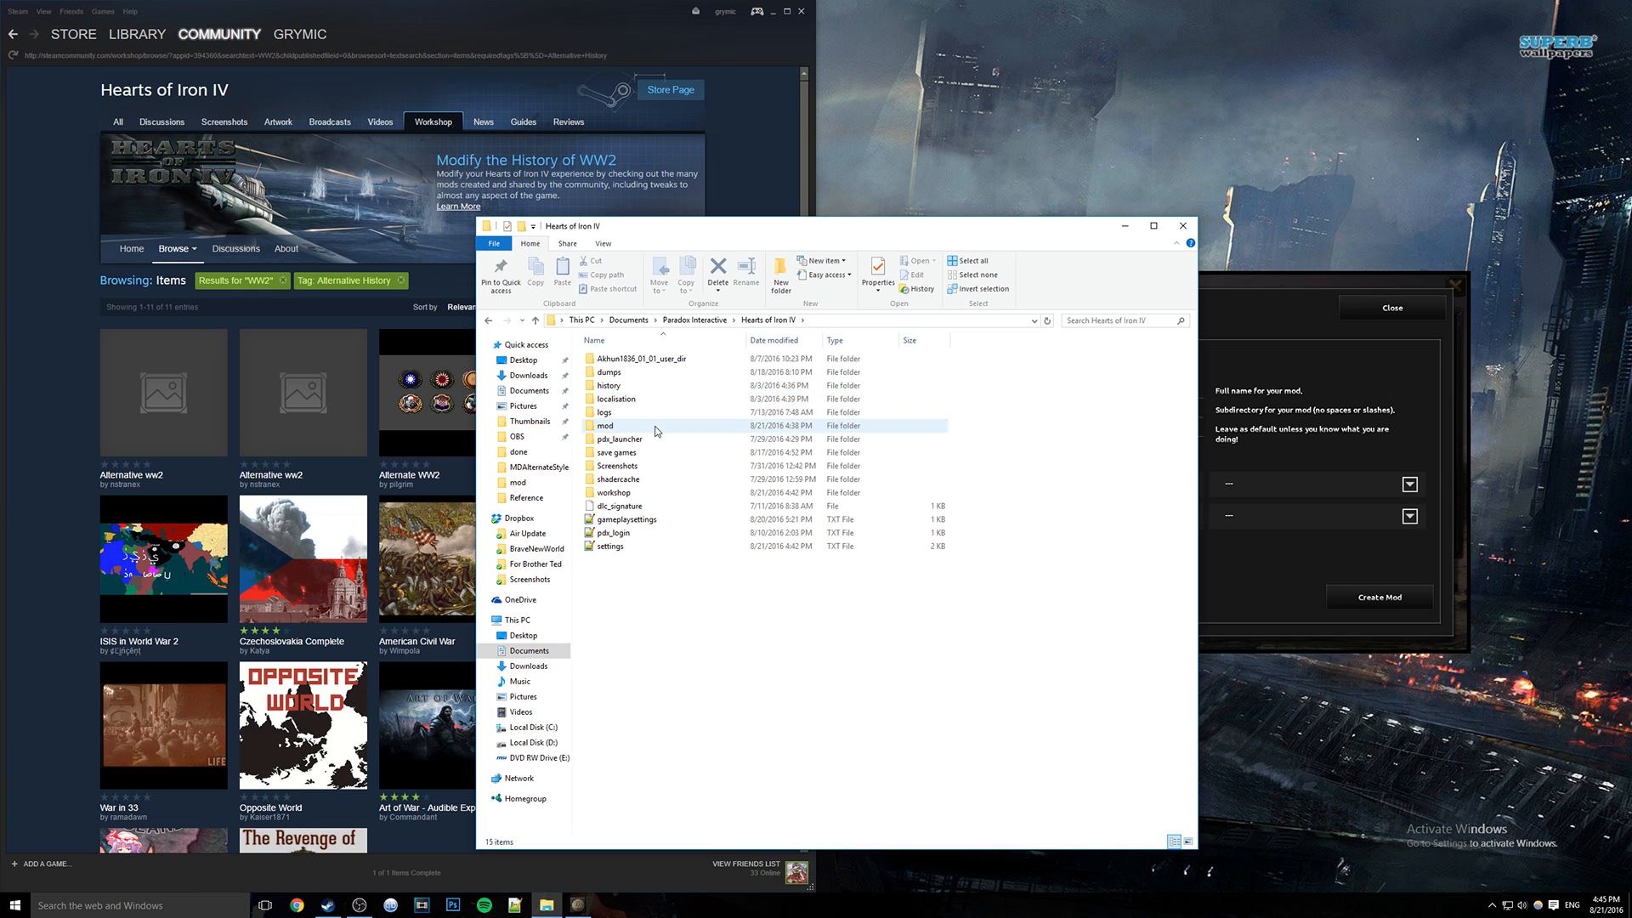
pyautogui.doubleClick(606, 425)
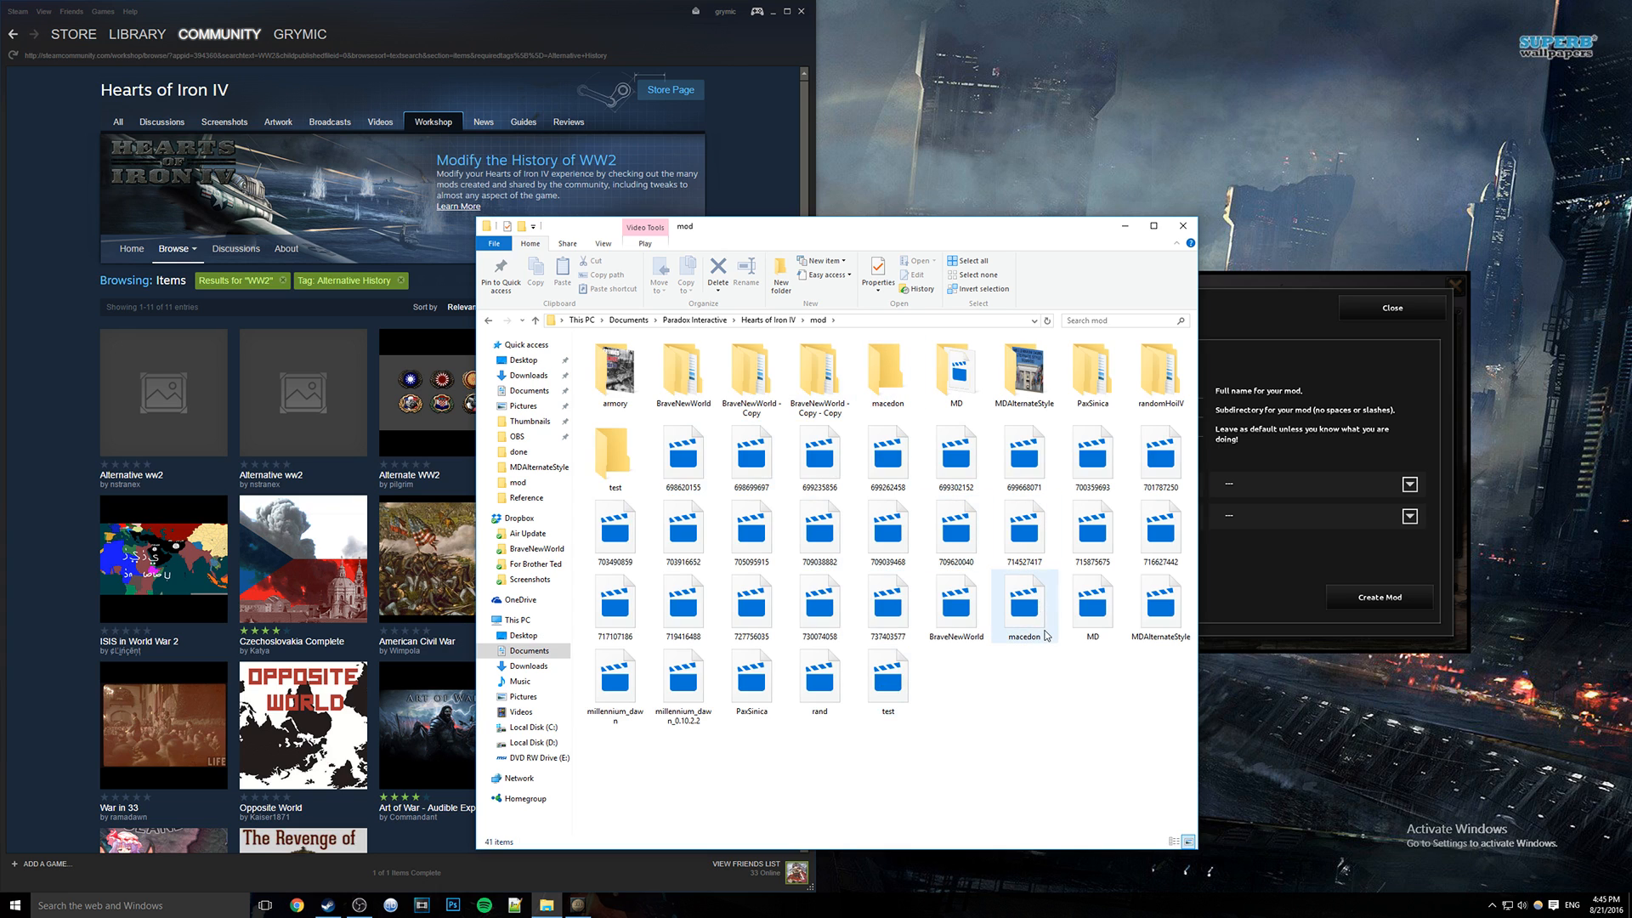
pyautogui.doubleClick(1024, 602)
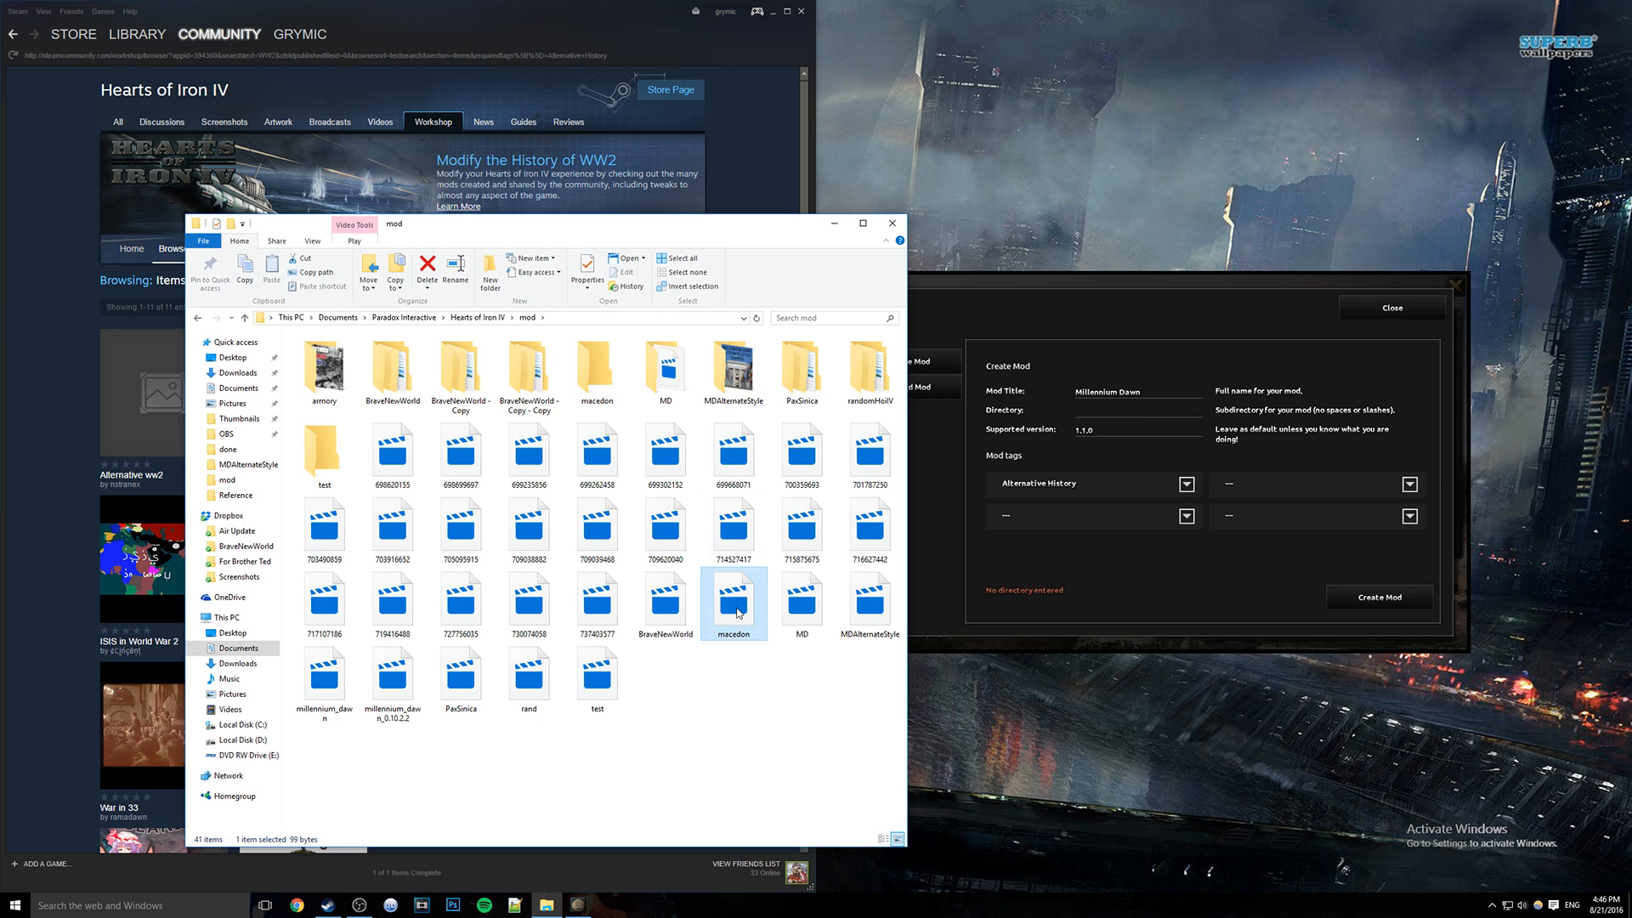
# Open macedon.mod in Notepad++ to review its contents and enter title Macedon in the form.
pyautogui.rightClick(736, 603)
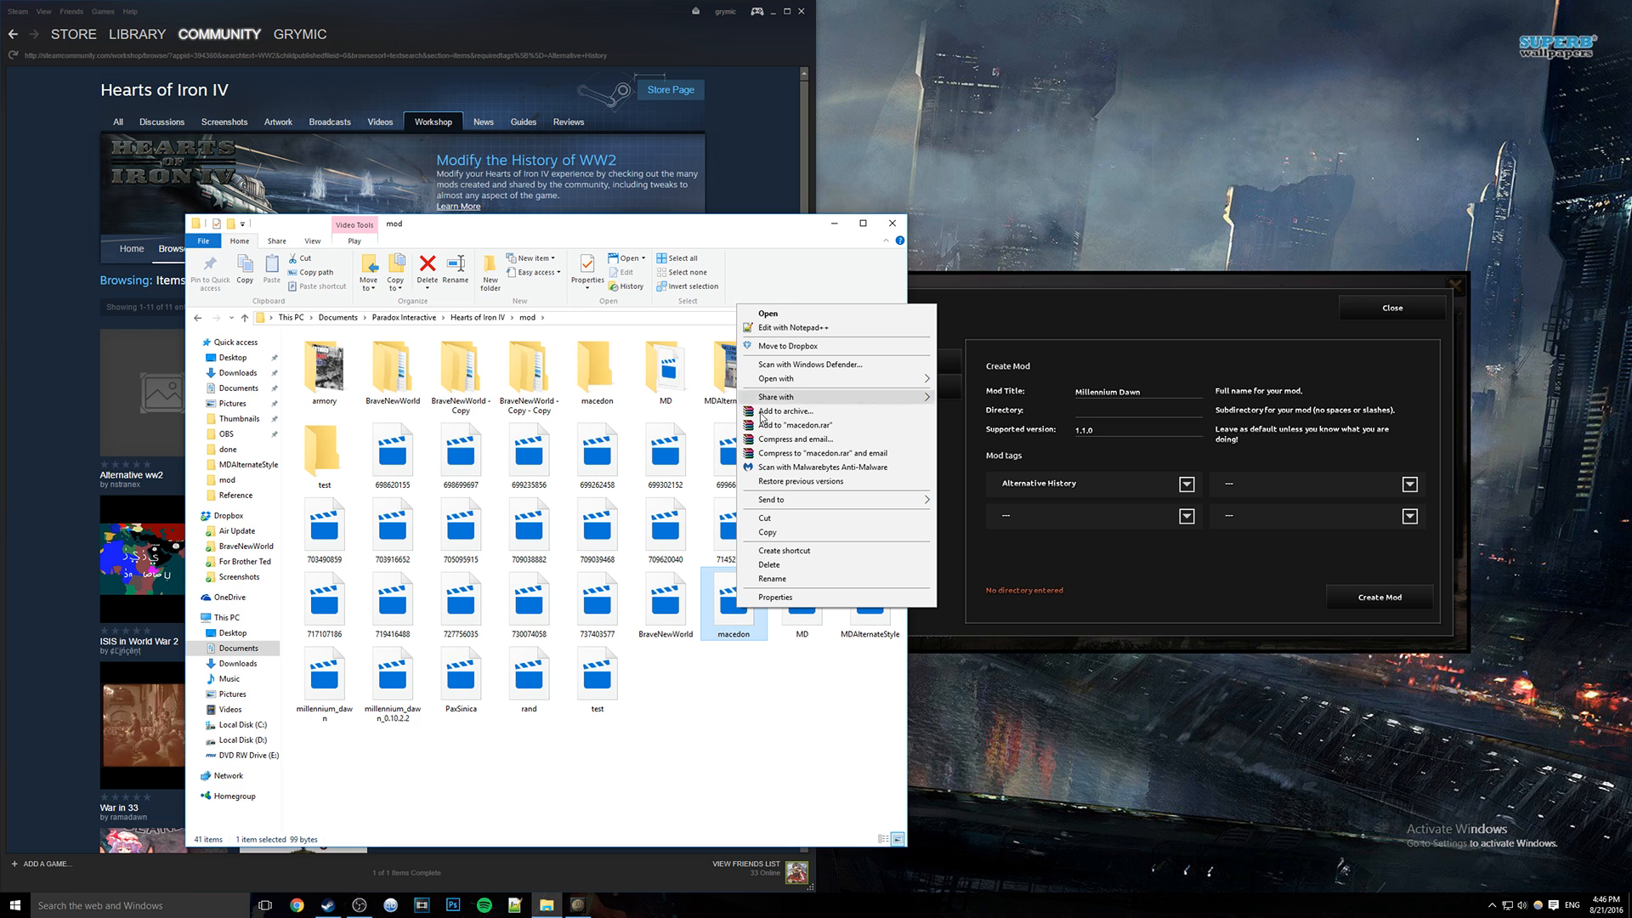
pyautogui.moveTo(799, 327)
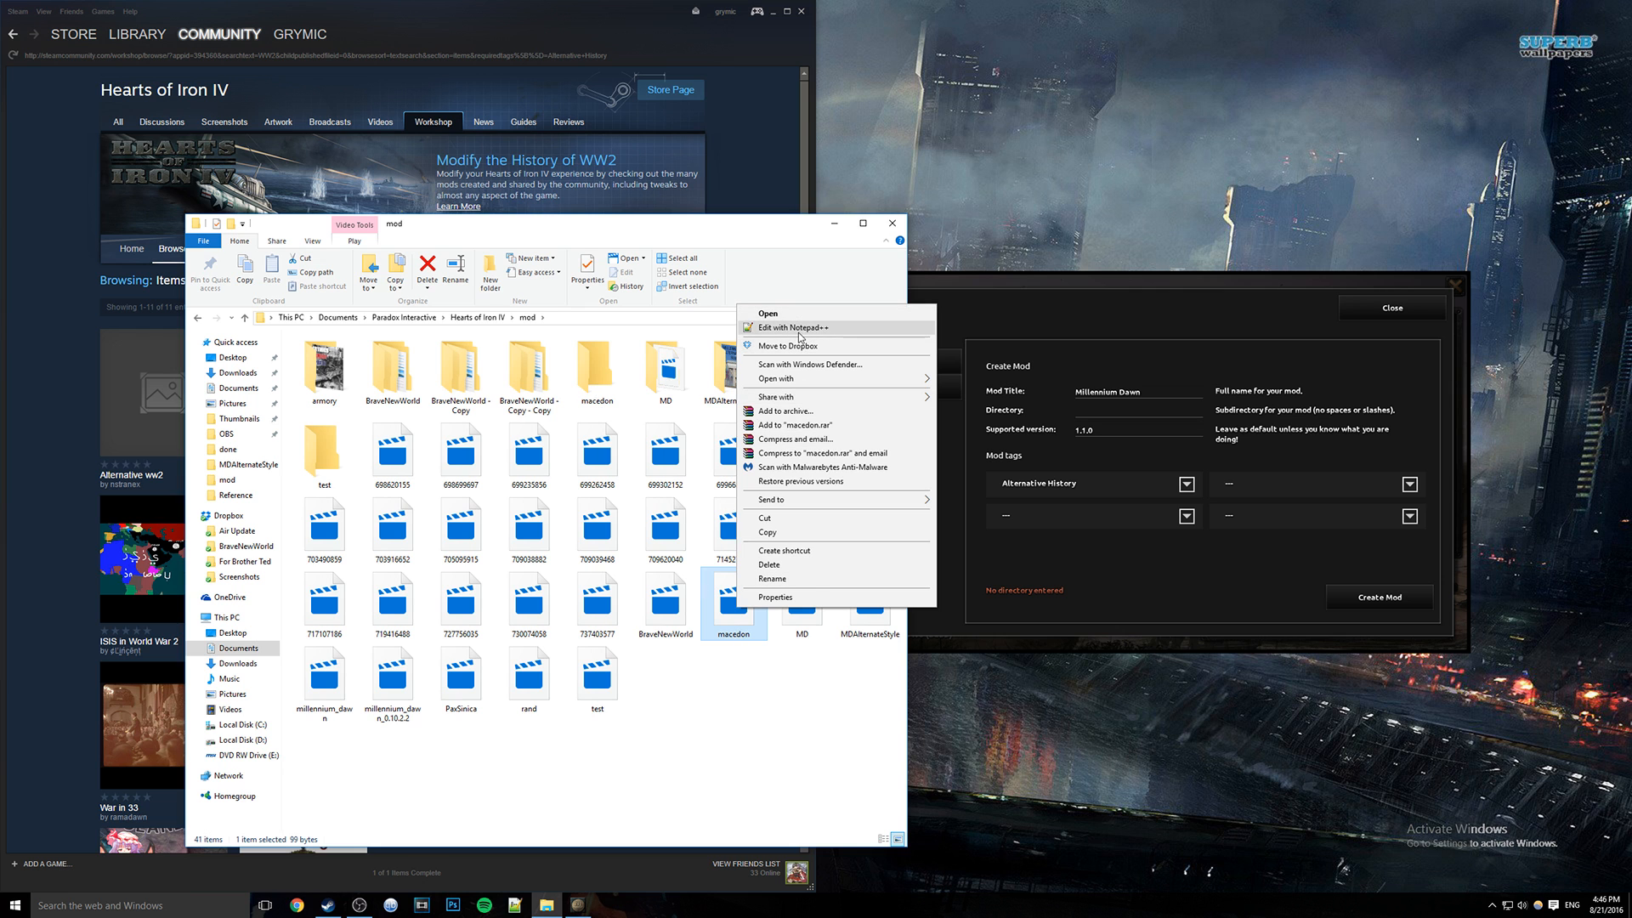
pyautogui.click(794, 326)
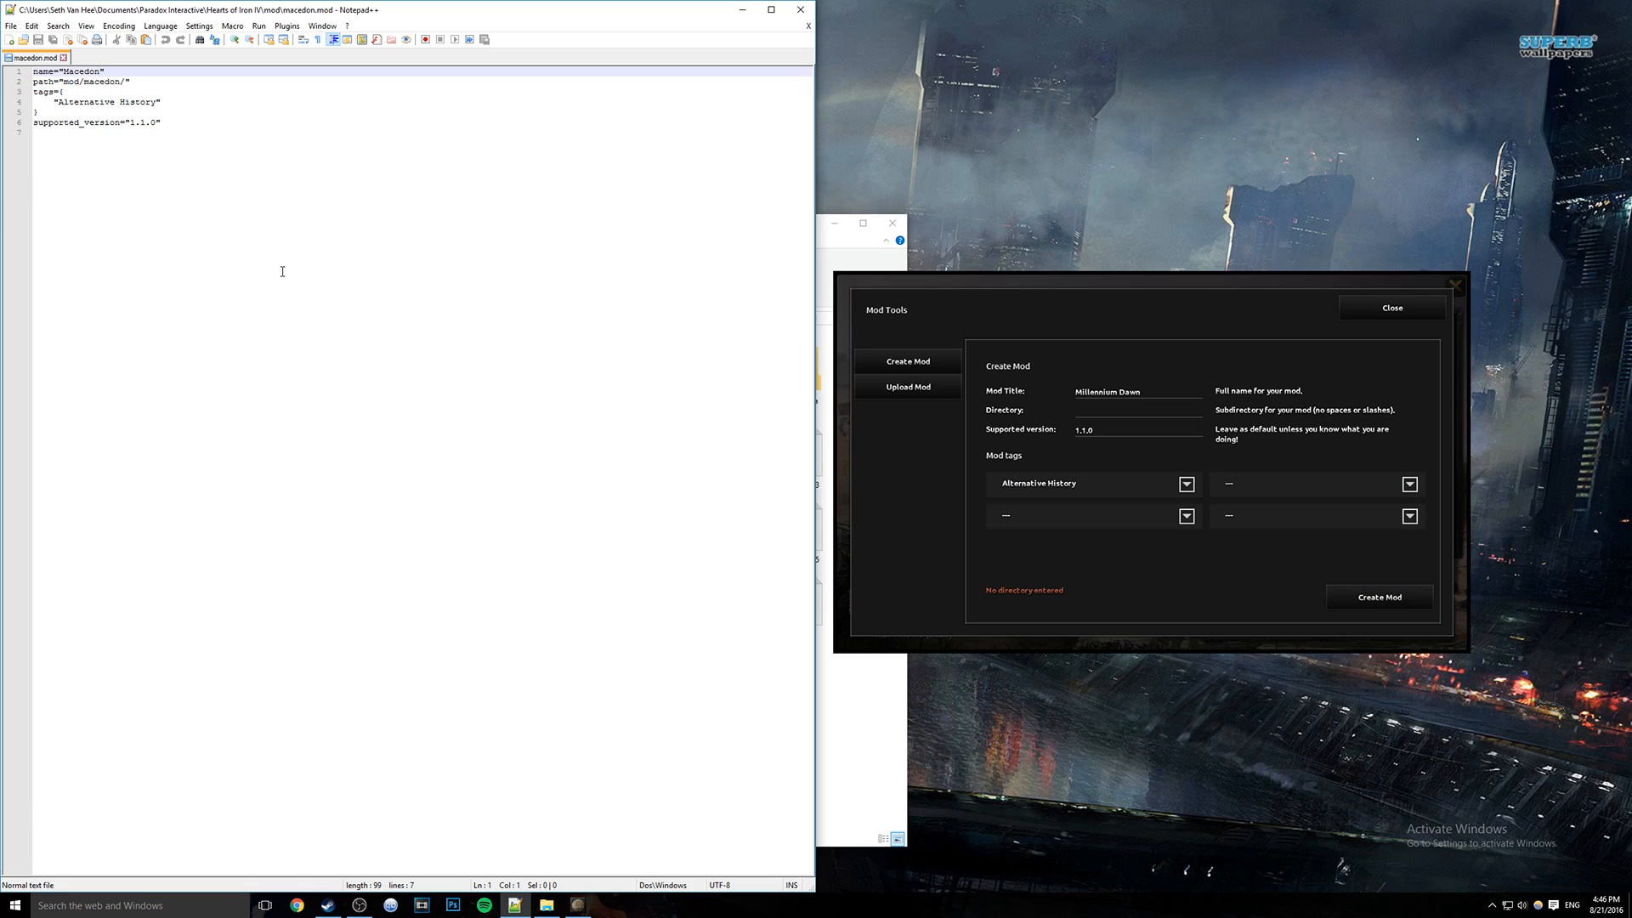
pyautogui.moveTo(83, 74)
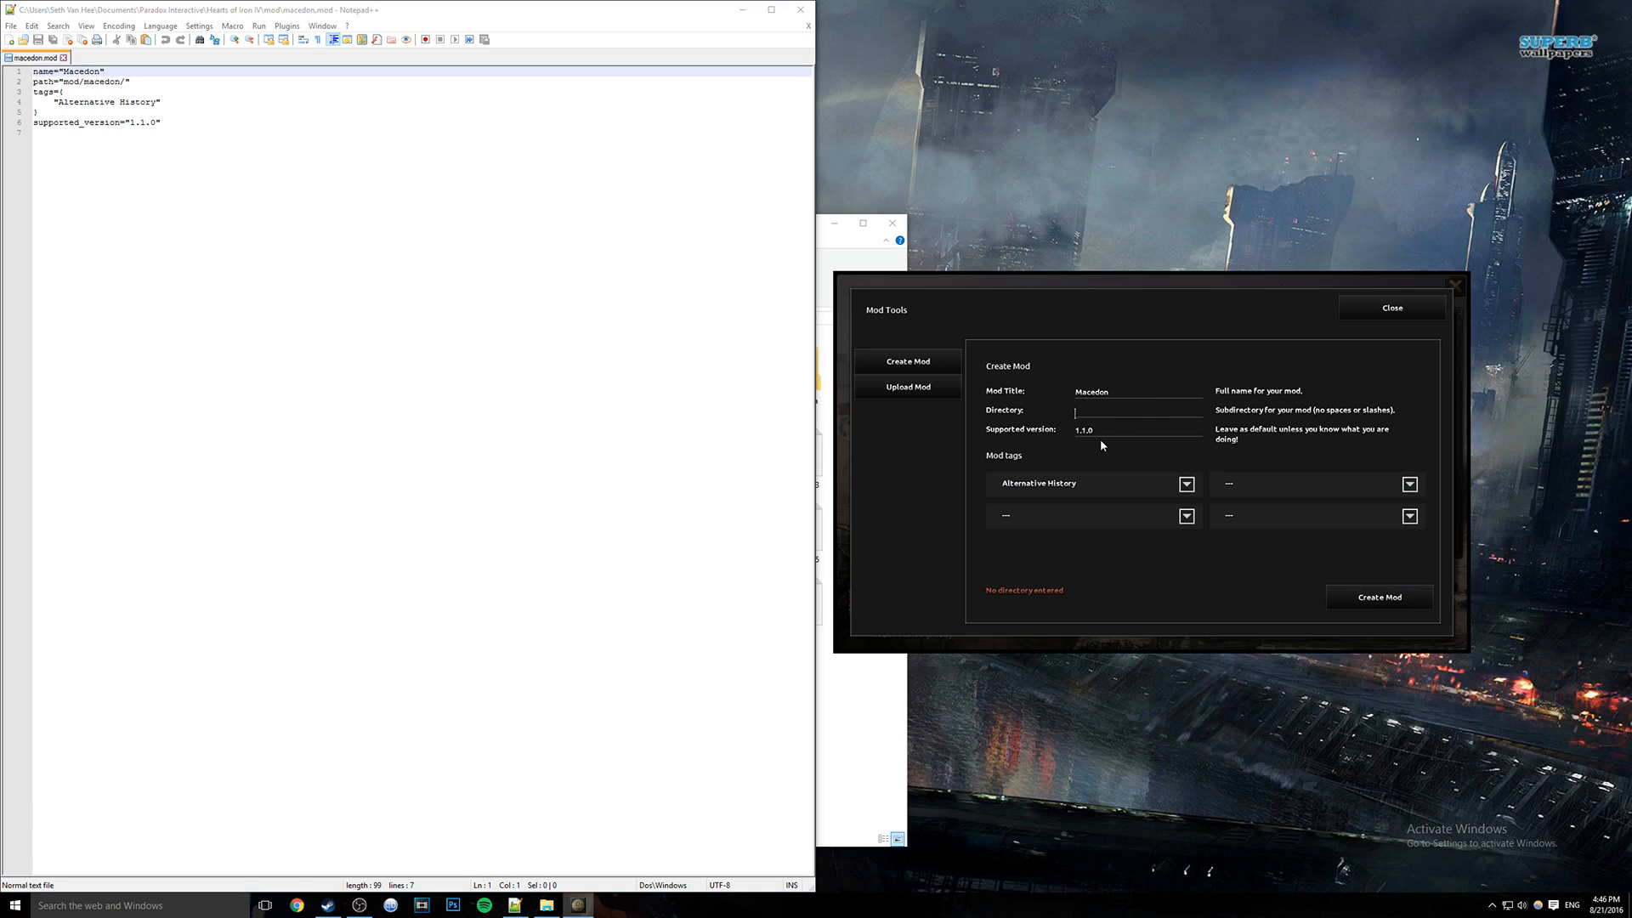
pyautogui.write('macedon')
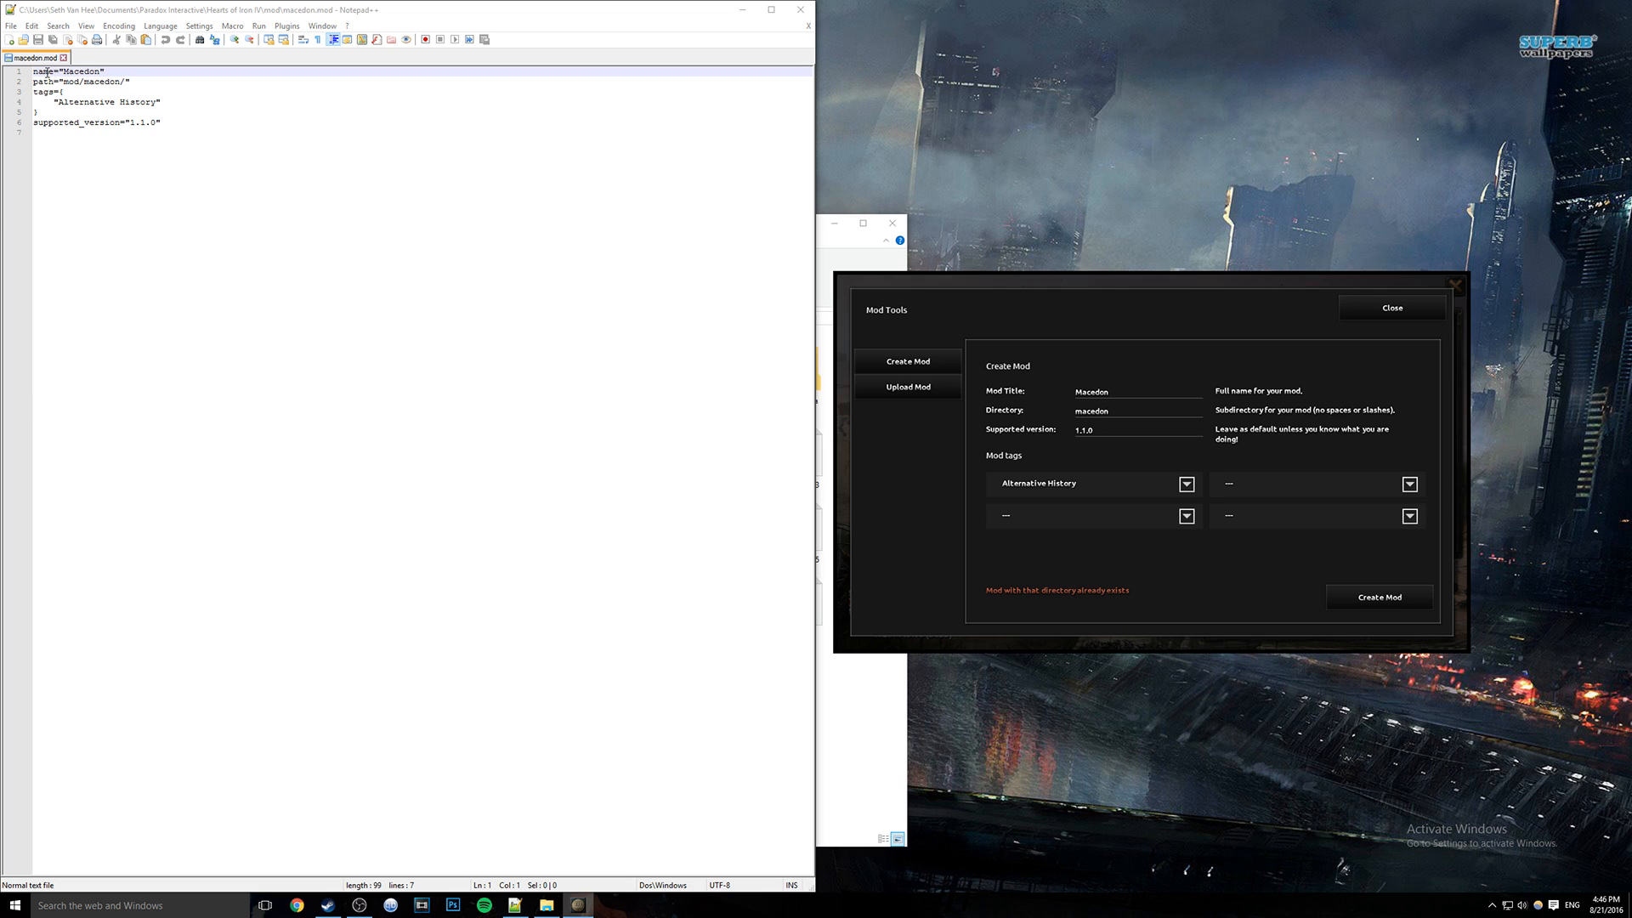
pyautogui.moveTo(1115, 408)
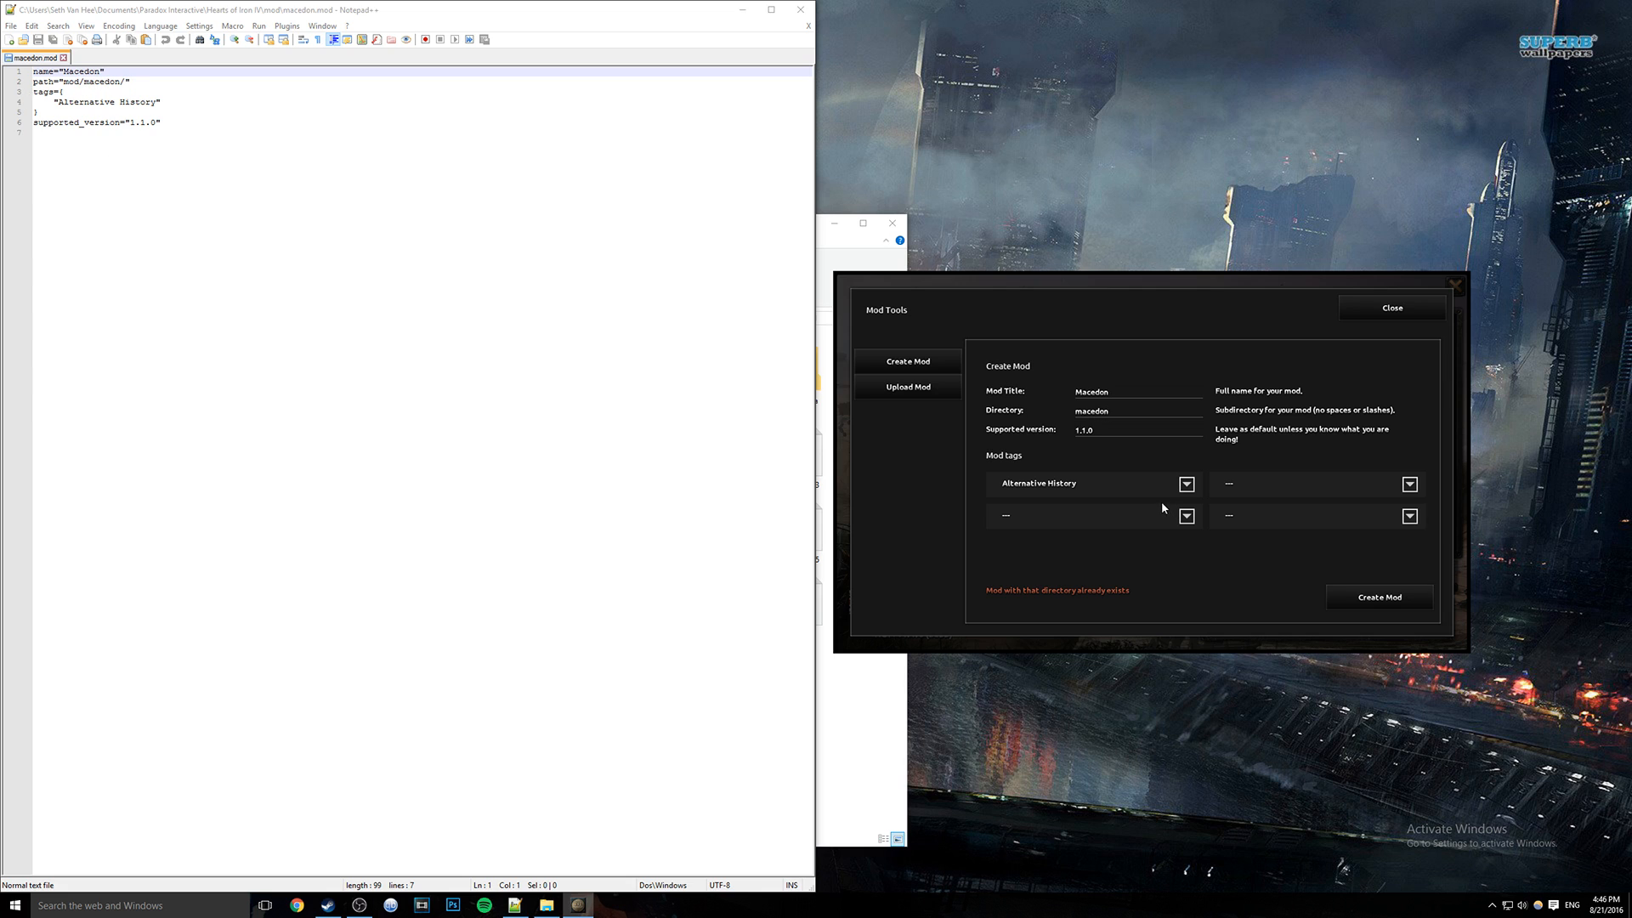
pyautogui.moveTo(261, 145)
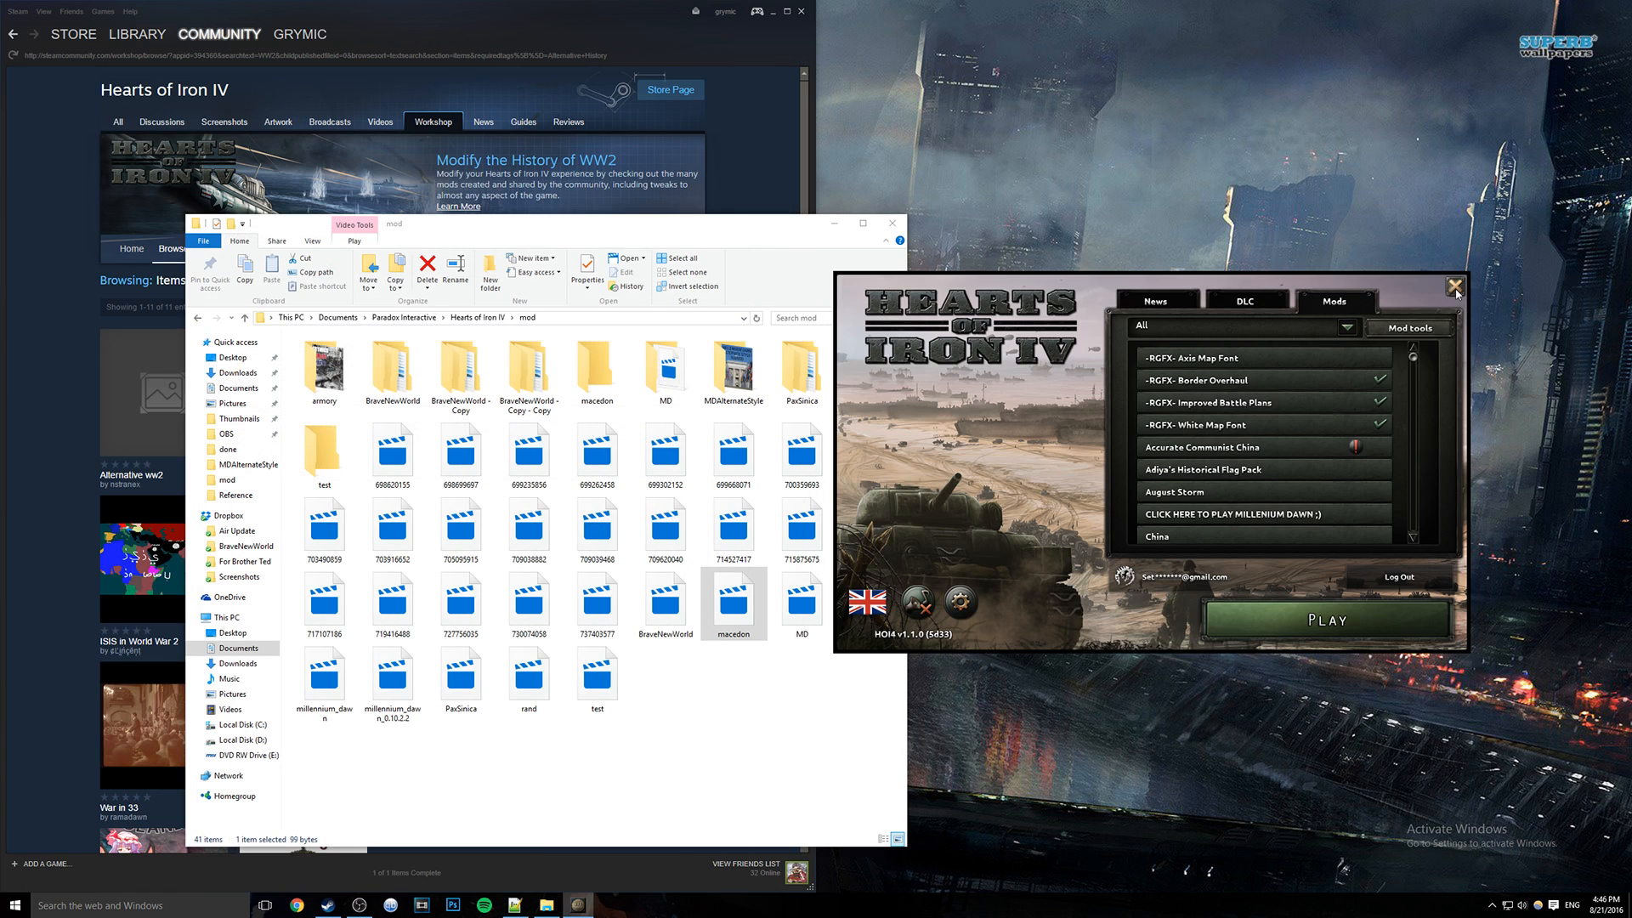
# Return to the launcher's Mods list and scroll to further mods.
pyautogui.click(1456, 287)
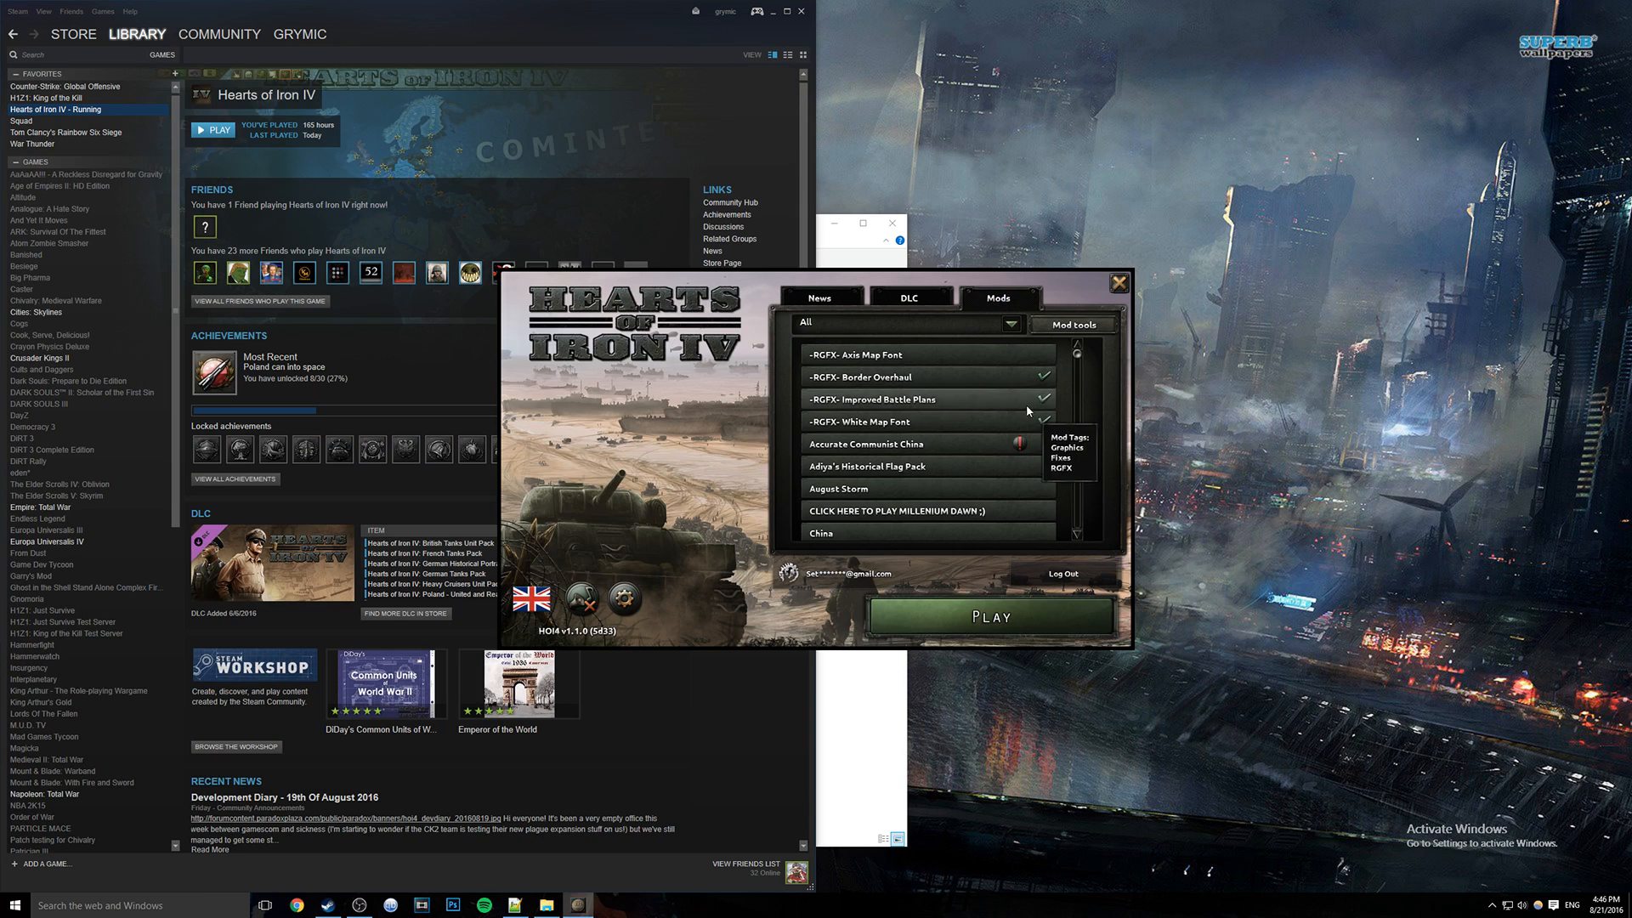
pyautogui.scroll(-3)
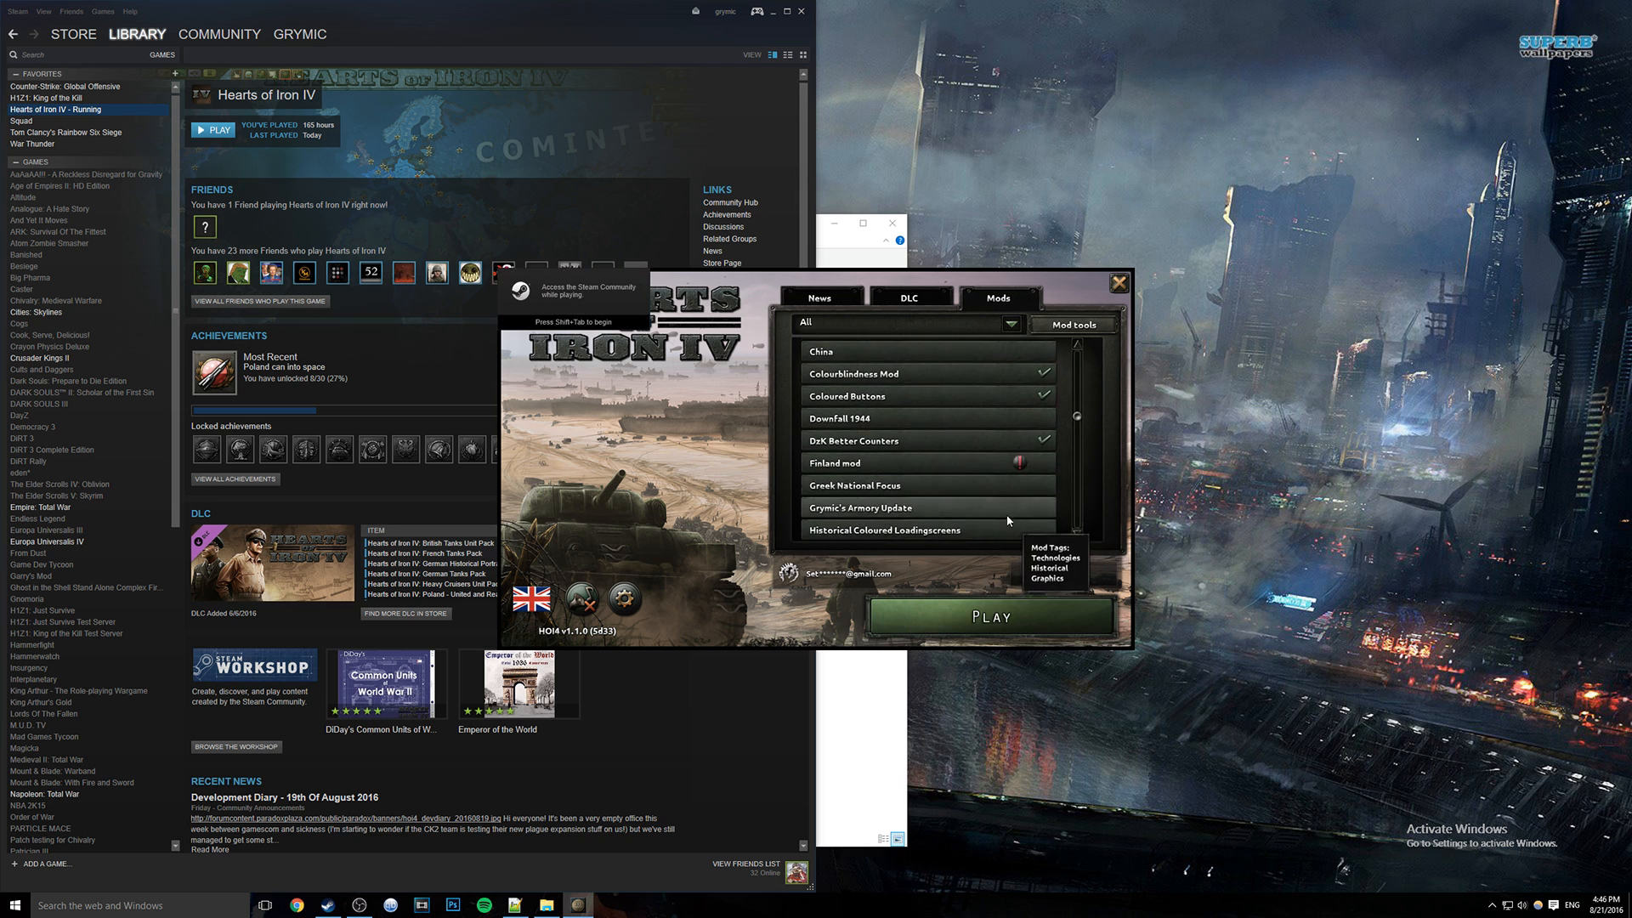